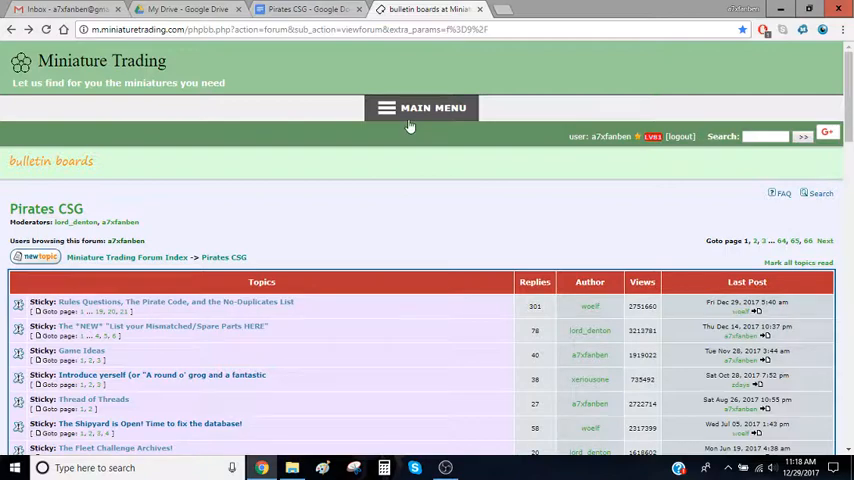
Expand the main menu to reveal Your Data, Trades, Community and Resources above the forum board.
scroll(down, 3)
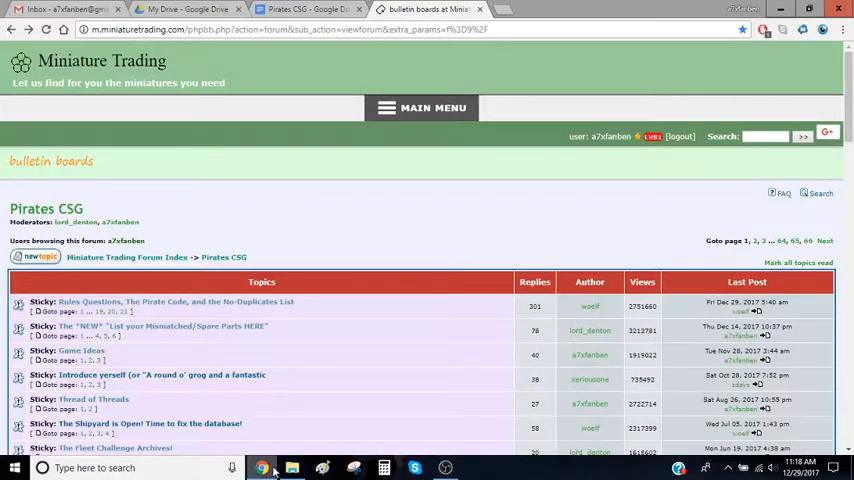
scroll(down, 3)
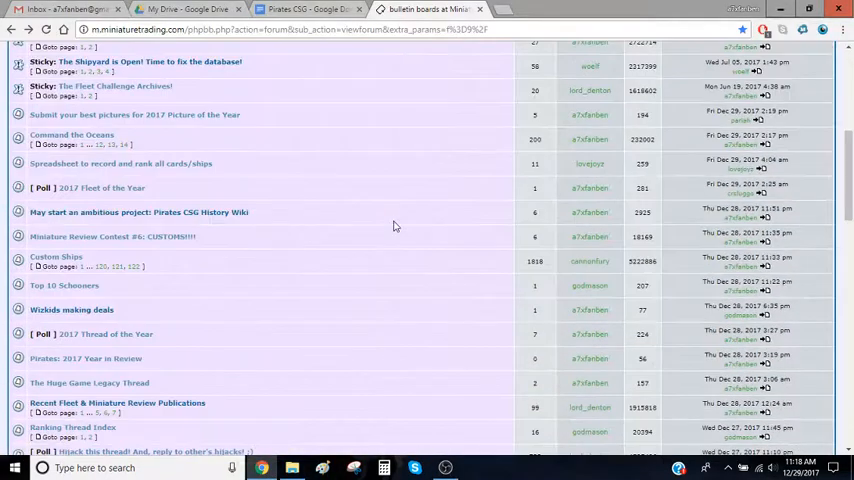
scroll(up, 3)
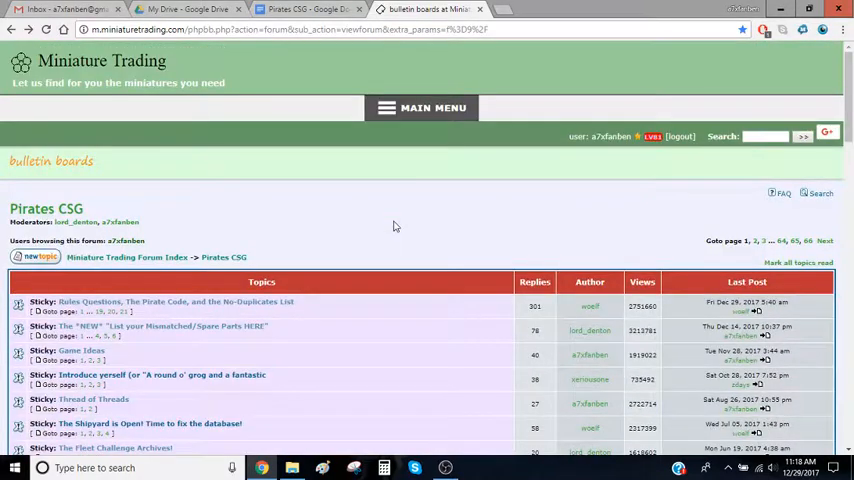
mouse_move(398, 148)
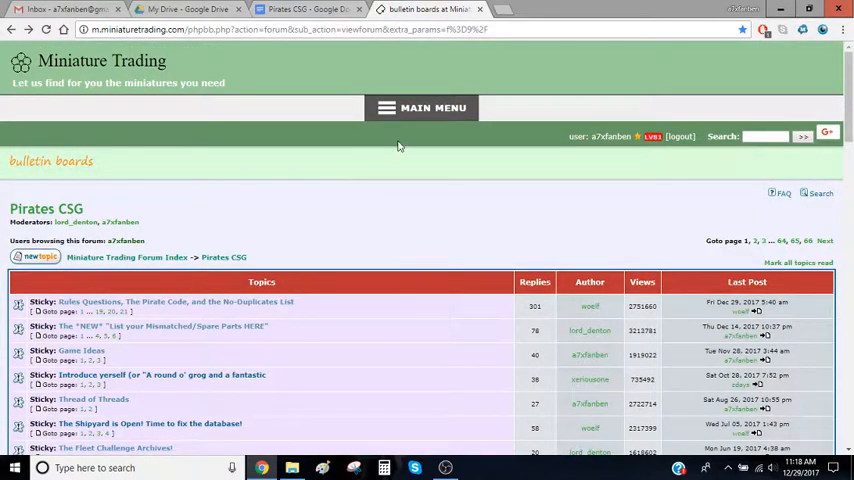
click(420, 108)
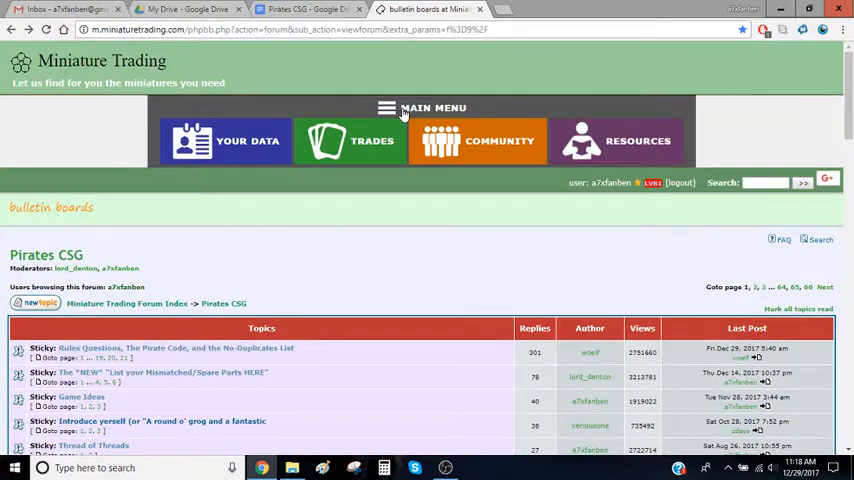
click(478, 140)
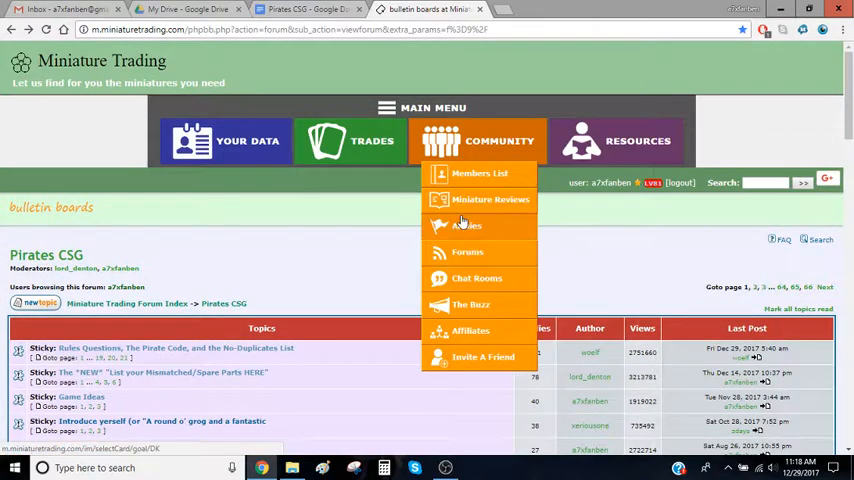
scroll(down, 3)
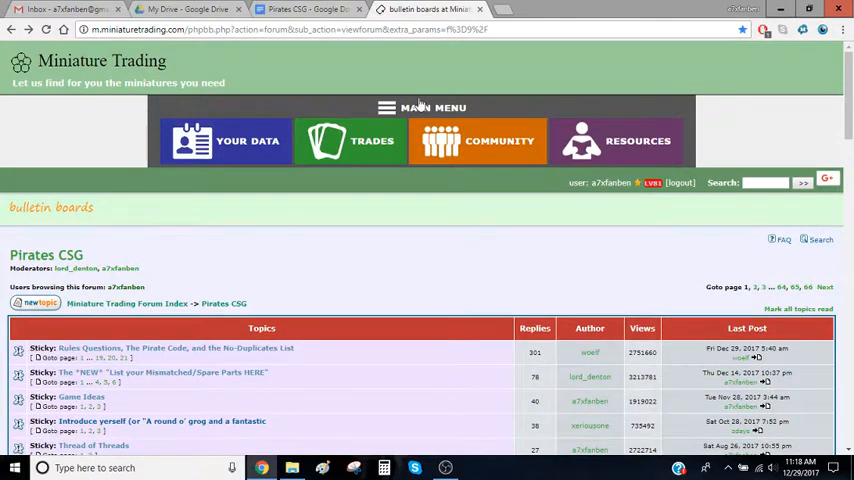
mouse_move(4, 190)
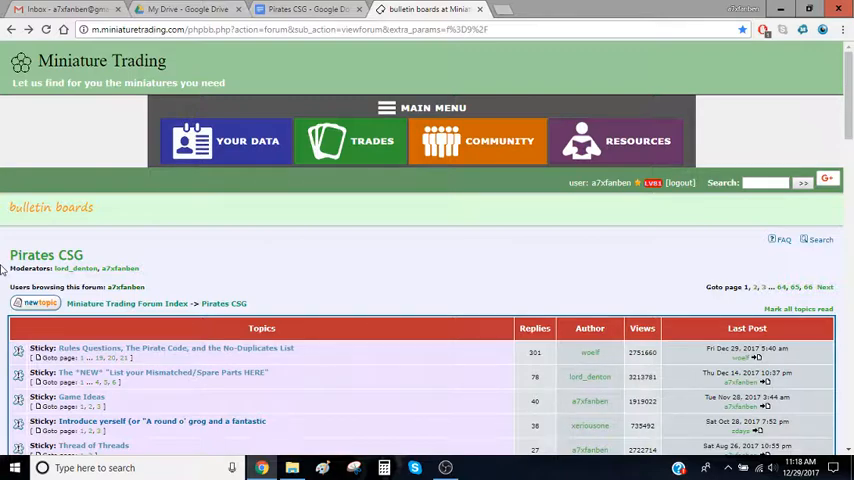
scroll(down, 3)
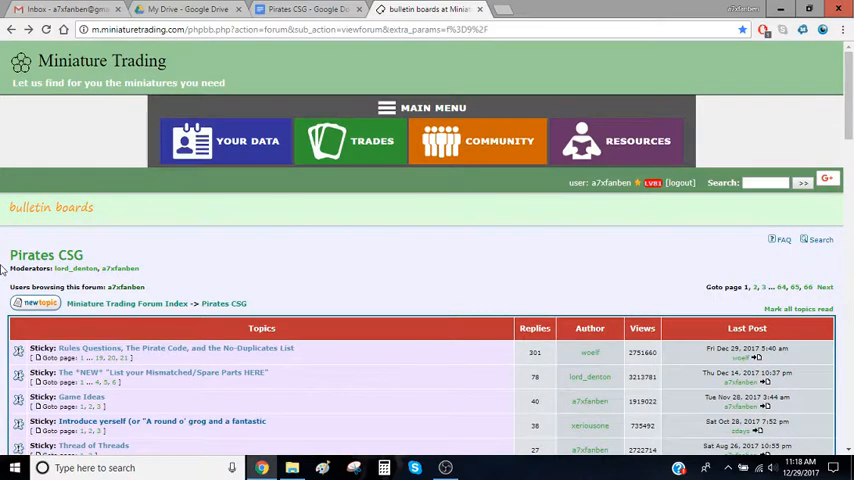
click(372, 140)
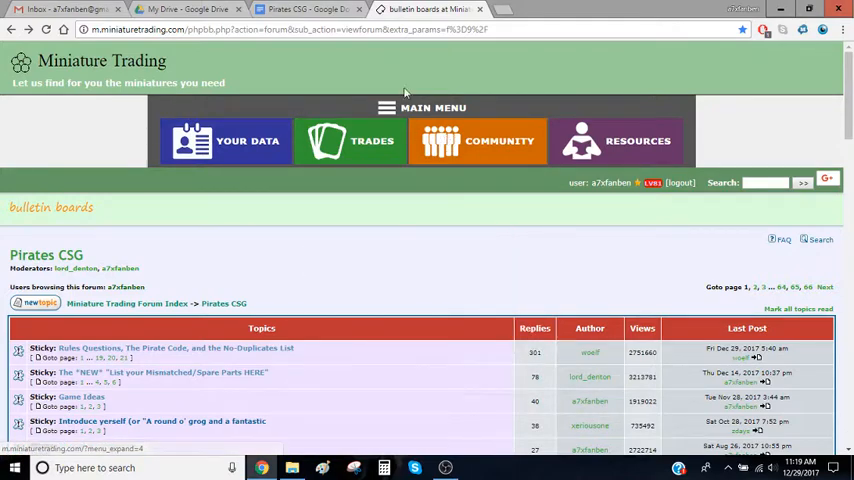
Go through Community > Armies to the Pirates CSG fleets listing with authors, points and scores.
click(500, 140)
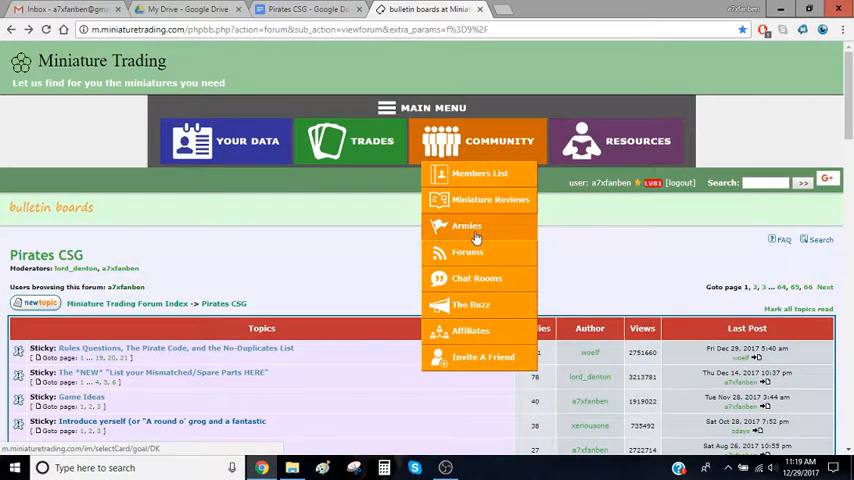
click(446, 468)
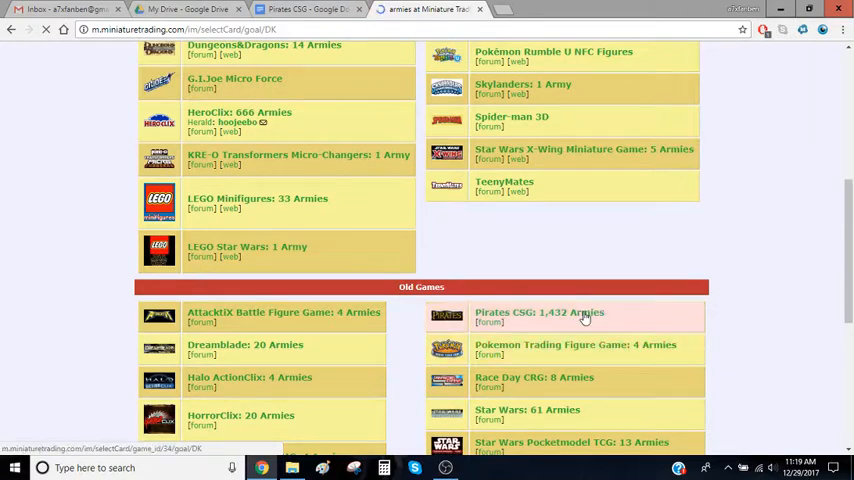
click(540, 312)
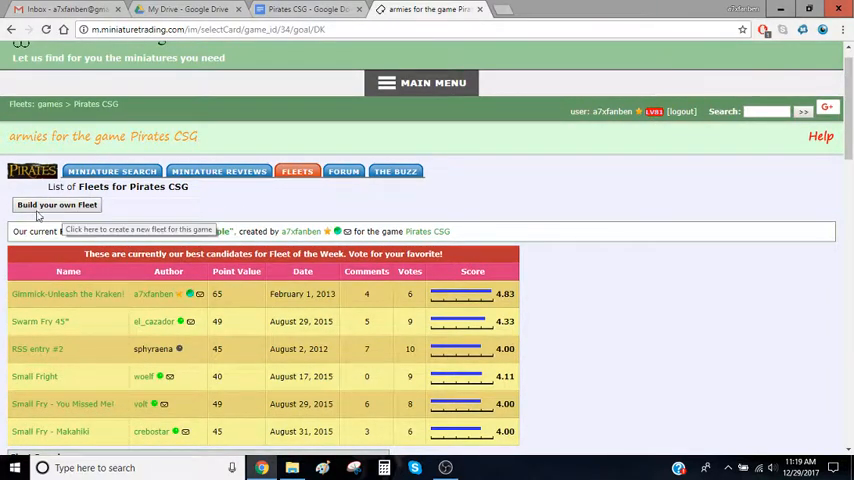
Begin a new fleet and name it 'Fleet Exercise'.
click(58, 204)
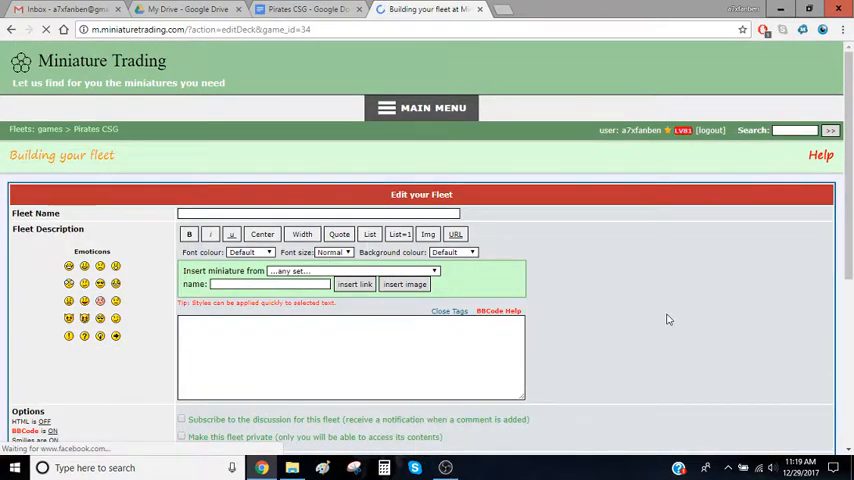
scroll(down, 3)
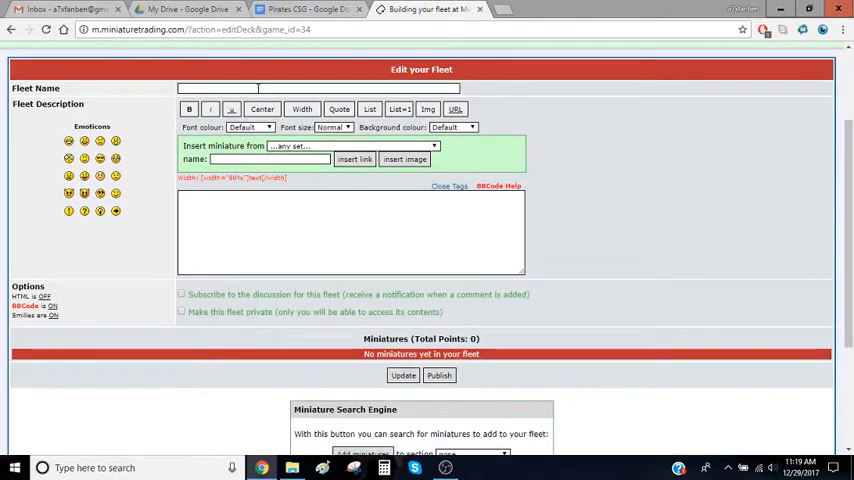
text(Fleet)
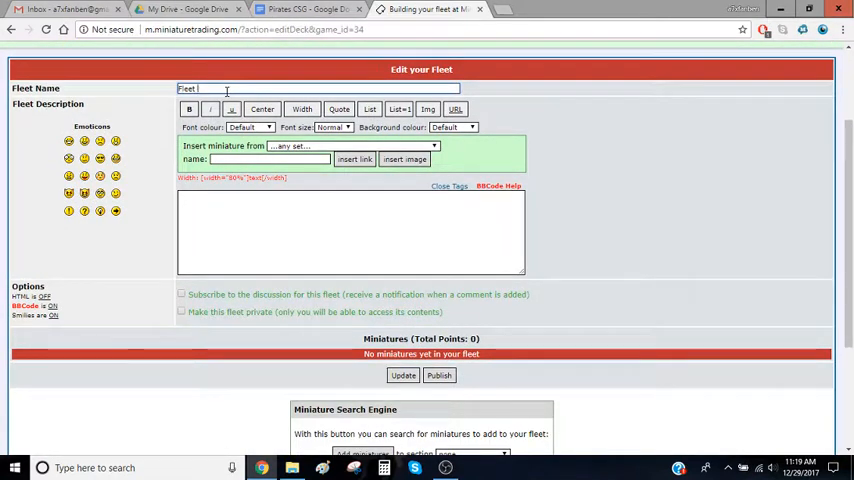
text(Exercise)
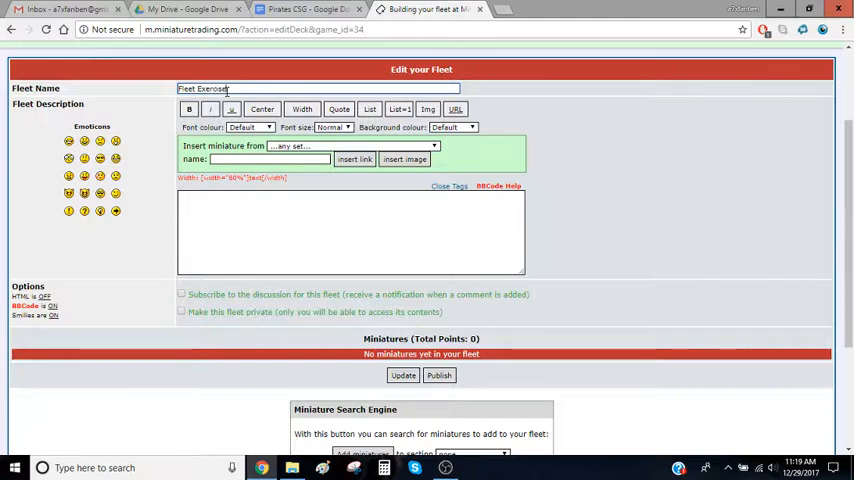
scroll(down, 3)
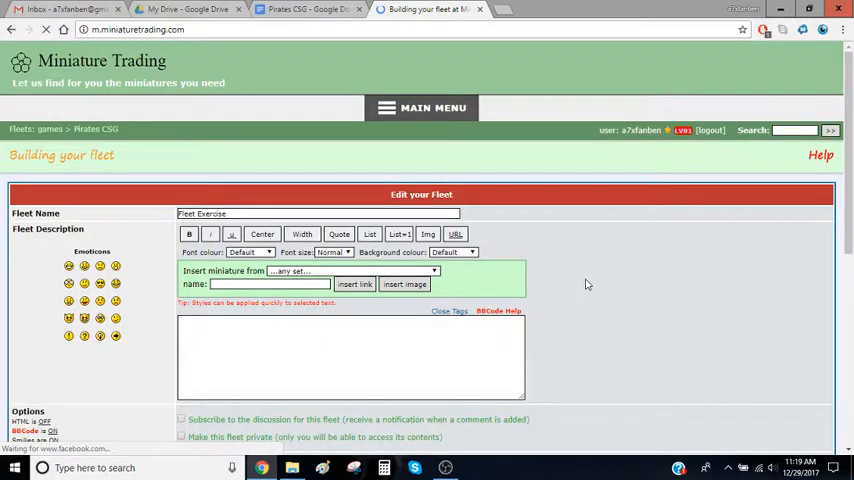
scroll(down, 3)
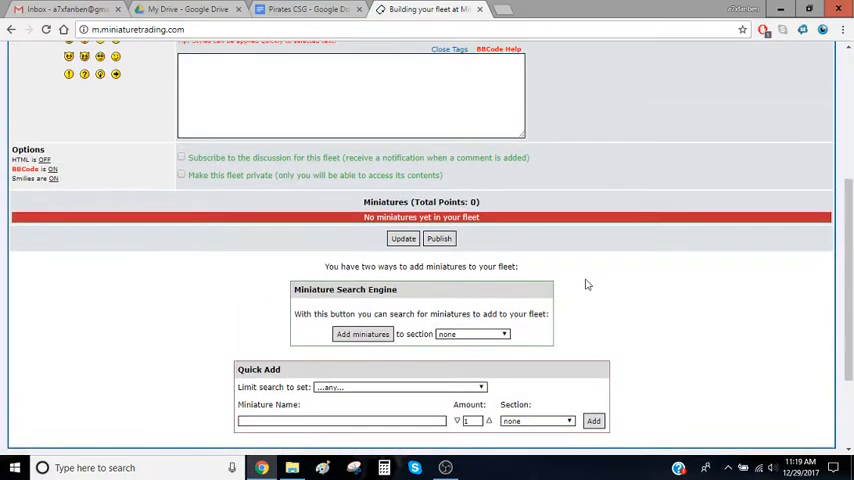
scroll(down, 3)
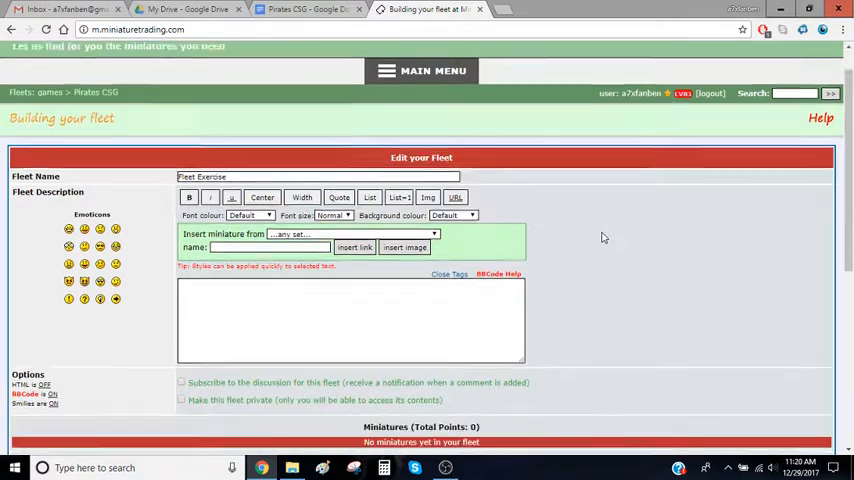
scroll(down, 3)
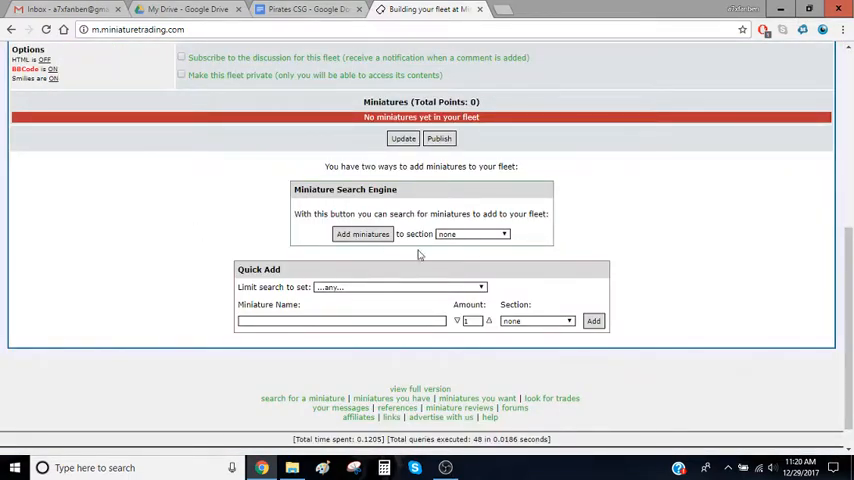
Enter 'pluton' in the Quick Add Miniature Name field.
click(340, 320)
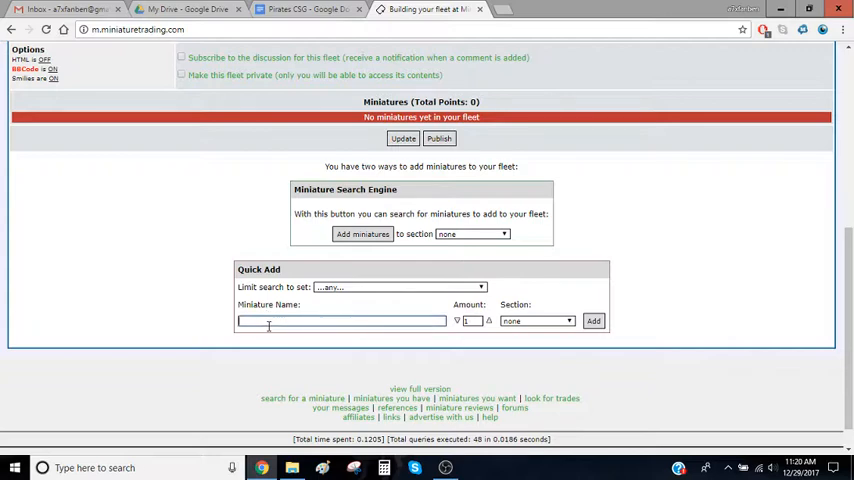
text(pluton)
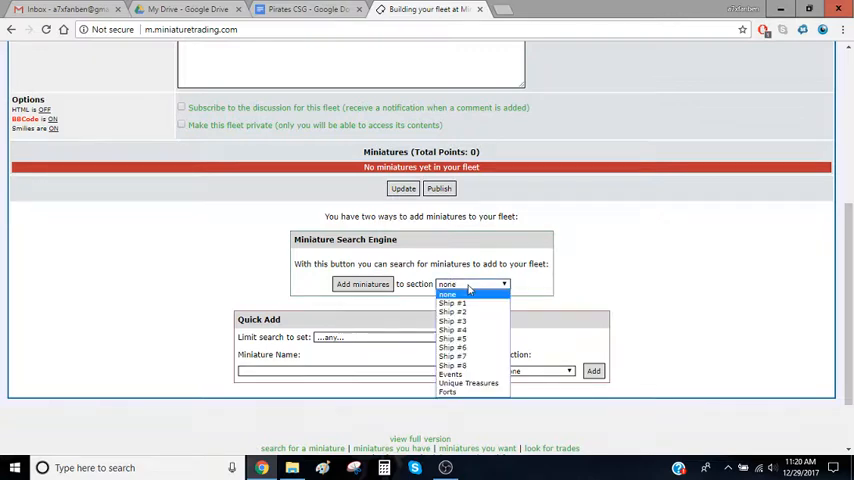
Target Ship #1 and filter the miniature search to Faction France, Type Ship.
click(452, 302)
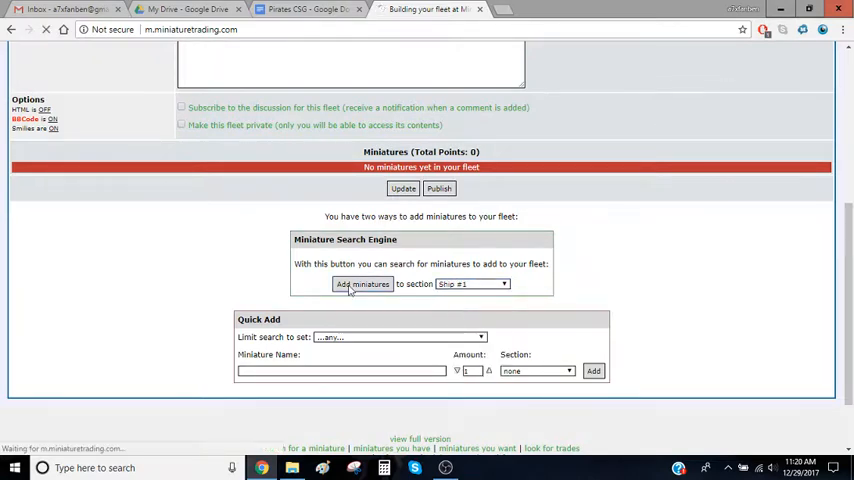
click(364, 284)
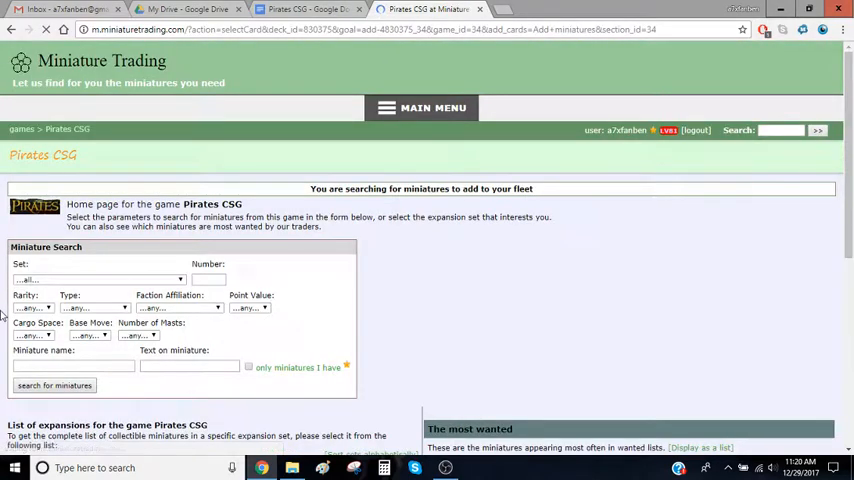
scroll(down, 3)
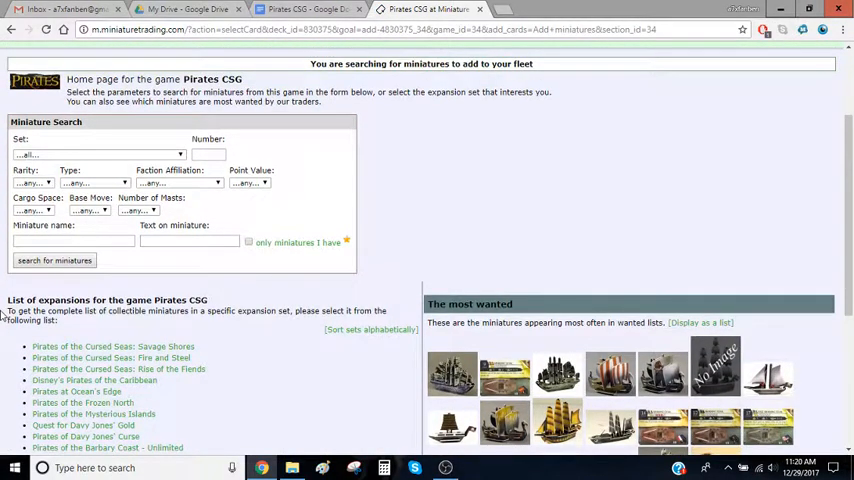
scroll(down, 3)
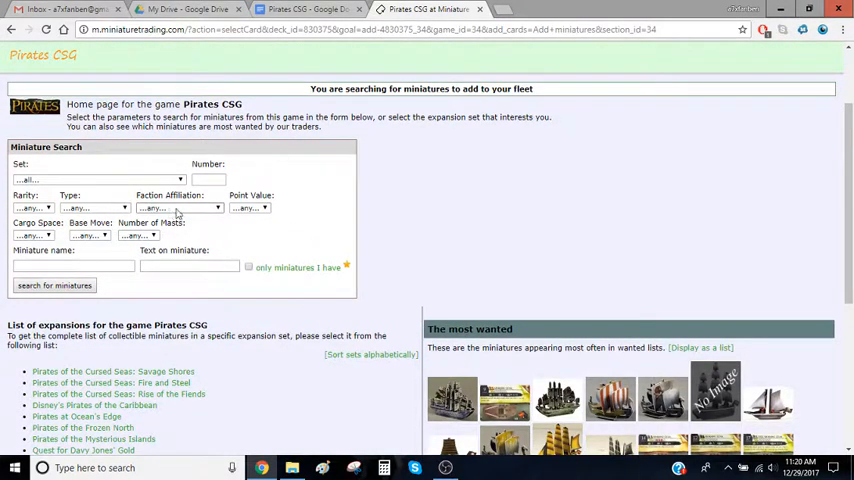
click(178, 208)
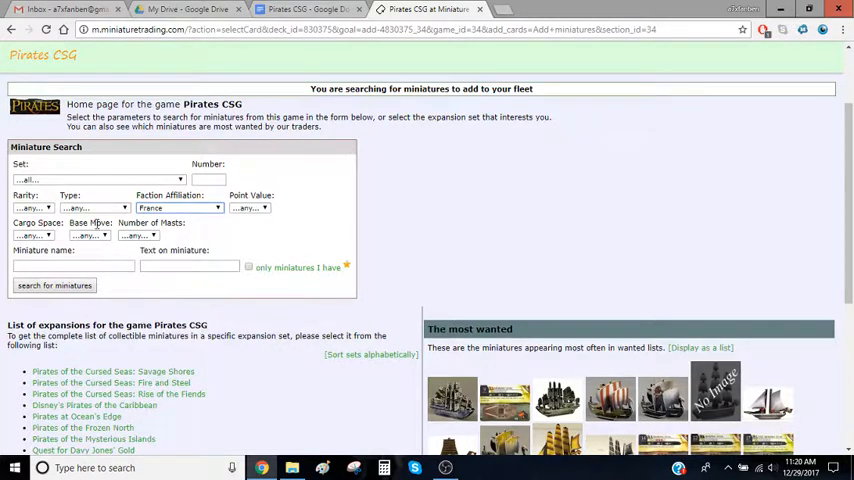
click(94, 208)
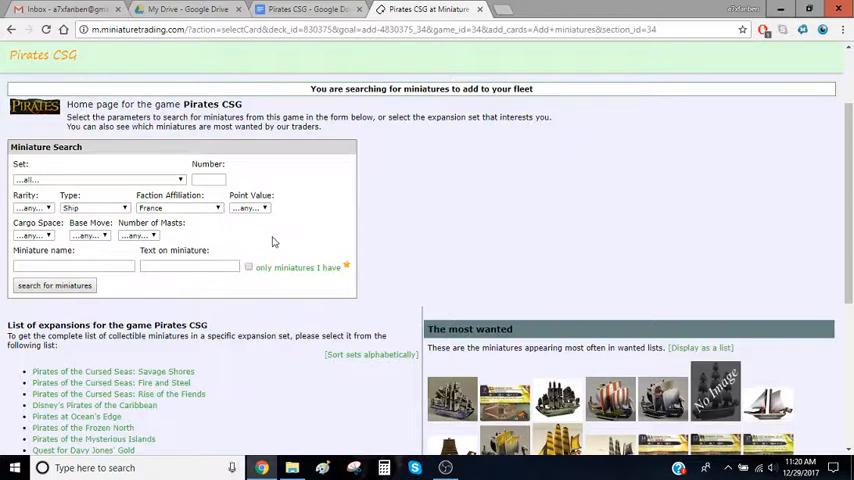
mouse_move(172, 244)
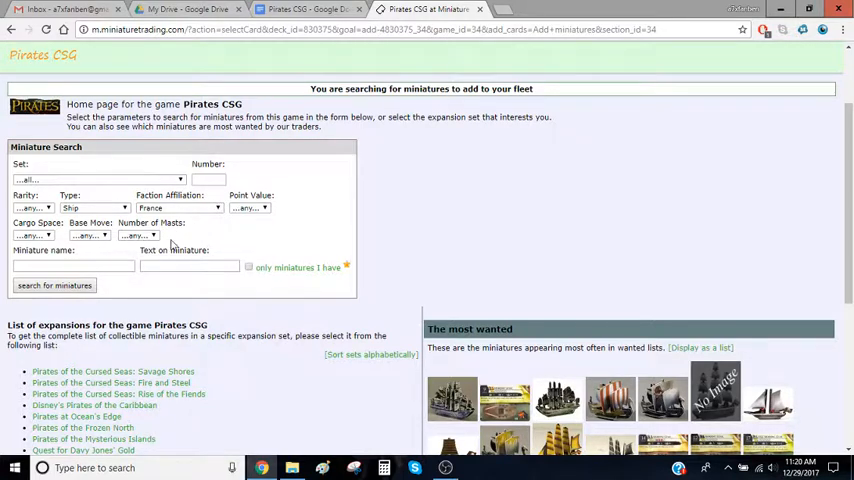
Set Number of Masts to 4 and run the search for French four-masted ships.
click(136, 236)
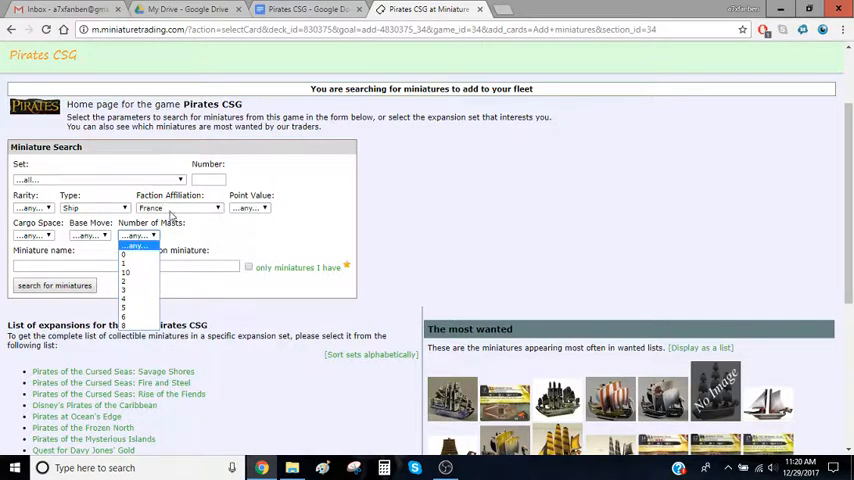
click(138, 236)
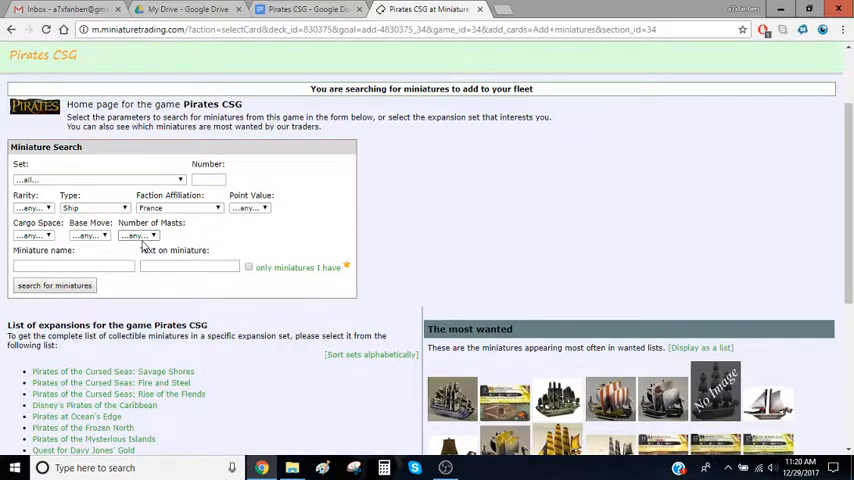
click(138, 236)
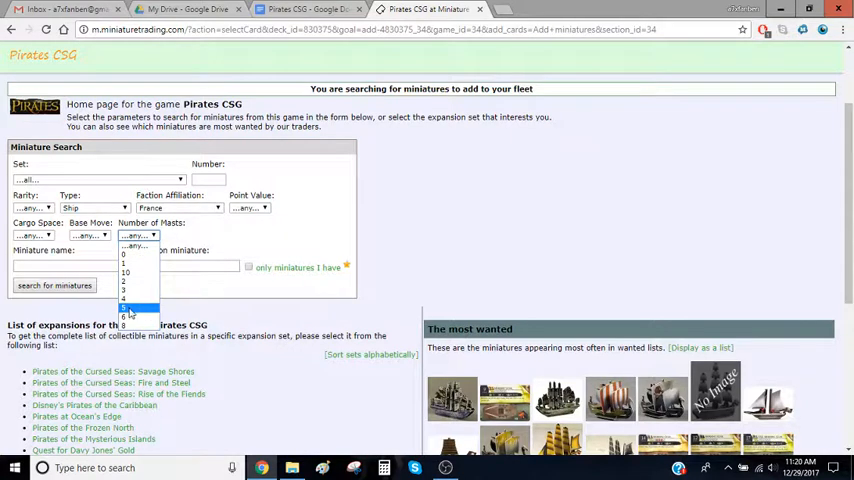
click(128, 312)
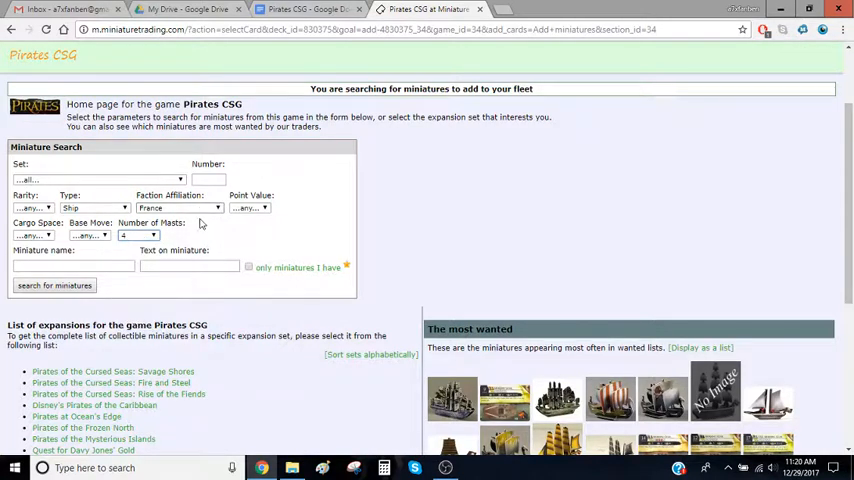
click(54, 284)
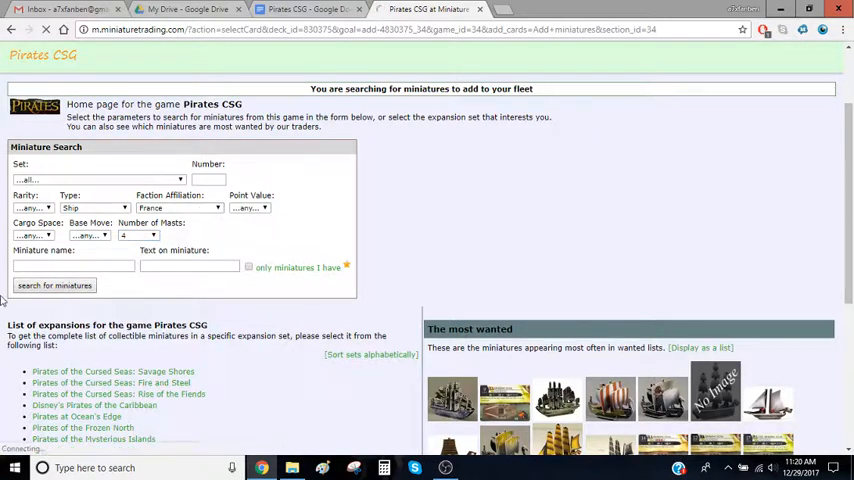
click(54, 284)
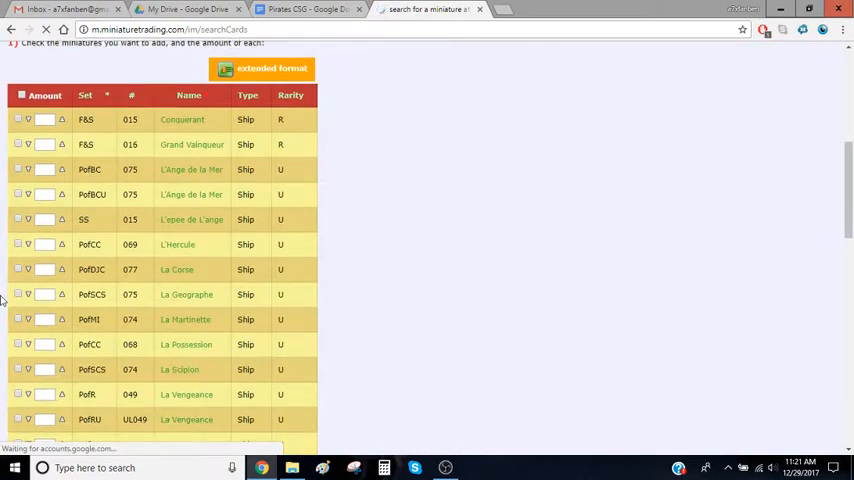
Browse the 29 French four-masted ships and switch the results to extended format.
scroll(down, 3)
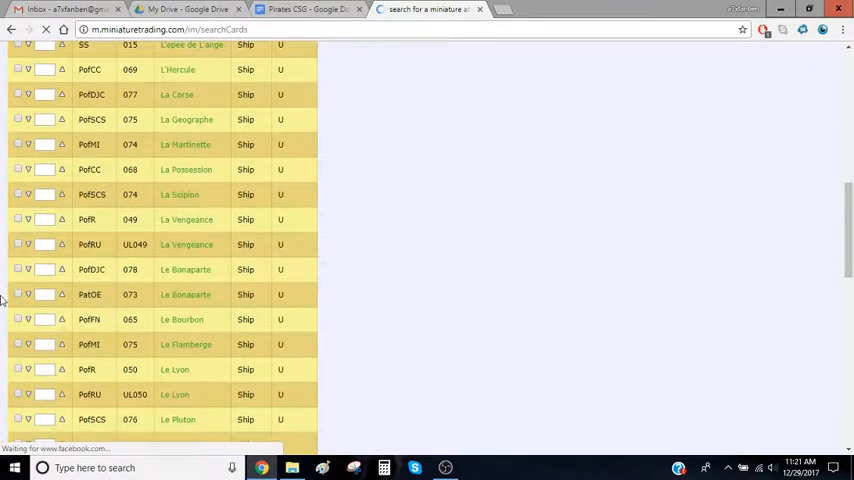
scroll(down, 3)
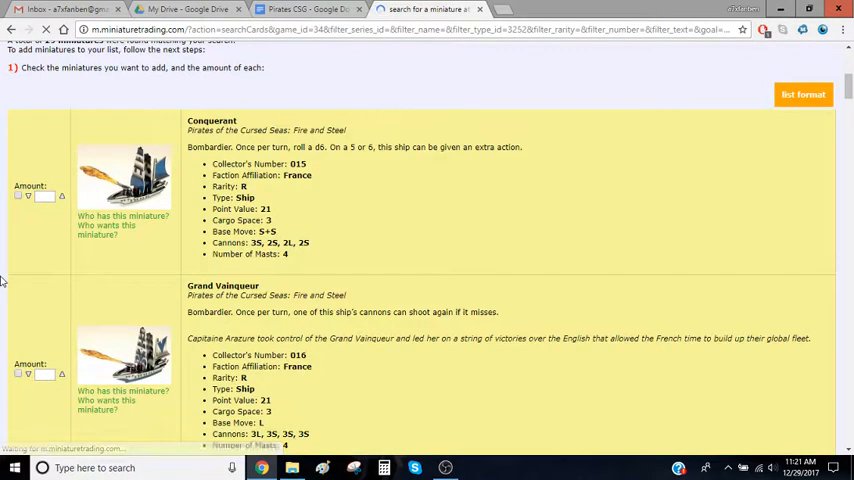
scroll(down, 3)
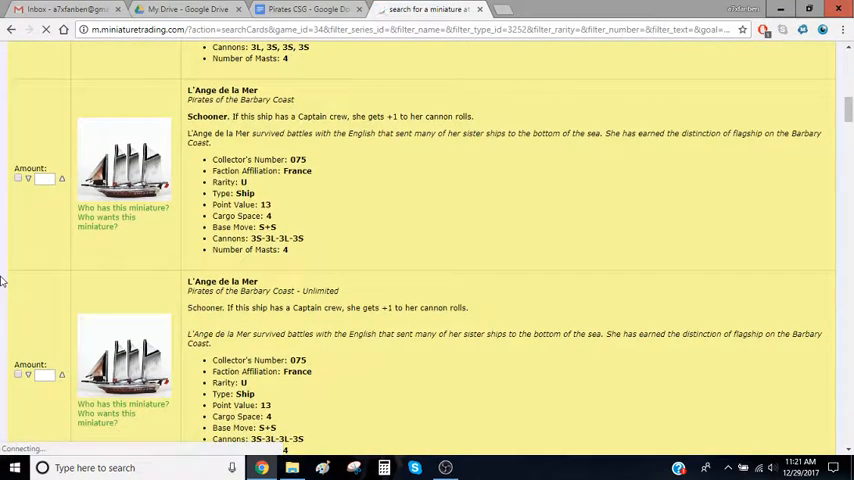
scroll(down, 3)
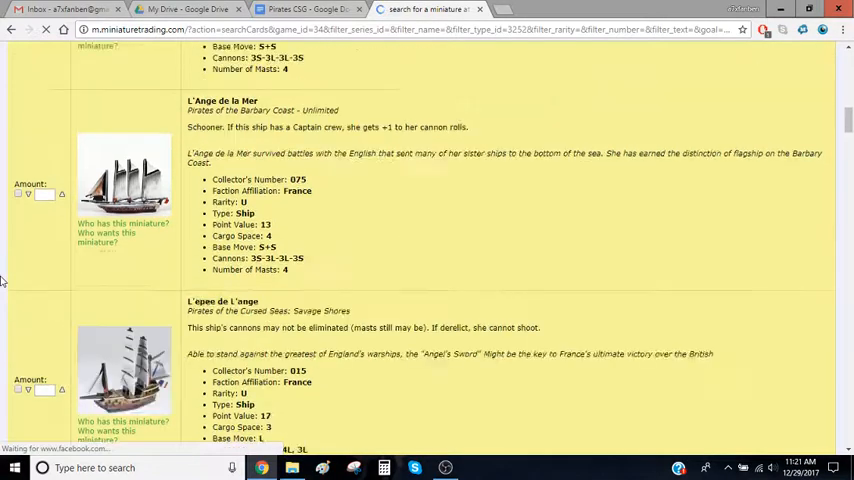
scroll(down, 3)
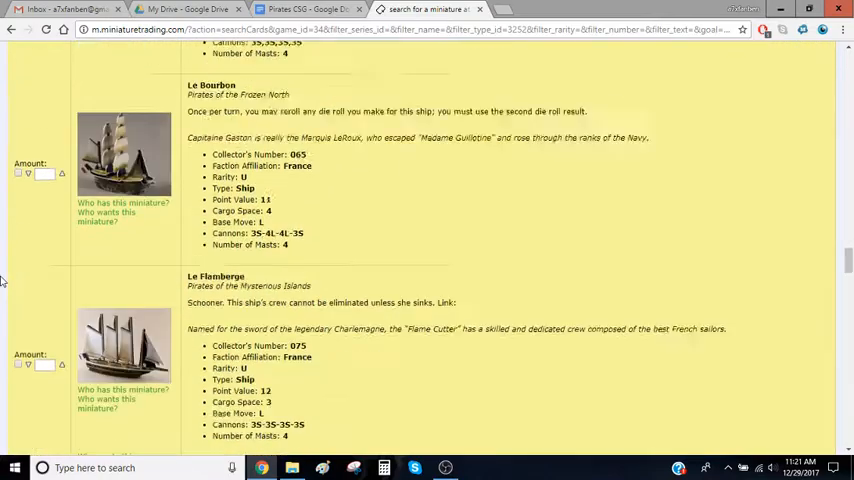
scroll(up, 3)
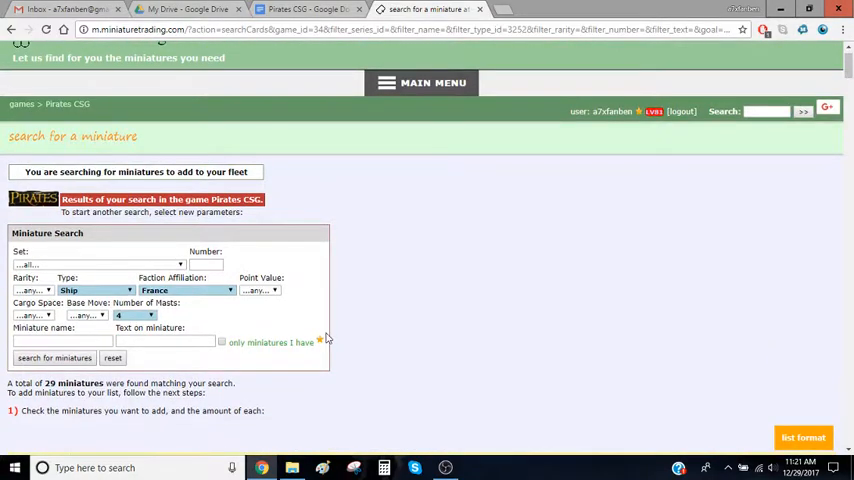
mouse_move(222, 344)
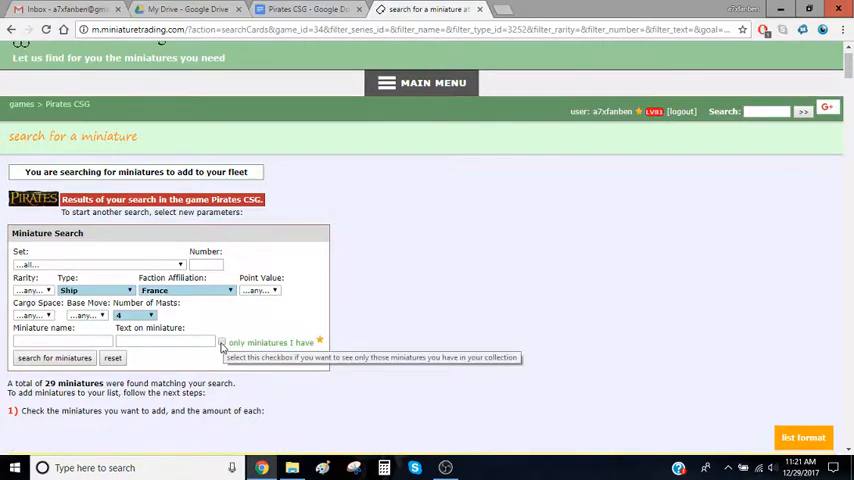
mouse_move(248, 336)
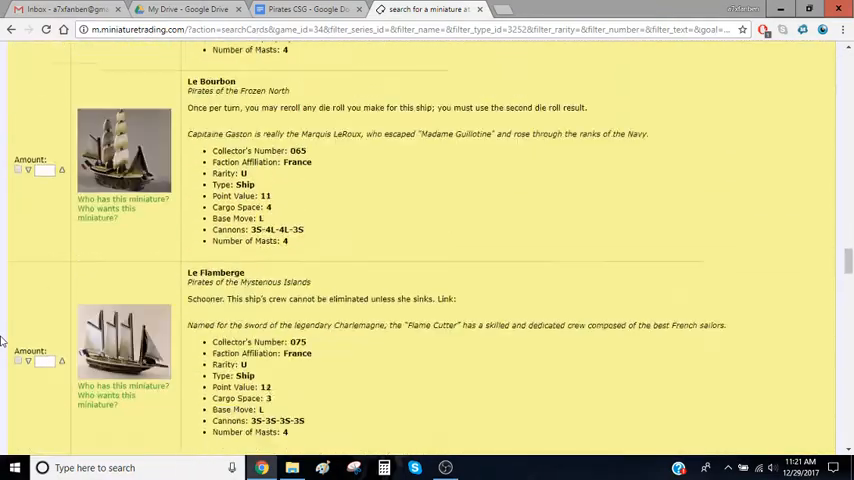
scroll(down, 3)
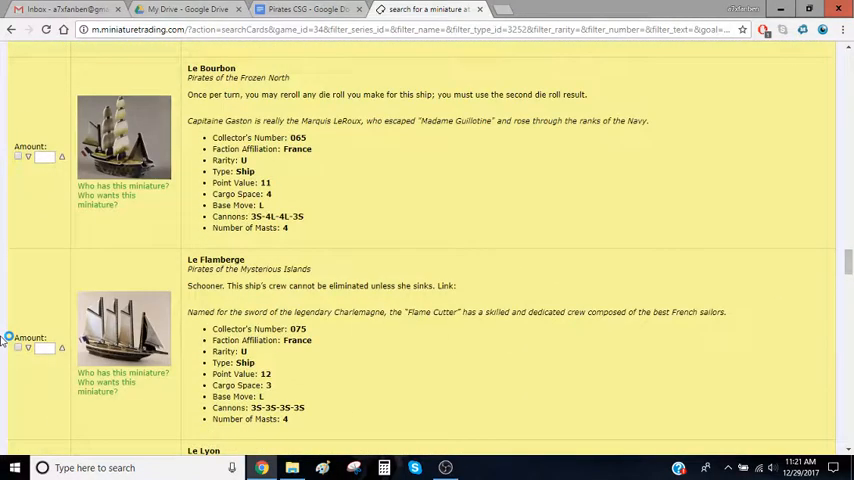
scroll(down, 3)
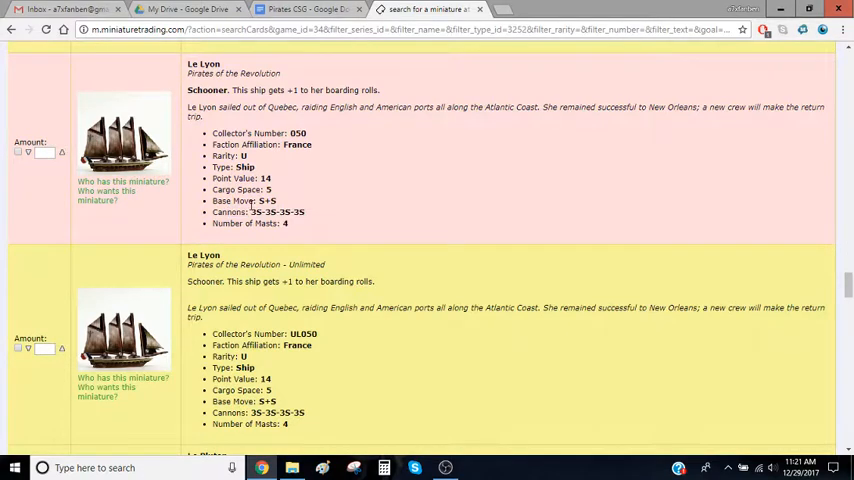
double_click(258, 90)
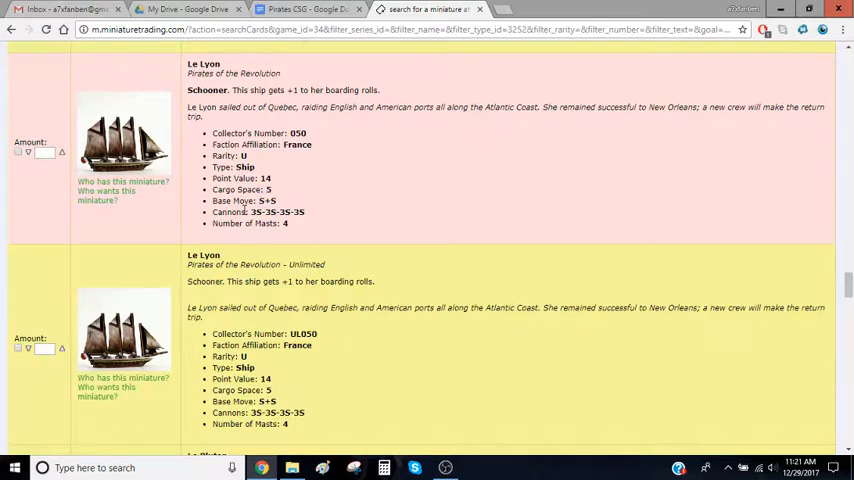
mouse_move(124, 144)
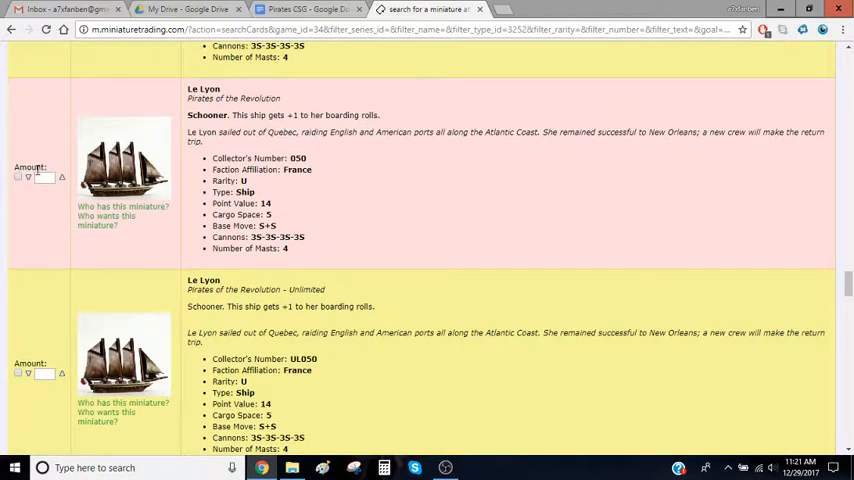
Review the detailed entries, then add the selections and return to a fresh miniature search.
scroll(down, 3)
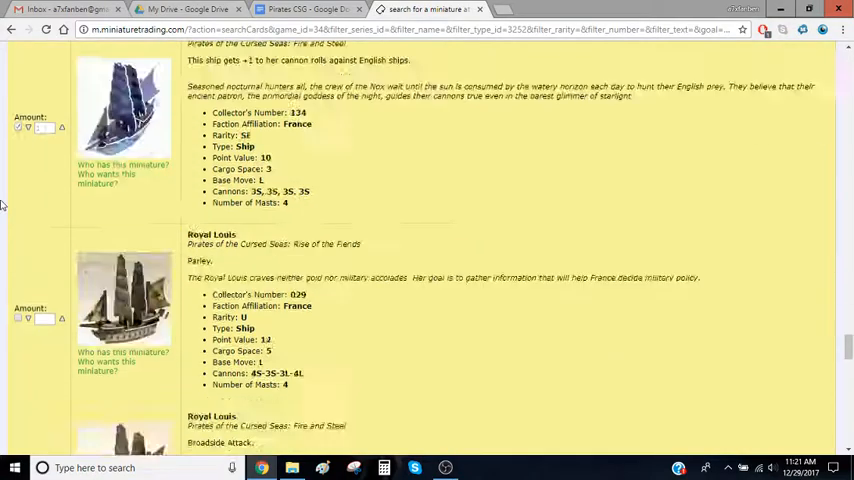
scroll(down, 3)
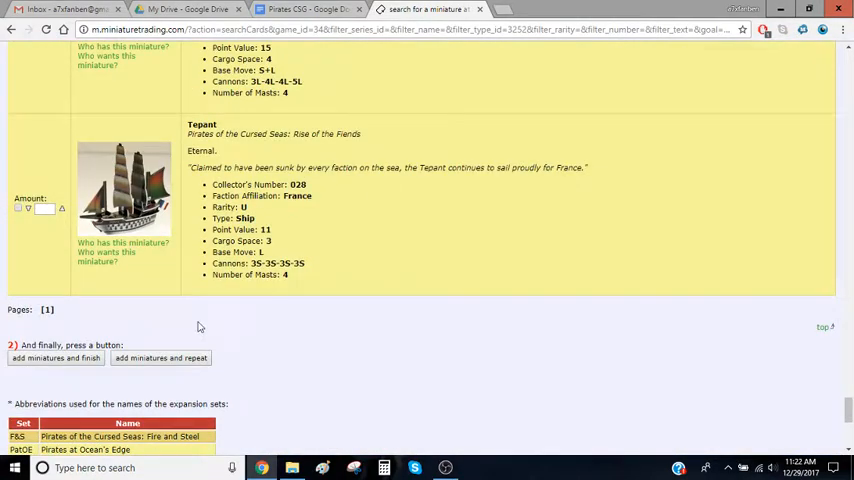
scroll(down, 3)
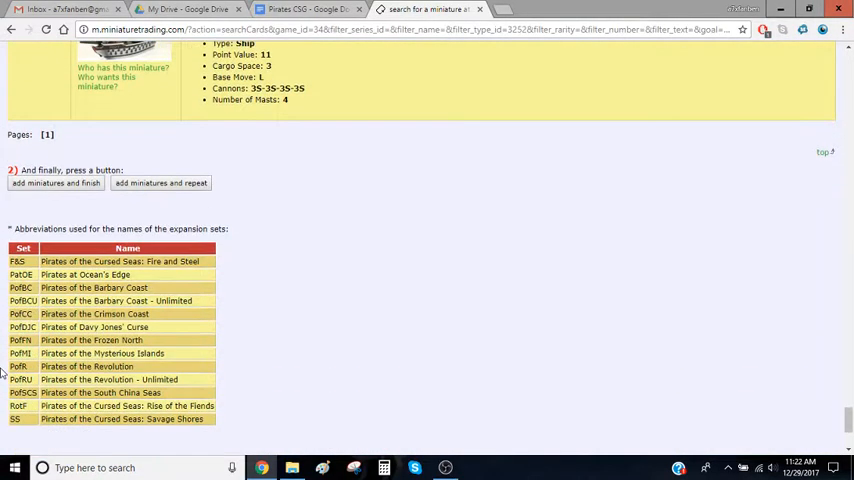
mouse_move(248, 158)
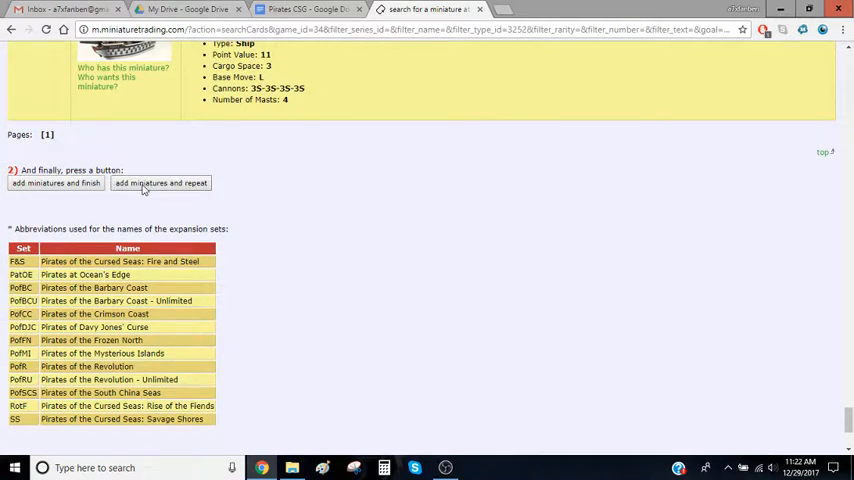
click(160, 184)
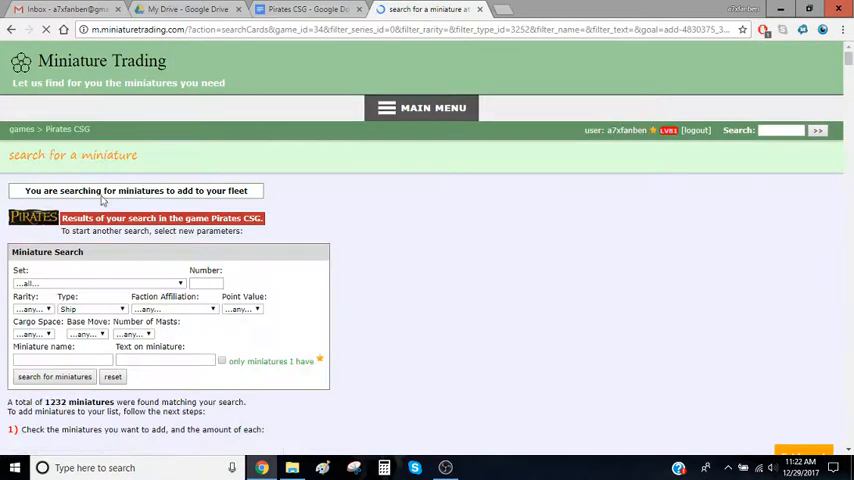
Search Crew miniatures named 'captain', returning 100 results, and tick one to add.
click(96, 308)
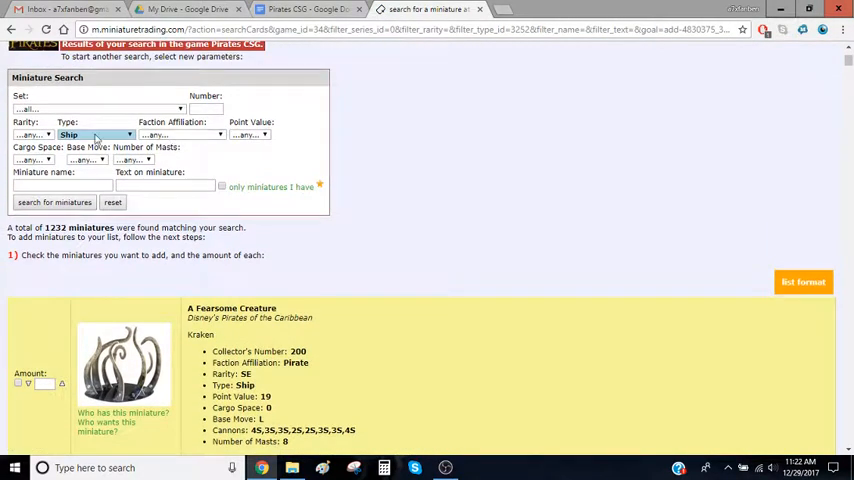
click(96, 136)
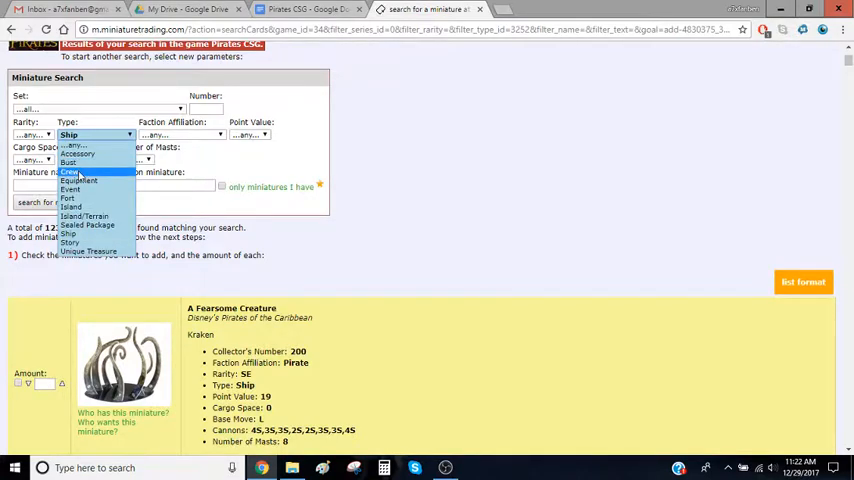
click(72, 172)
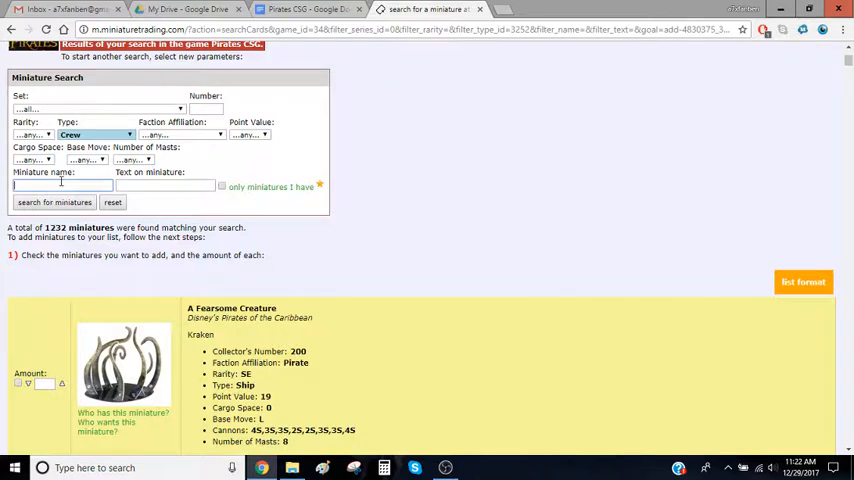
text(captain)
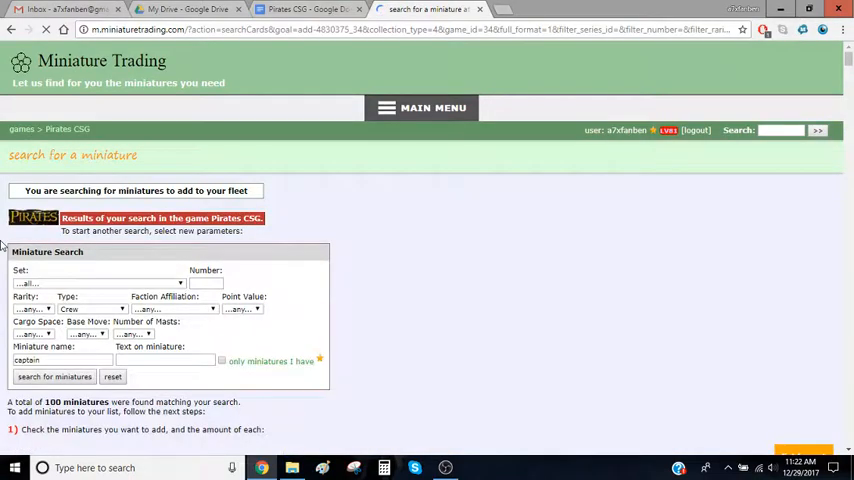
click(54, 376)
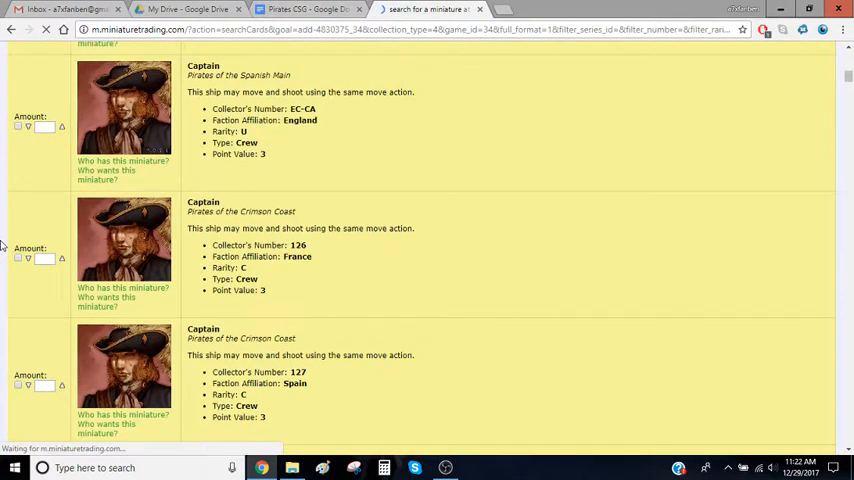
scroll(down, 3)
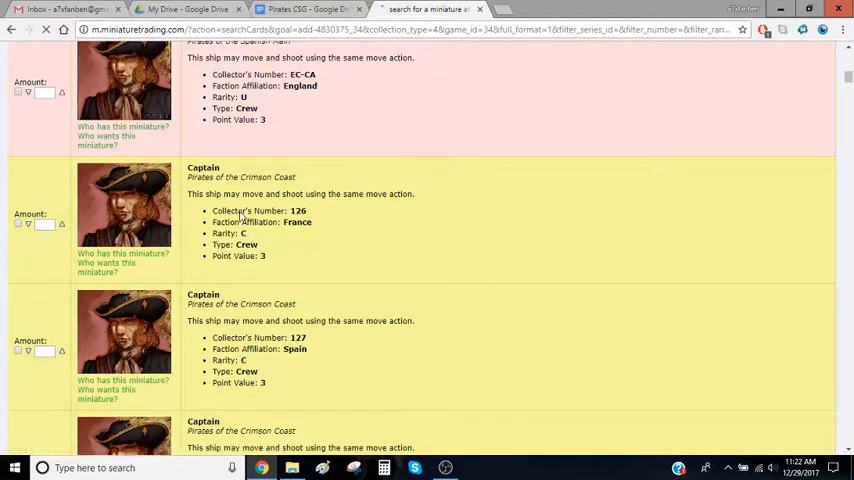
click(18, 224)
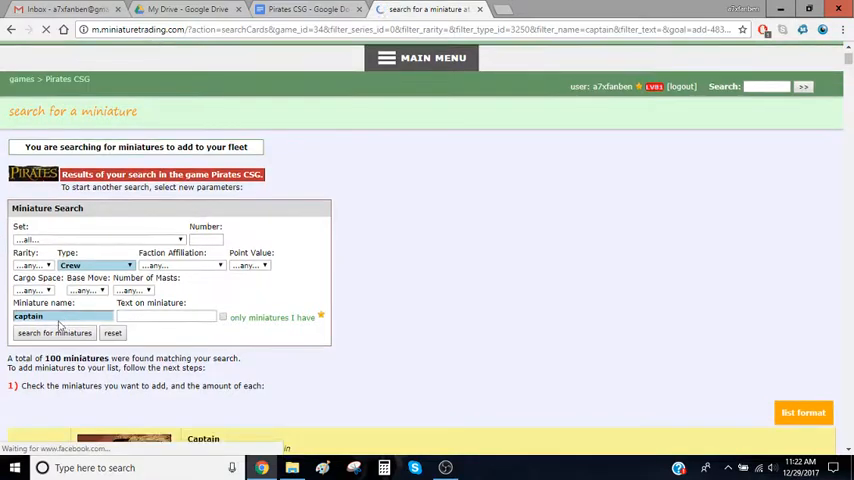
Look up 'helms' crew, then add the chosen miniatures and finish, giving Ship #1 Captain, Helmsman and Le Lyon.
text(helms)
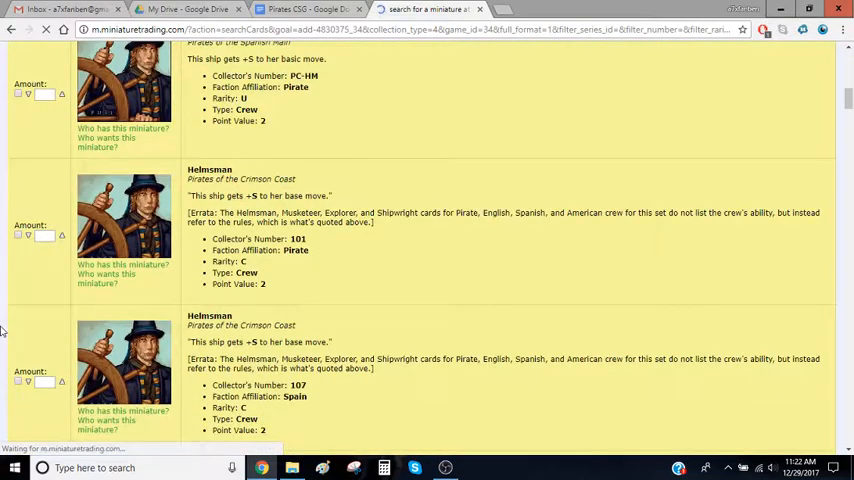
scroll(down, 3)
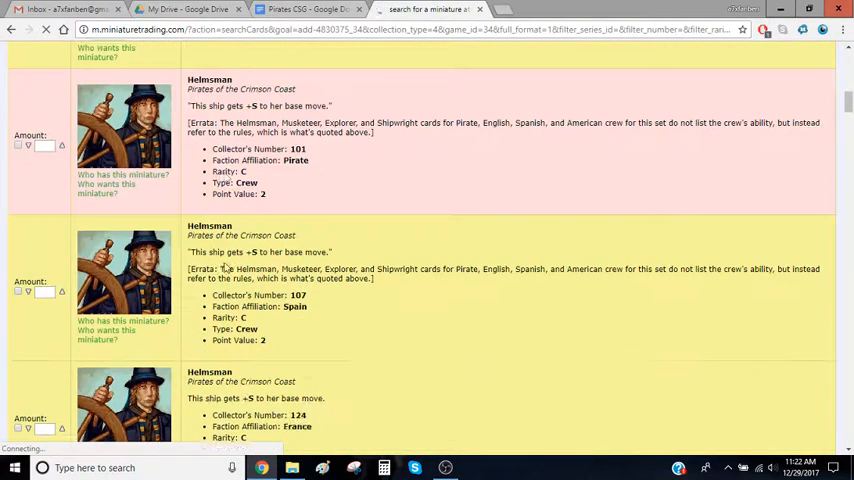
scroll(down, 3)
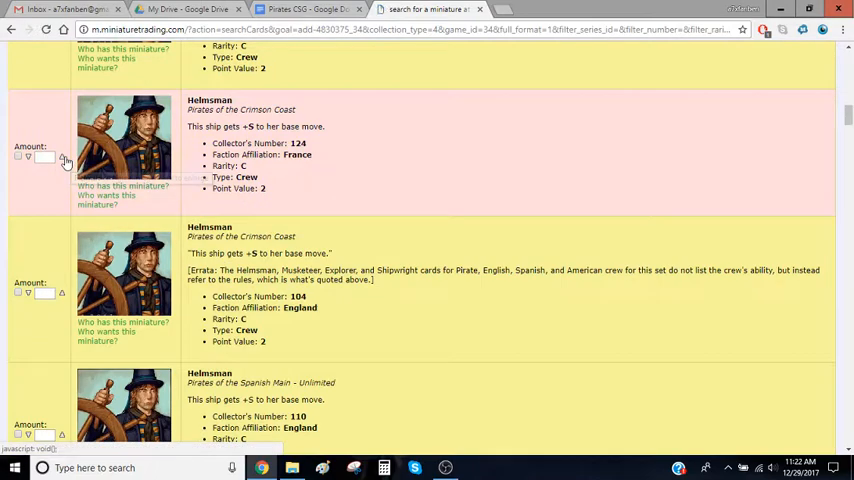
scroll(down, 3)
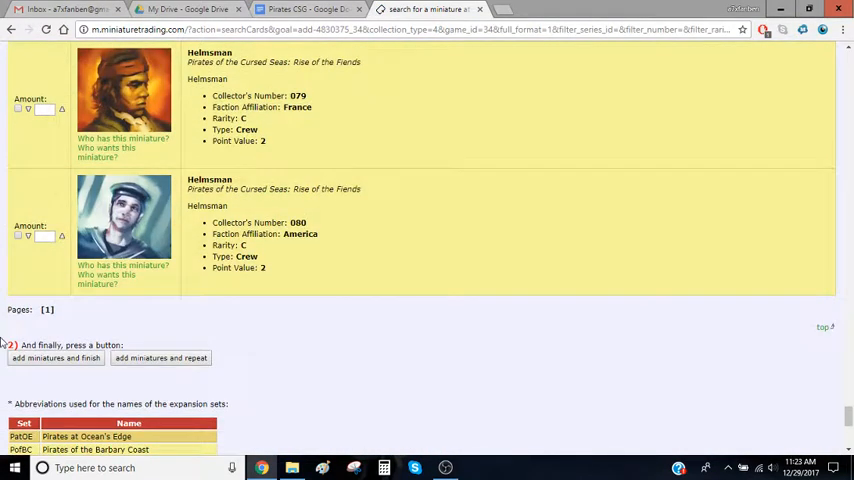
mouse_move(76, 372)
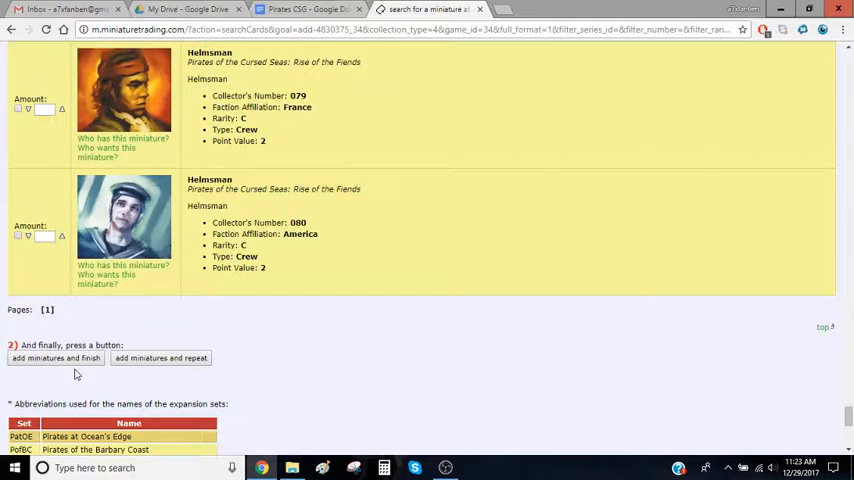
click(56, 358)
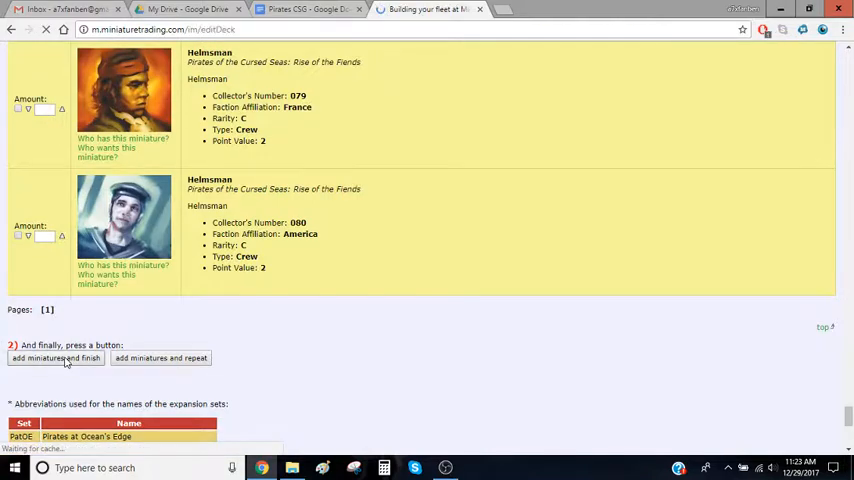
click(56, 358)
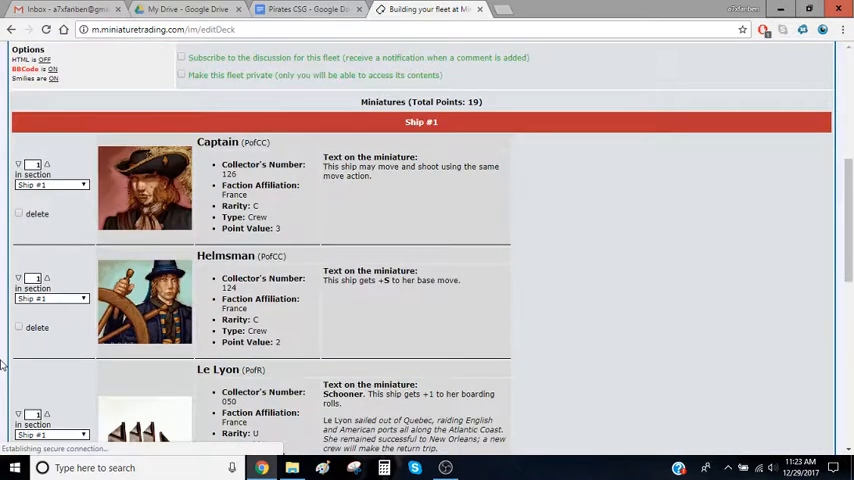
Update the fleet to save Ship #1's contents at 19 total points.
scroll(down, 3)
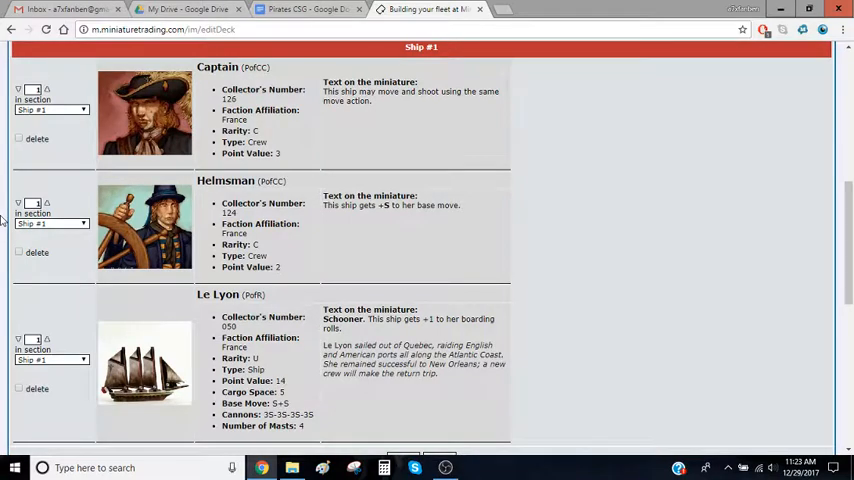
scroll(up, 3)
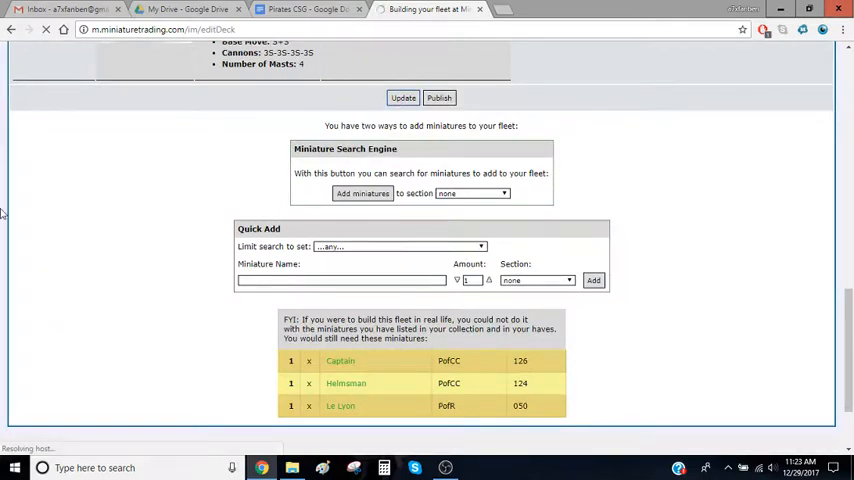
click(402, 98)
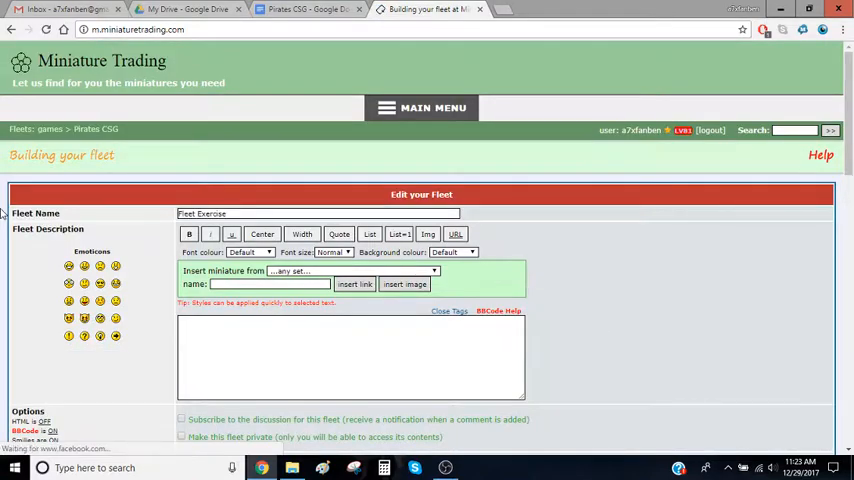
scroll(down, 3)
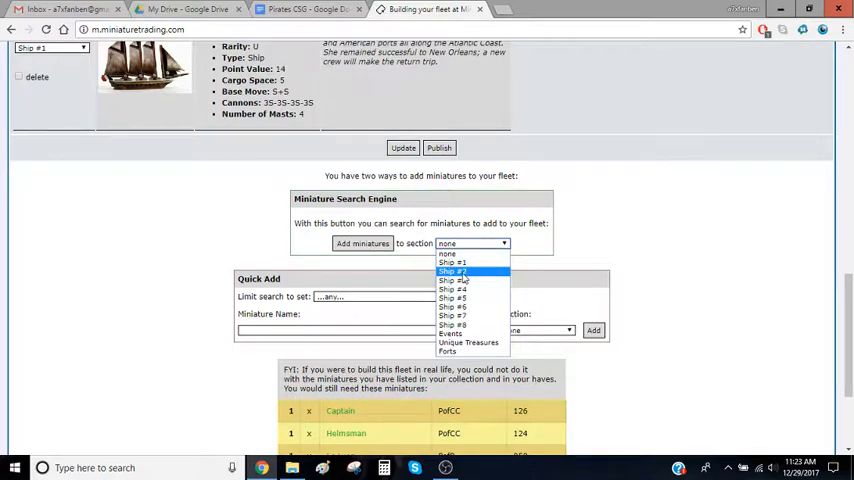
For Ship #2, search French ships with Base Move S+L, finding 30 matches.
click(454, 272)
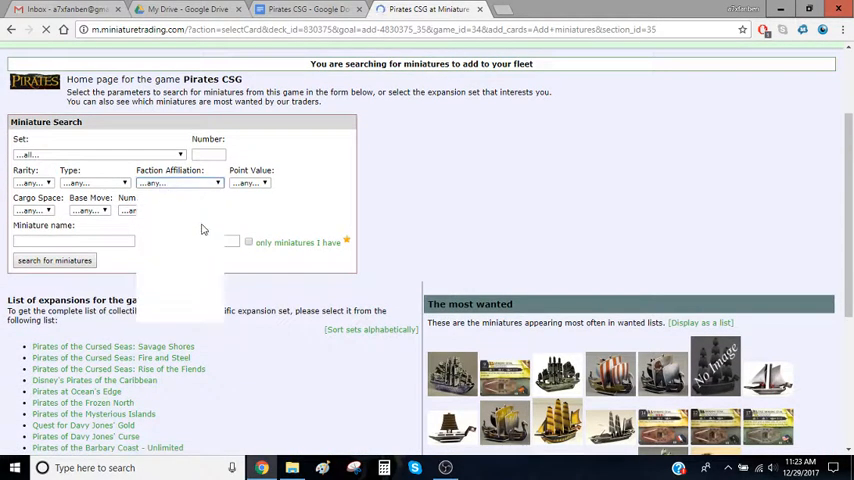
click(178, 182)
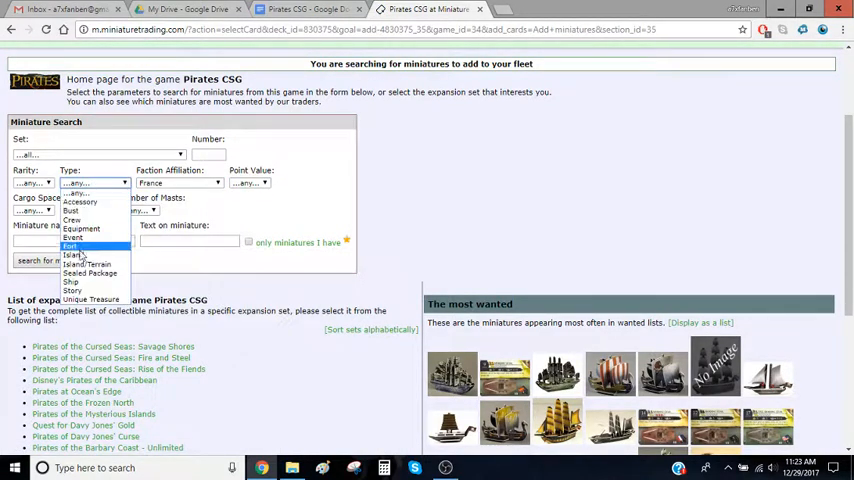
click(70, 282)
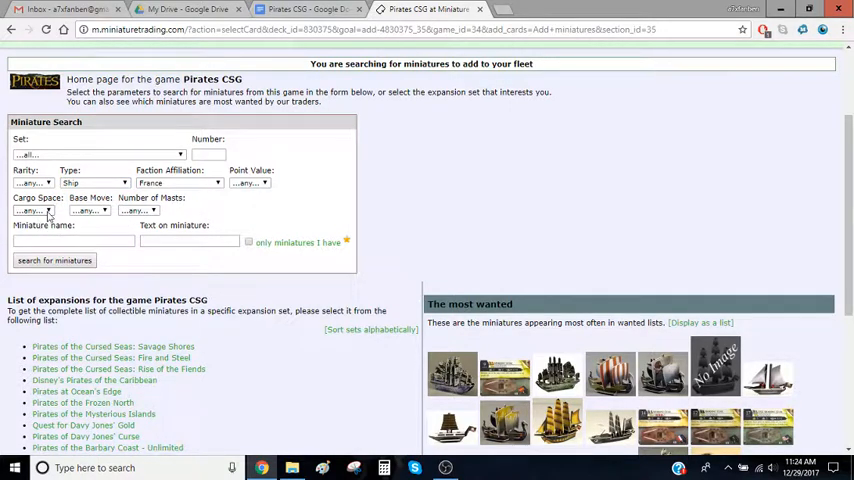
click(30, 210)
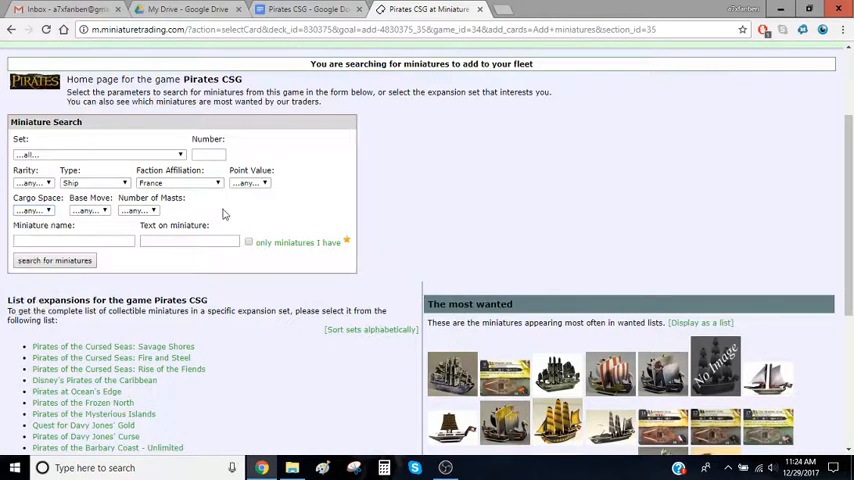
click(88, 210)
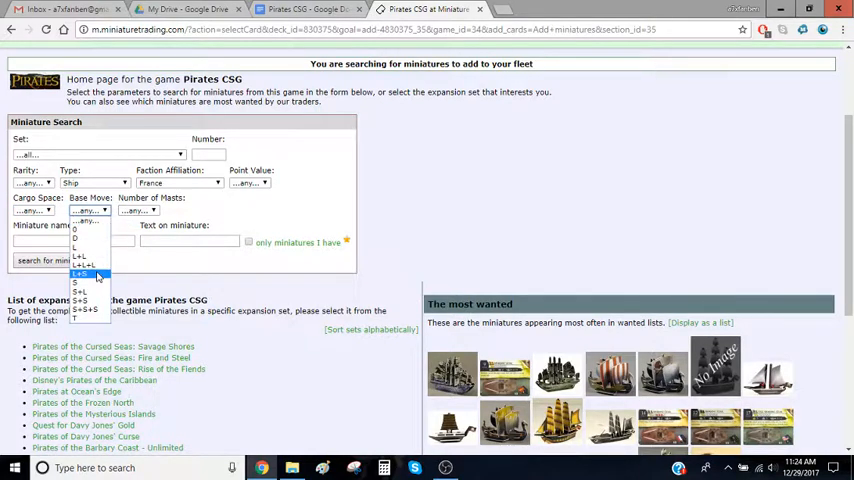
click(88, 276)
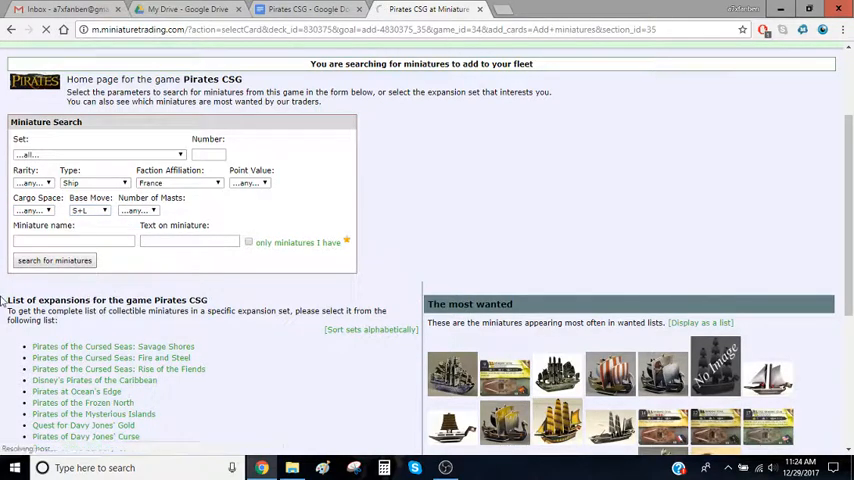
click(54, 260)
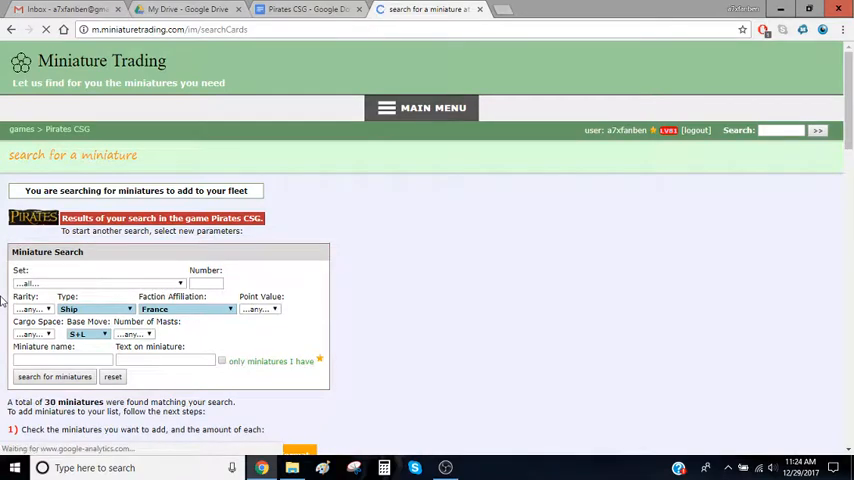
Narrow the search with an additional filter, which returns no miniatures.
scroll(down, 3)
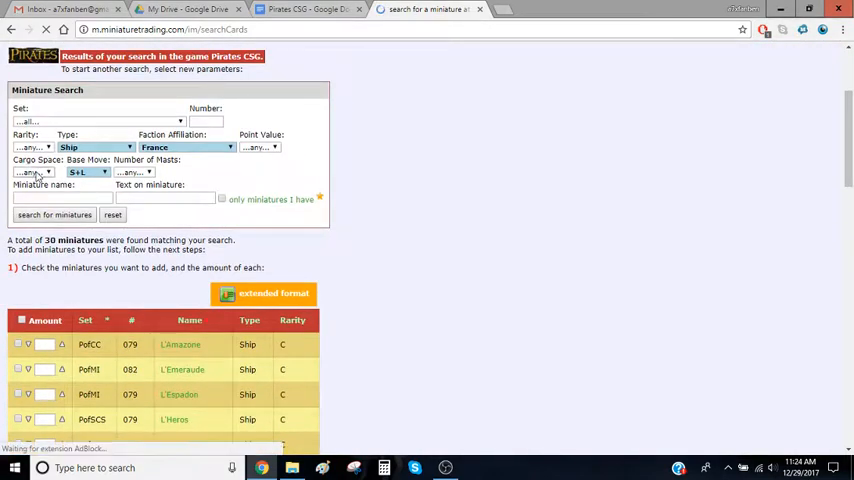
click(36, 172)
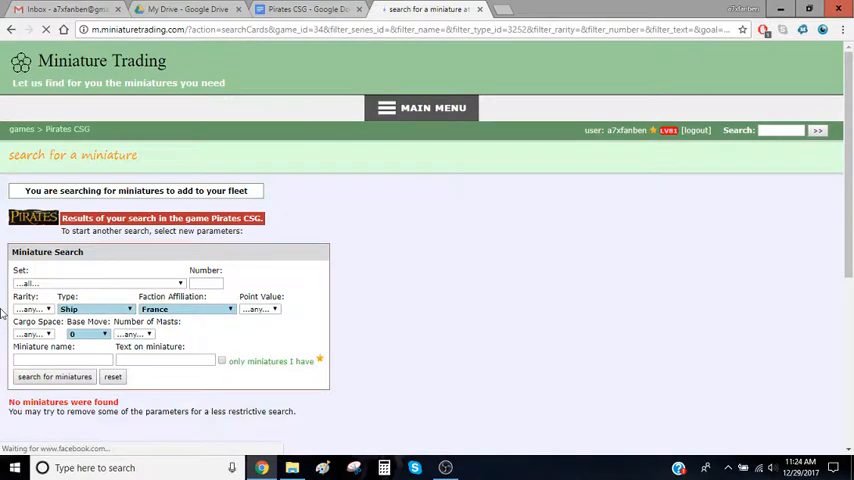
click(88, 340)
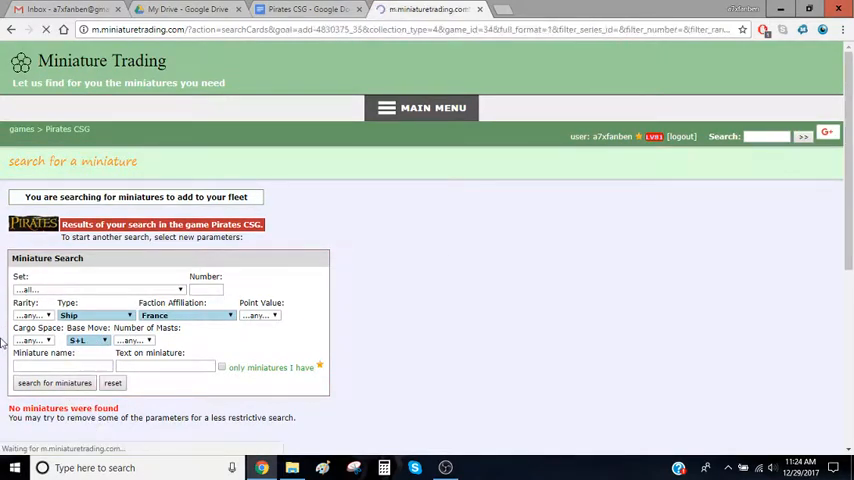
Show the French S+L ships in extended format and tick Le Triton's amount checkbox to add it.
click(54, 384)
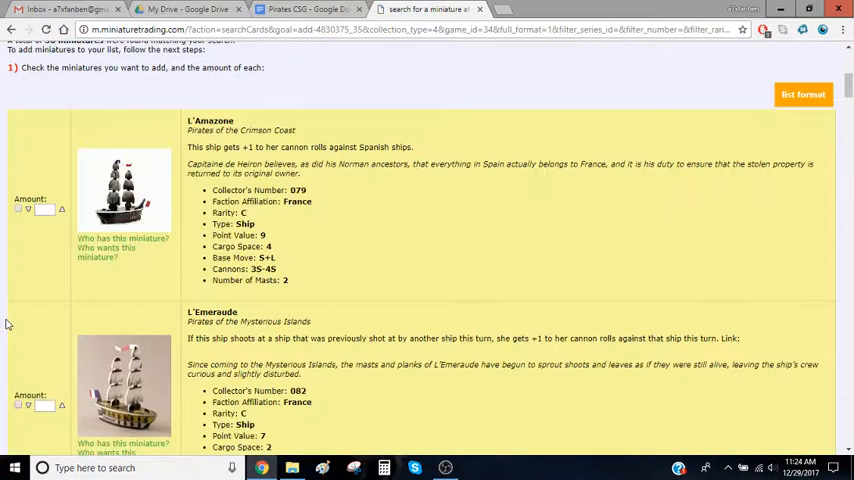
scroll(down, 3)
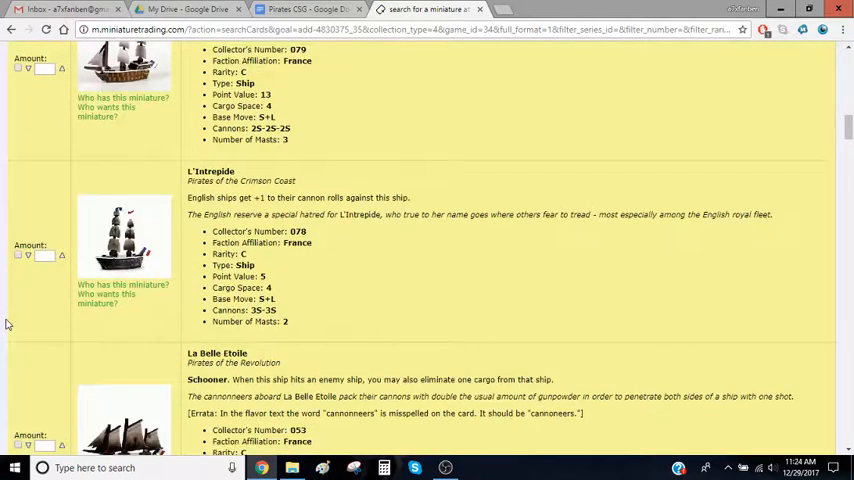
scroll(down, 3)
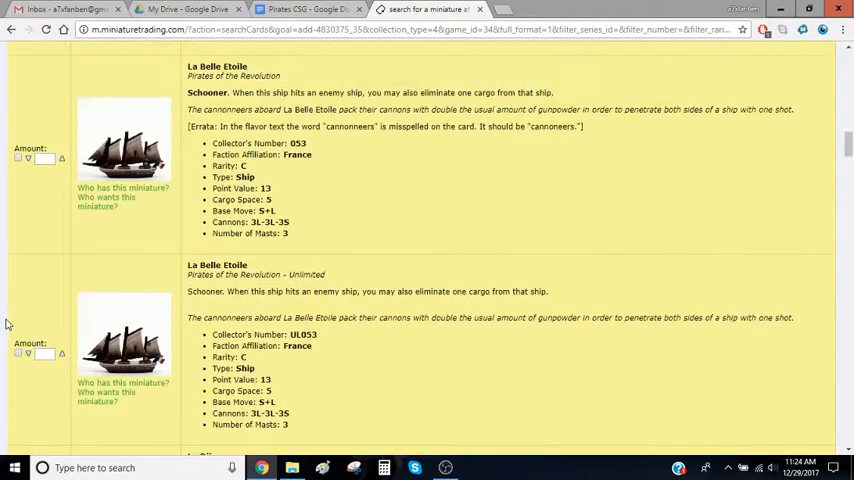
scroll(down, 3)
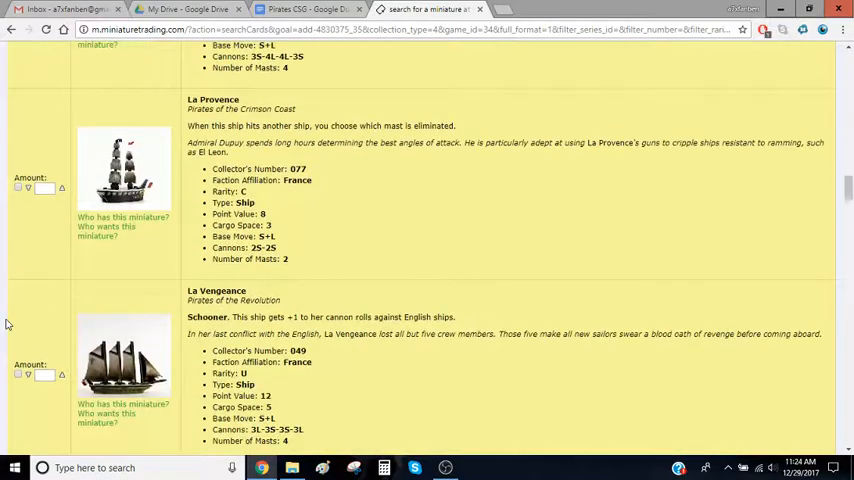
scroll(down, 3)
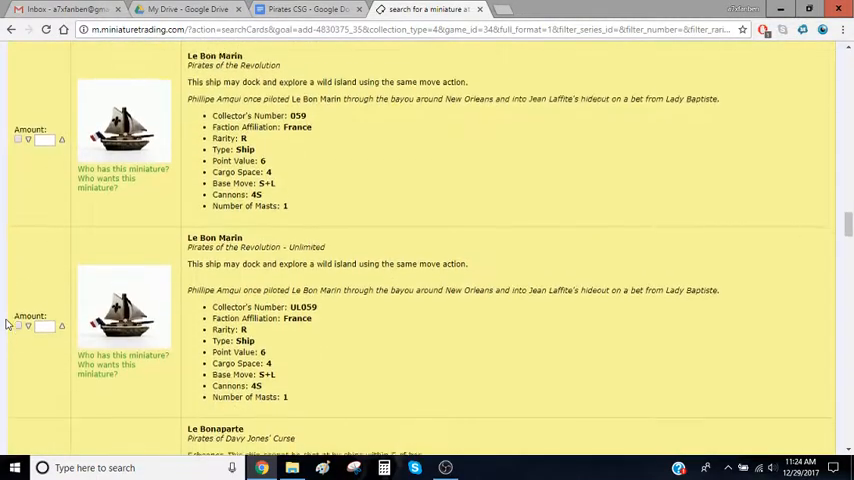
scroll(down, 3)
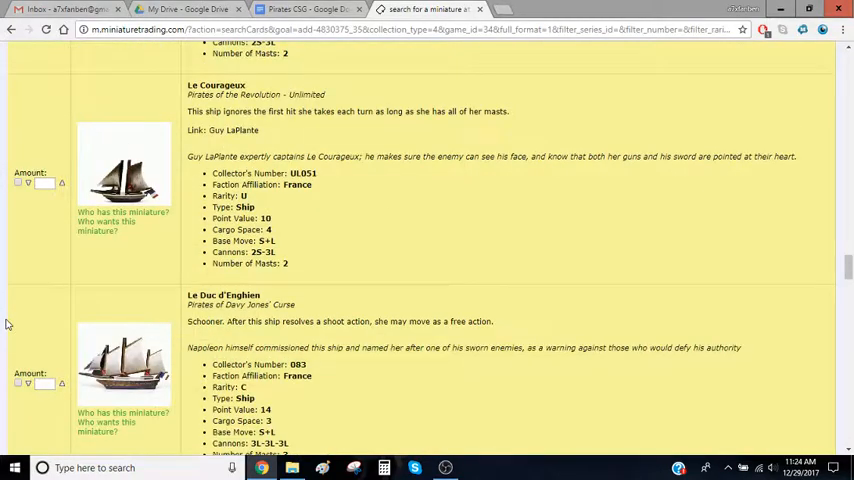
scroll(down, 3)
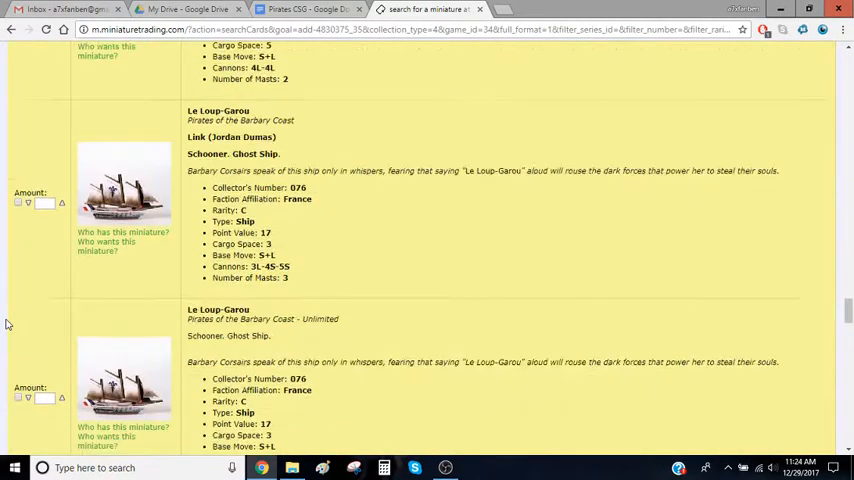
scroll(down, 3)
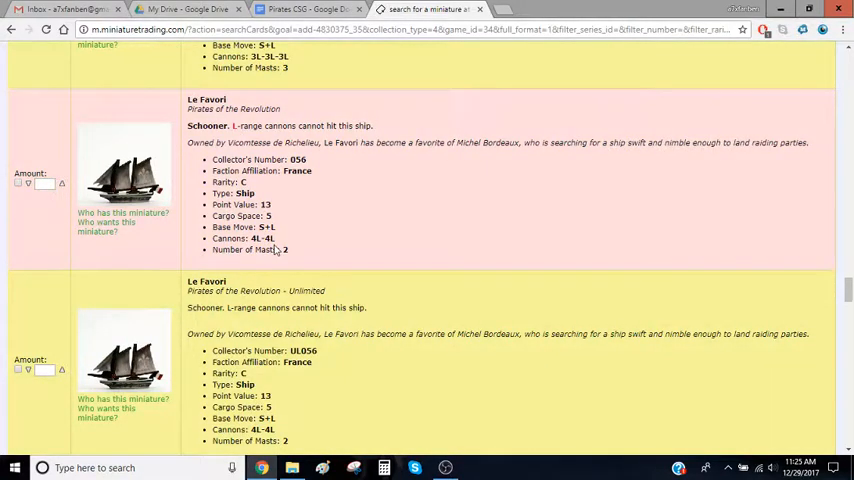
scroll(down, 3)
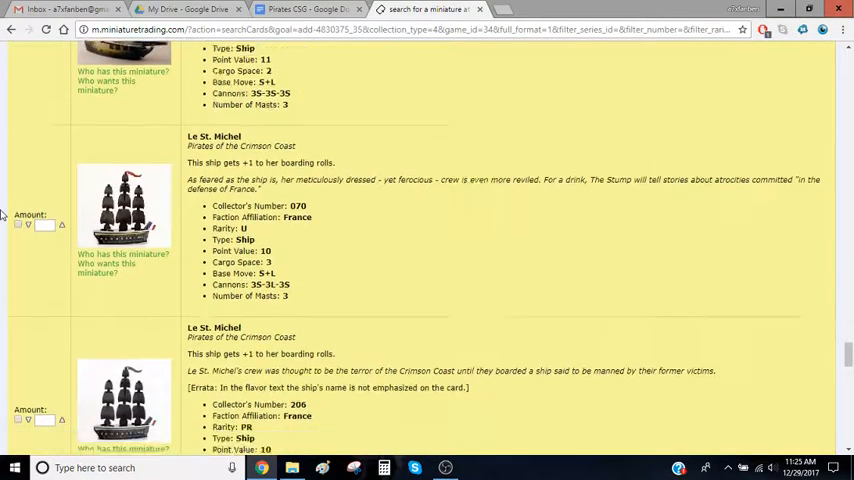
scroll(down, 3)
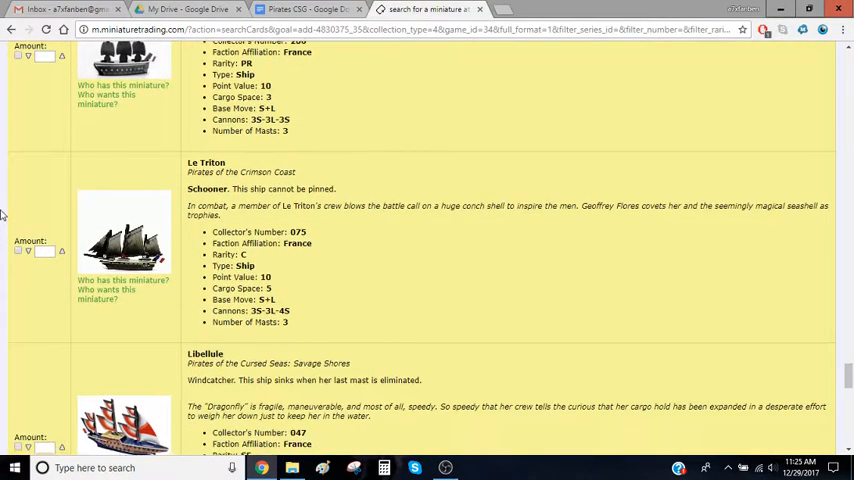
scroll(down, 3)
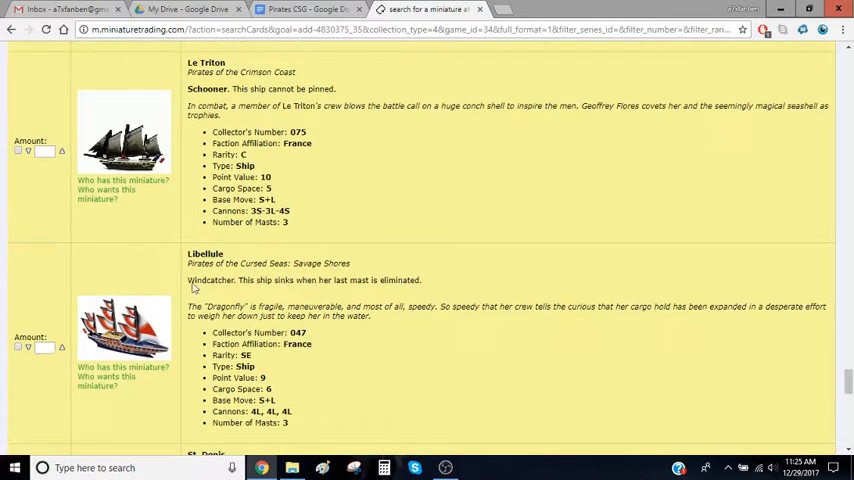
mouse_move(4, 316)
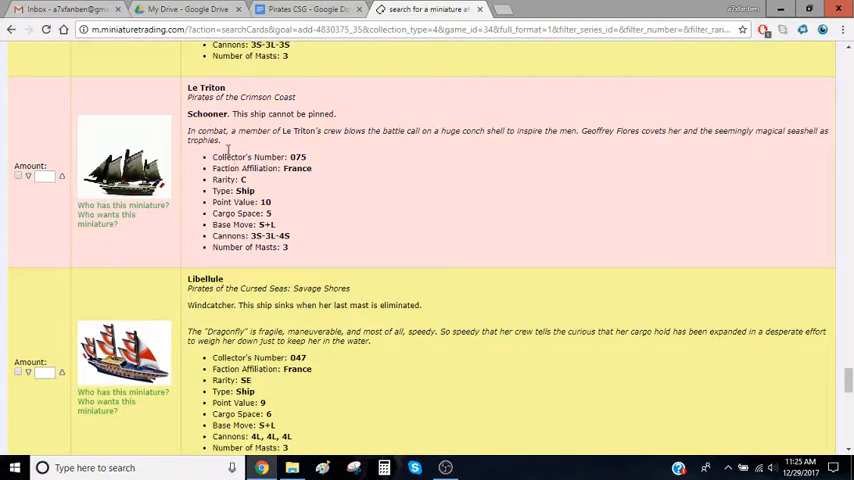
scroll(down, 3)
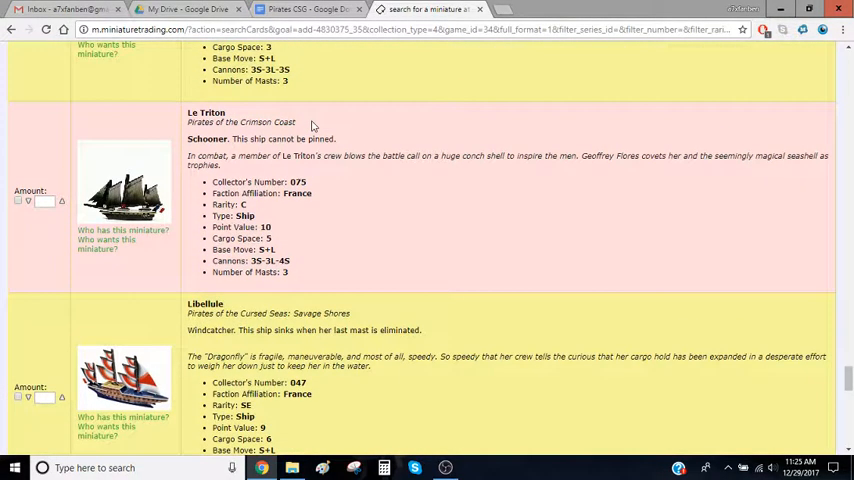
click(18, 200)
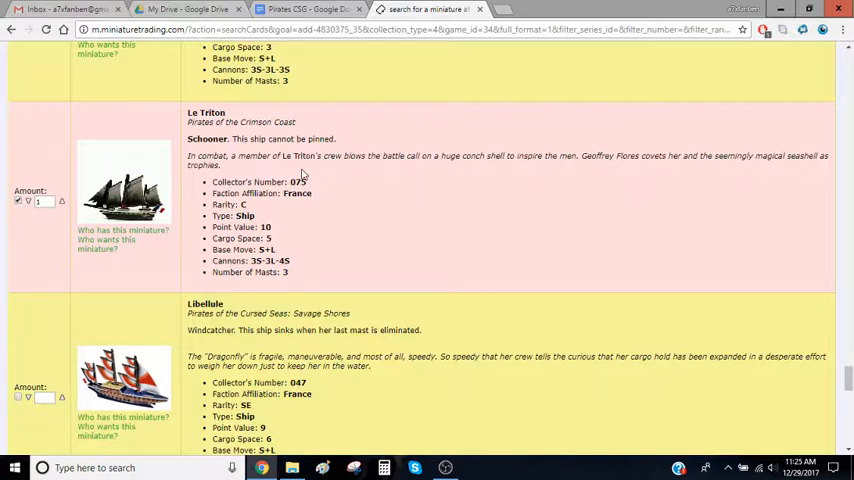
mouse_move(242, 148)
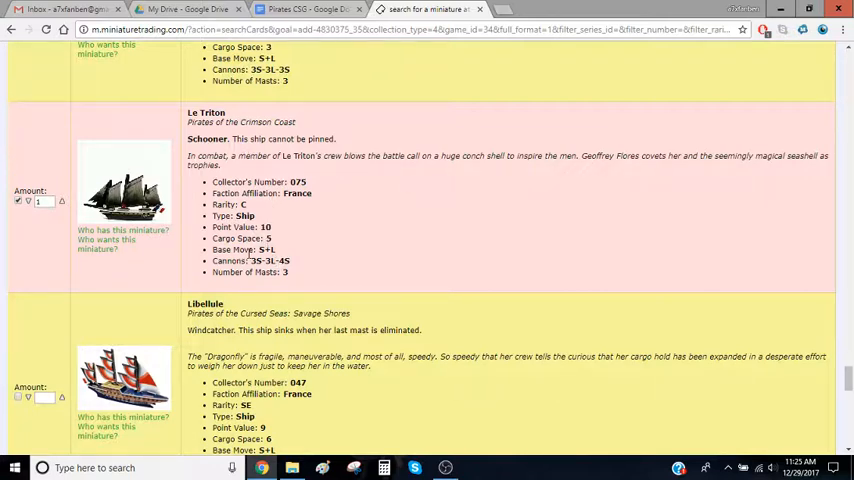
Add the marked Le Triton to the fleet via 'add miniatures and repeat' for another search.
scroll(down, 3)
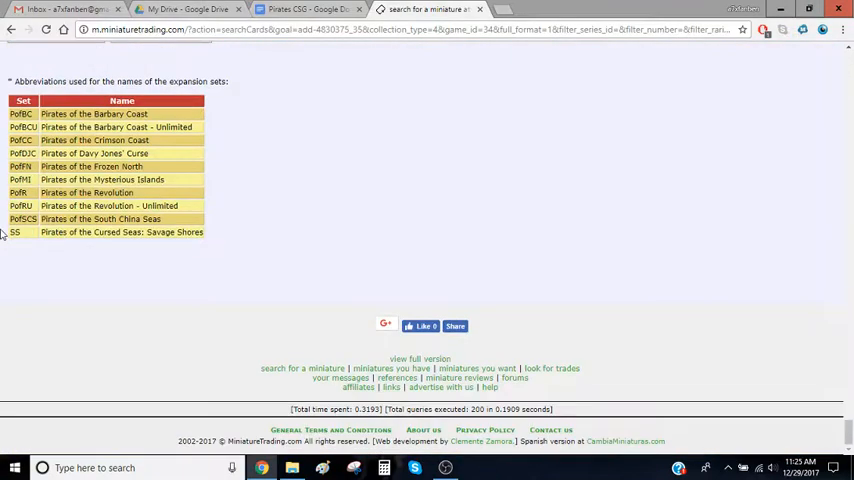
scroll(up, 3)
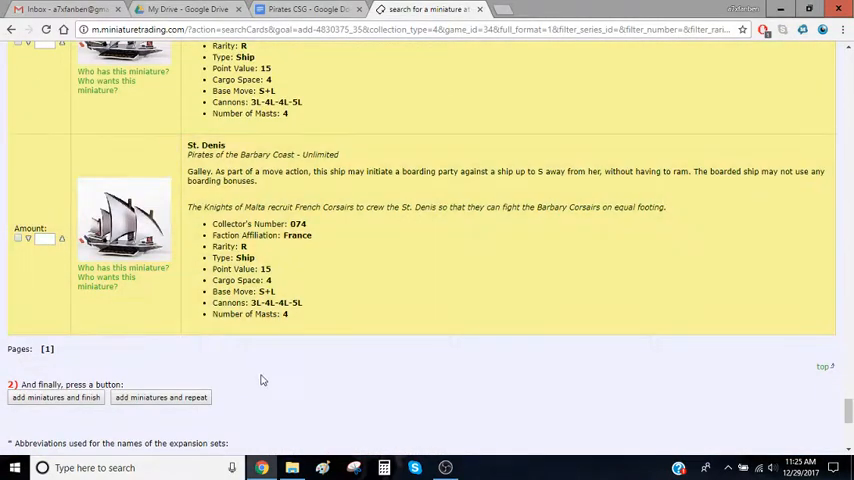
scroll(down, 3)
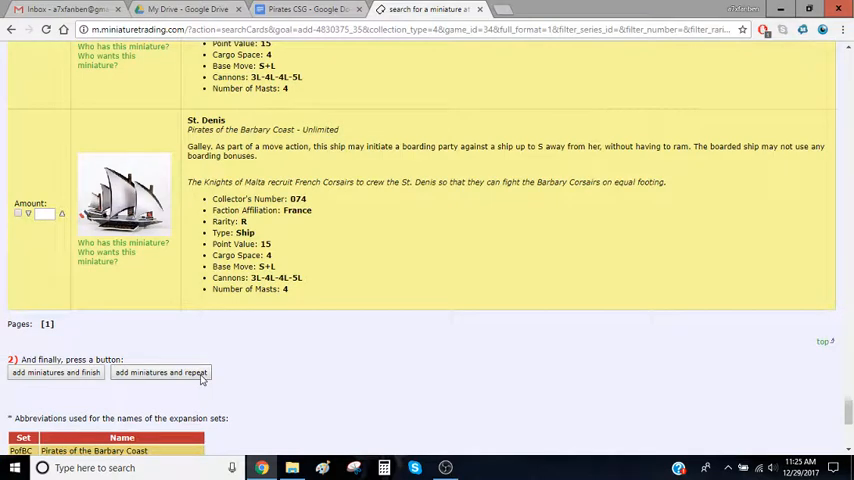
mouse_move(144, 380)
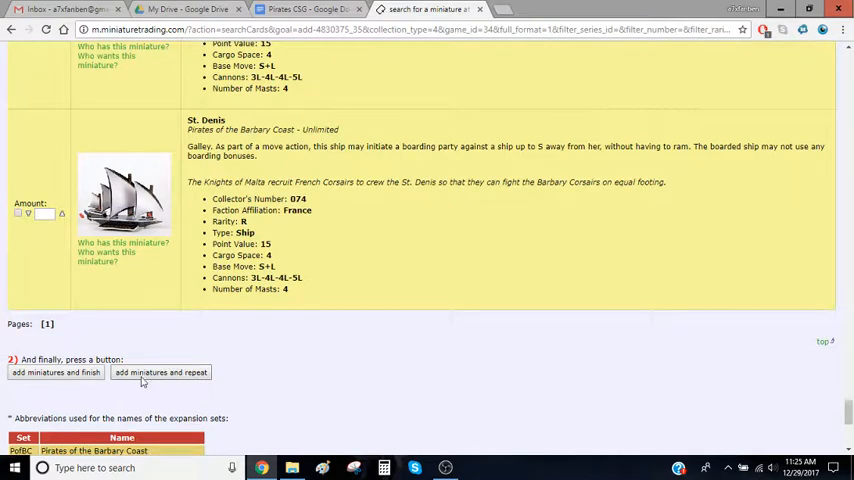
click(160, 372)
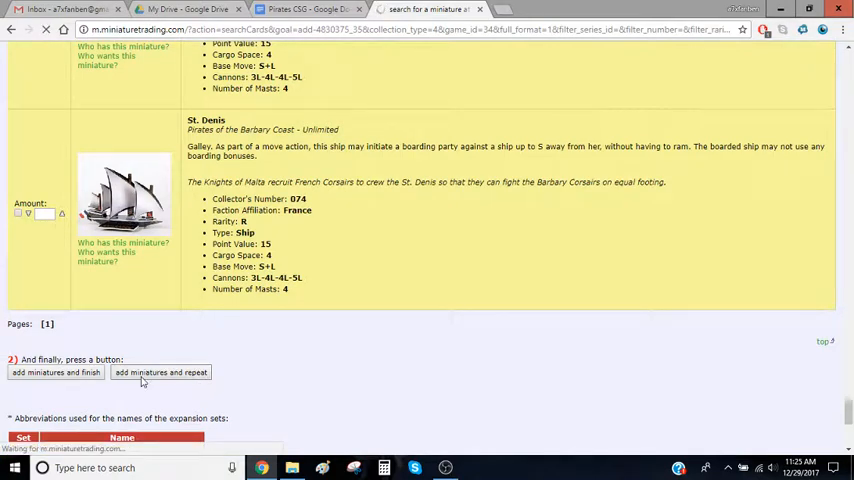
Search for crew miniatures restricted to the France faction.
click(160, 372)
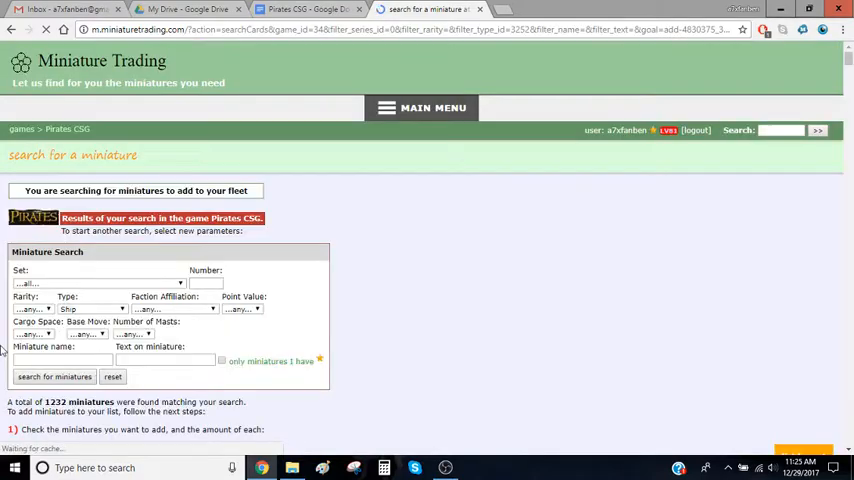
click(96, 308)
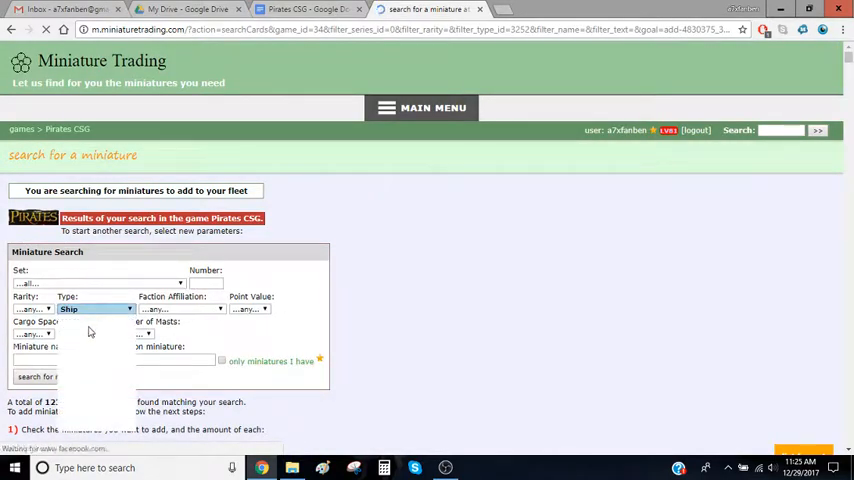
click(184, 316)
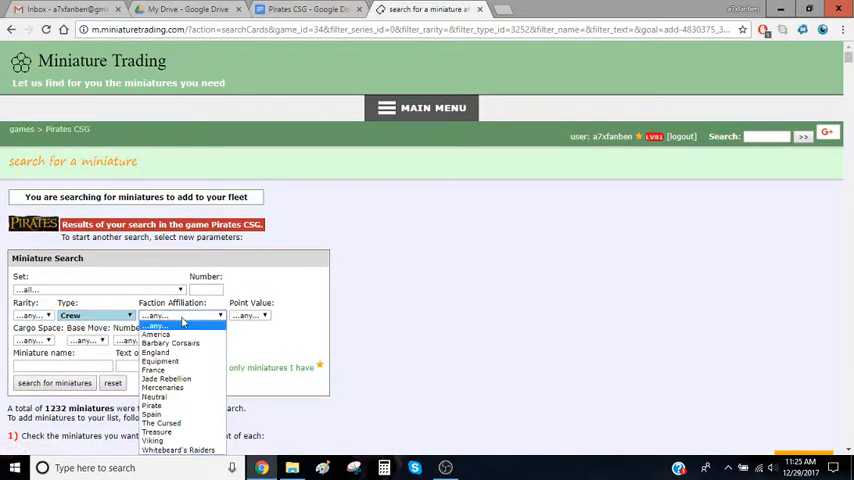
click(152, 370)
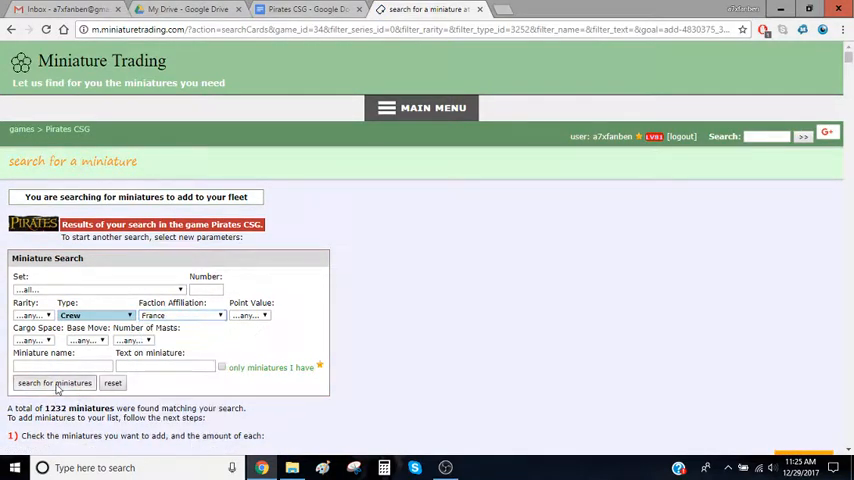
click(54, 384)
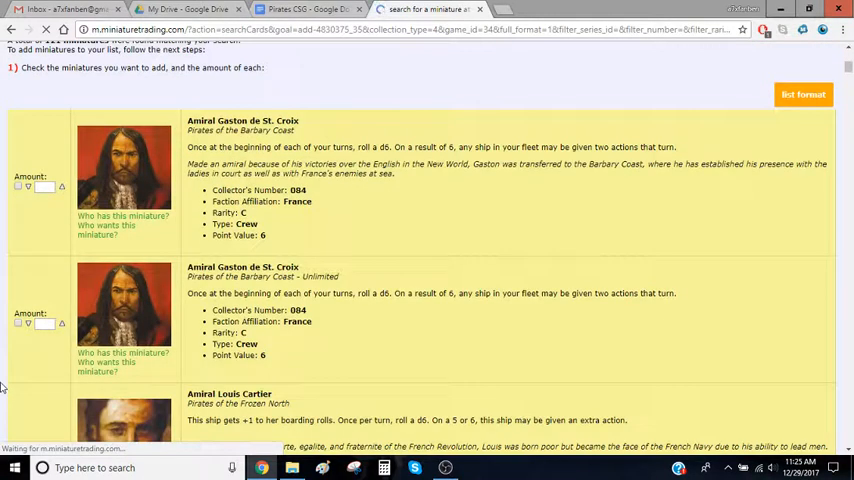
scroll(down, 3)
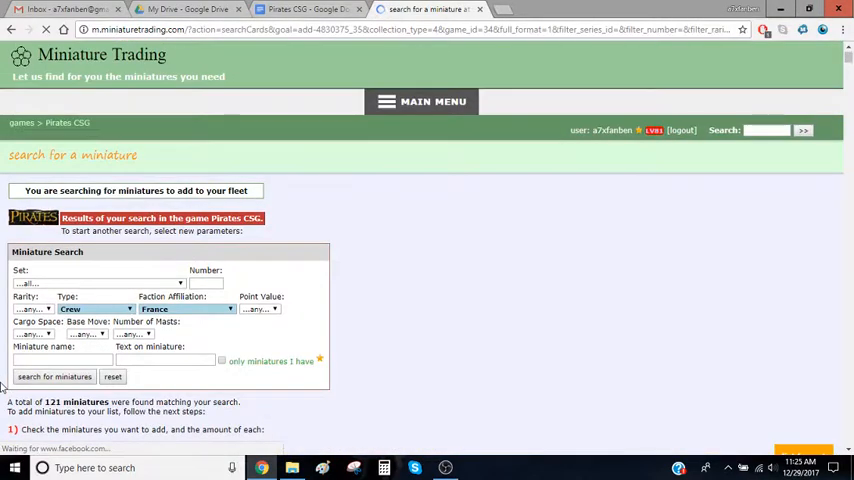
Refine the crew search to 'captain' and mark the Crimson Coast Captain for adding.
text(captain)
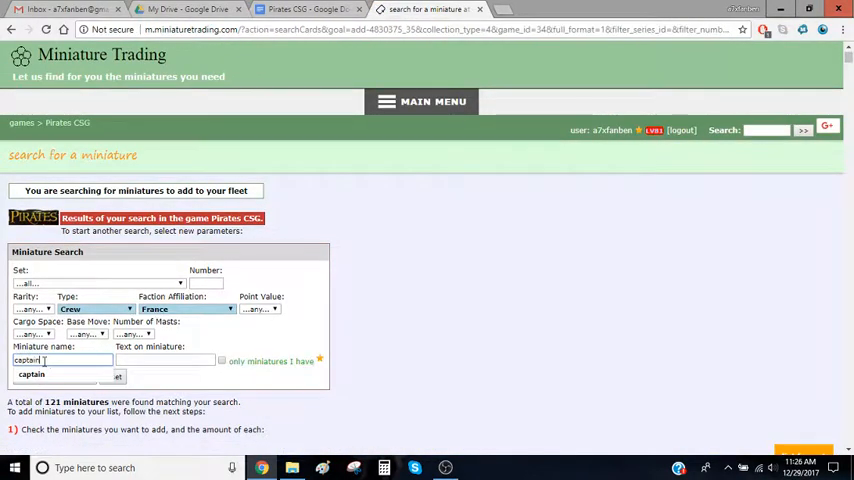
click(54, 376)
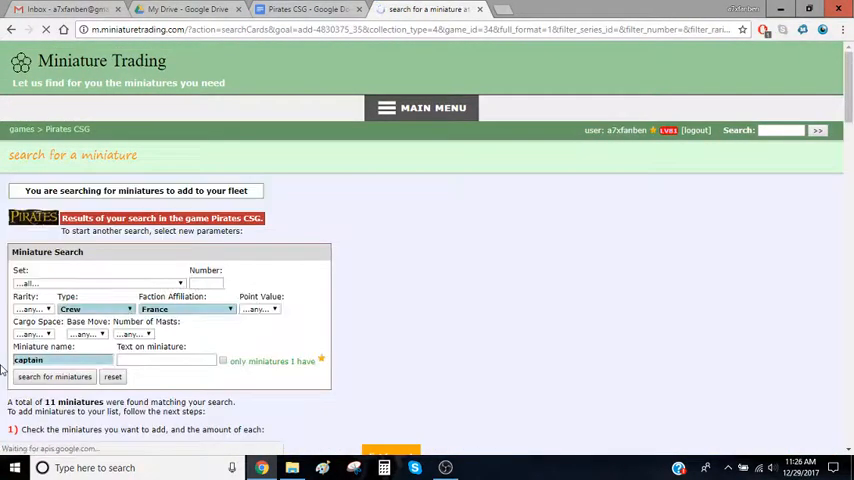
click(54, 376)
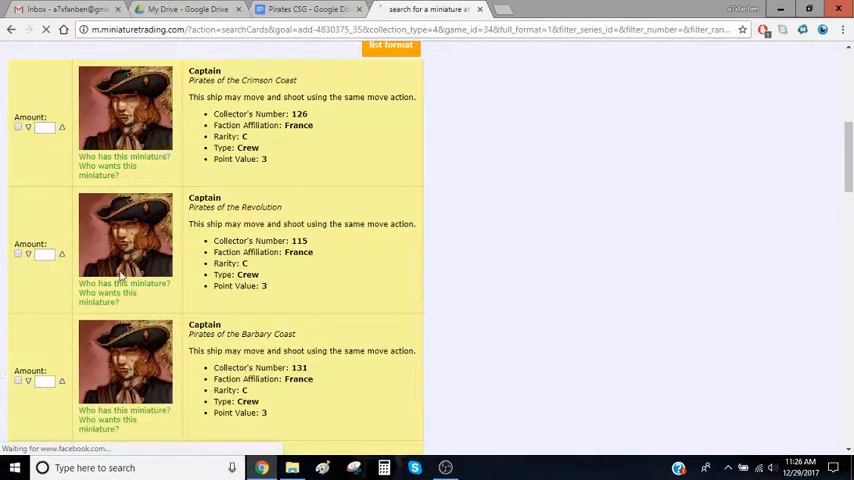
click(18, 128)
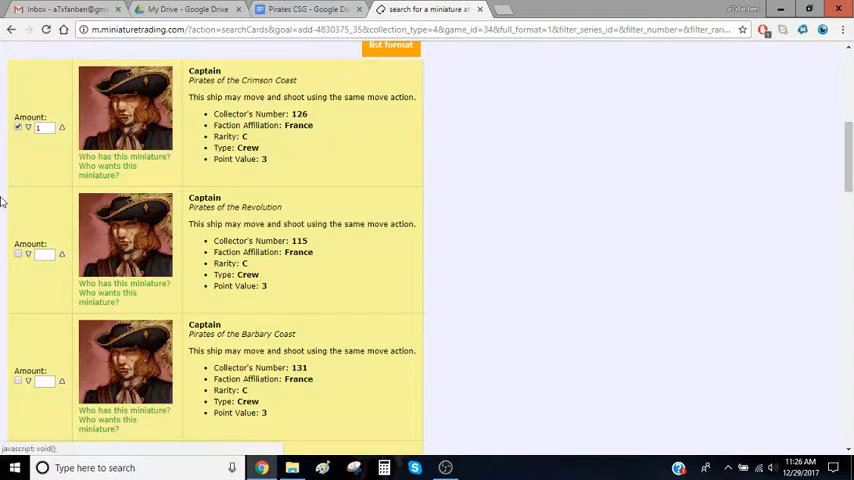
scroll(down, 3)
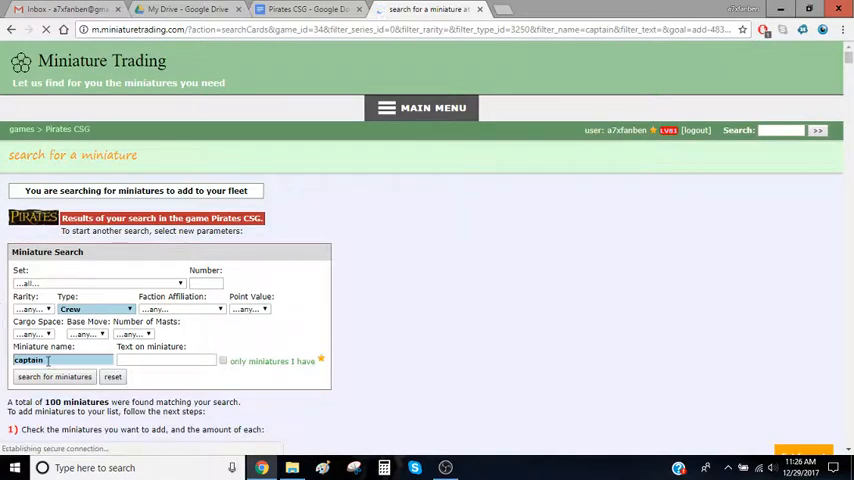
Search French crew named 'helmsman' and mark the Crimson Coast Helmsman for adding.
click(64, 360)
text(helmsman)
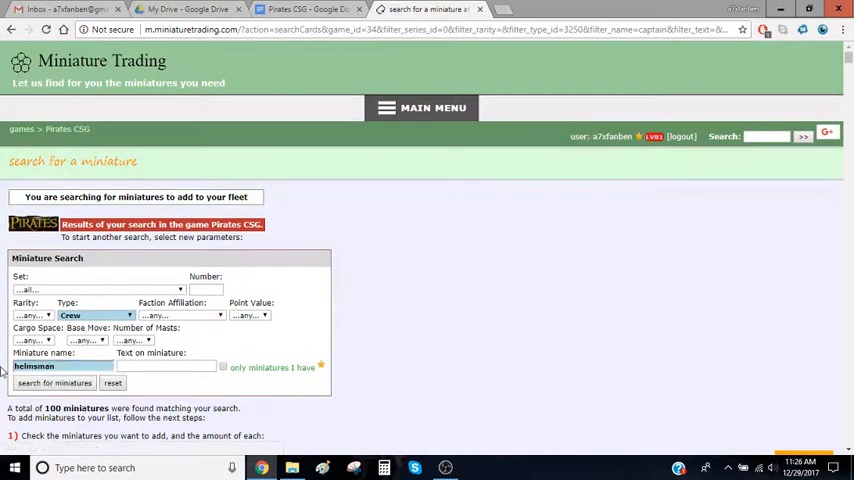
click(54, 384)
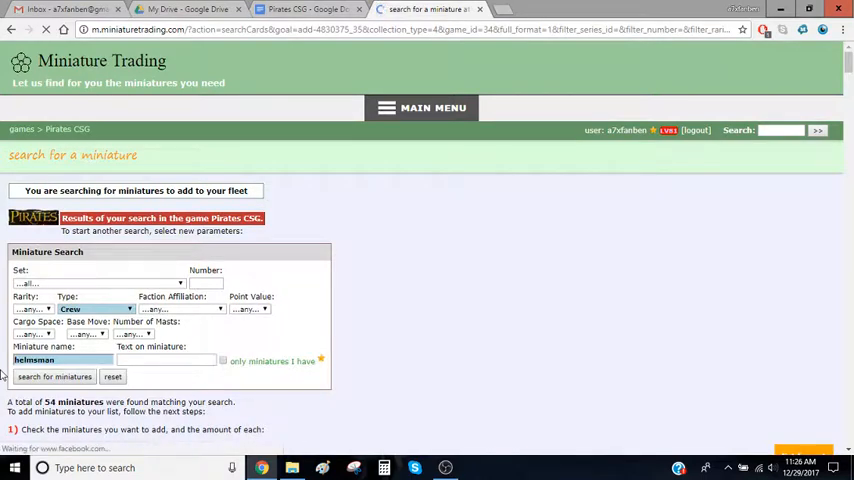
scroll(down, 3)
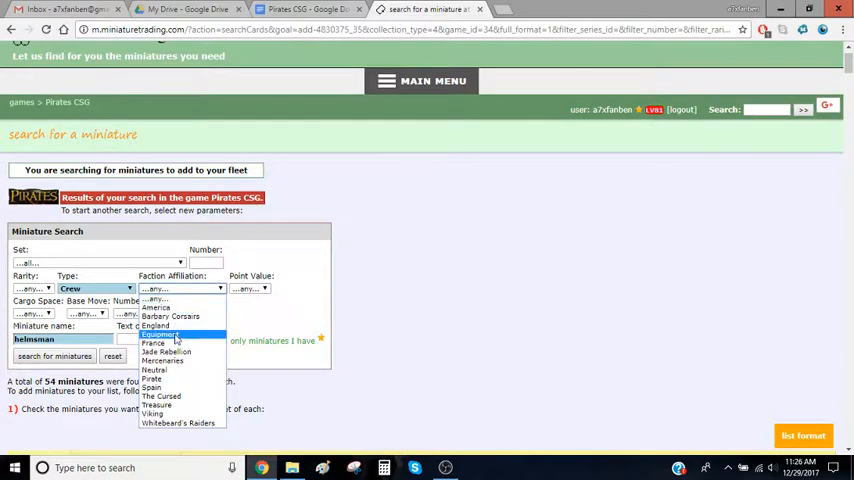
click(152, 344)
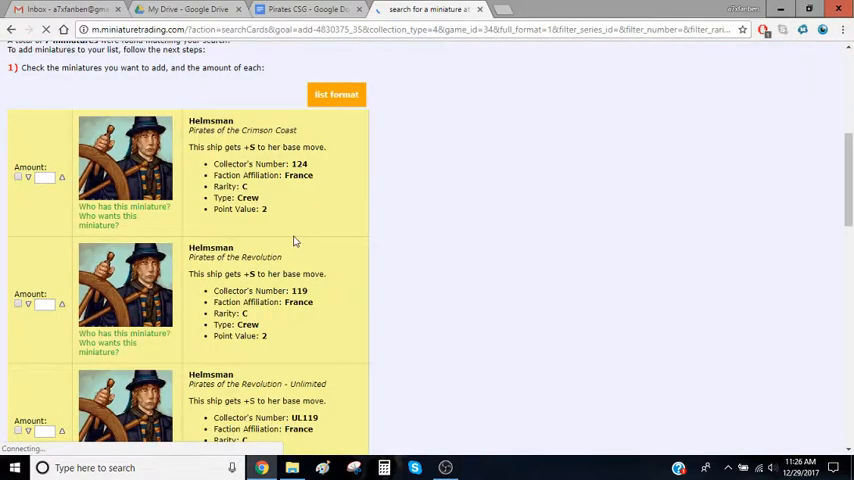
click(18, 176)
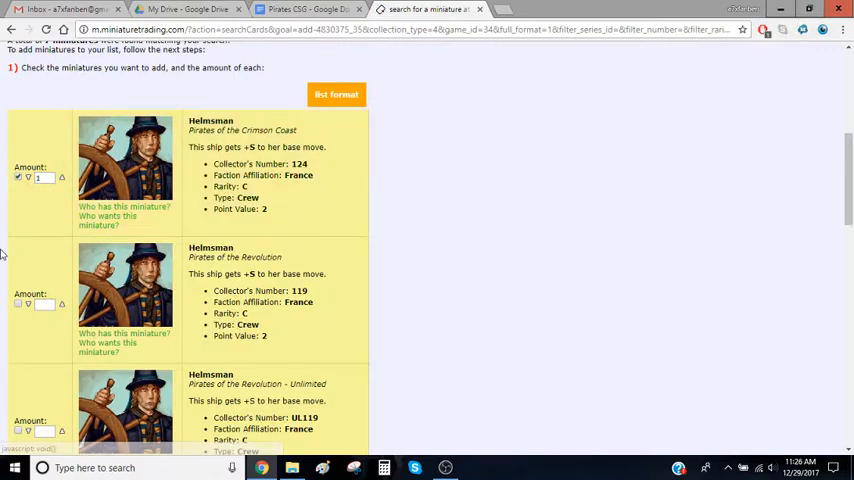
scroll(down, 3)
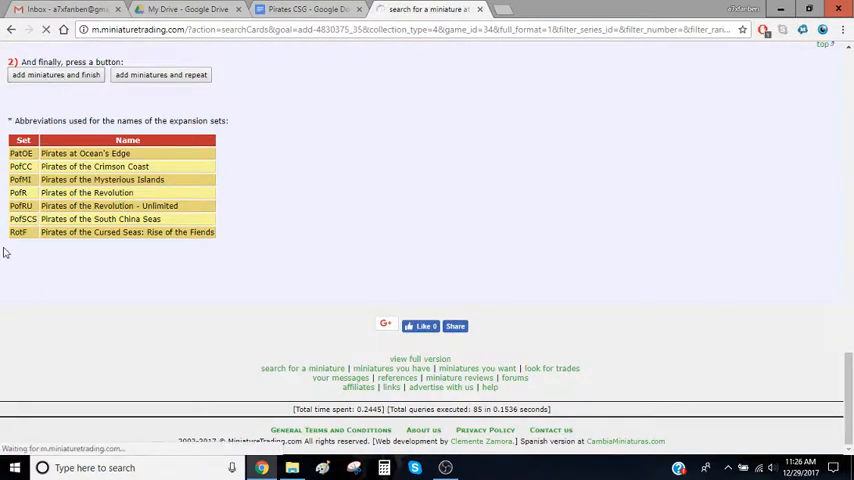
Add the marked crew with 'add miniatures and finish' and review the 34-point two-ship fleet.
click(56, 76)
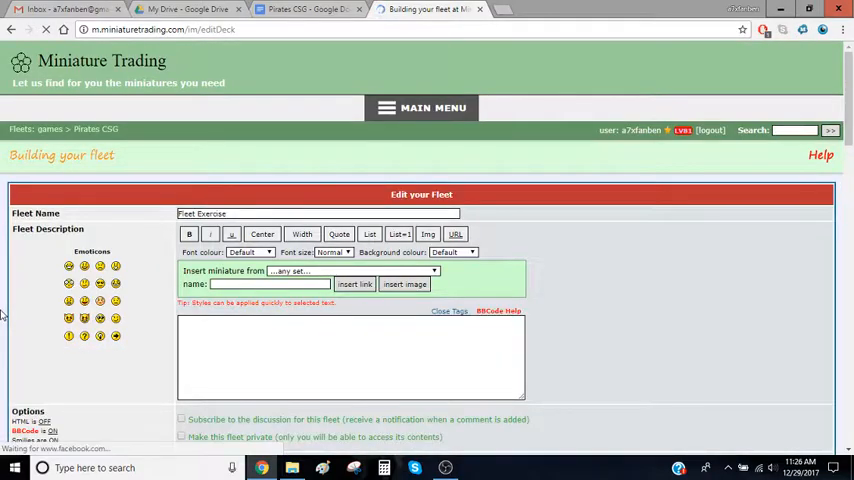
scroll(down, 3)
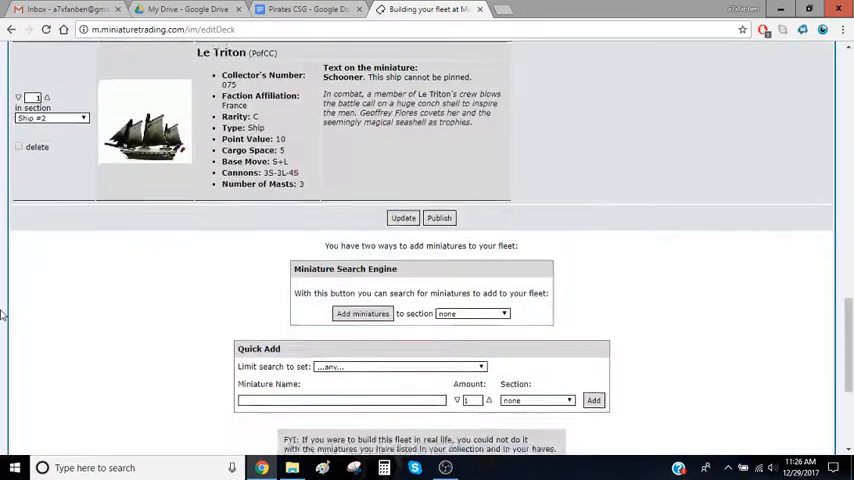
scroll(up, 3)
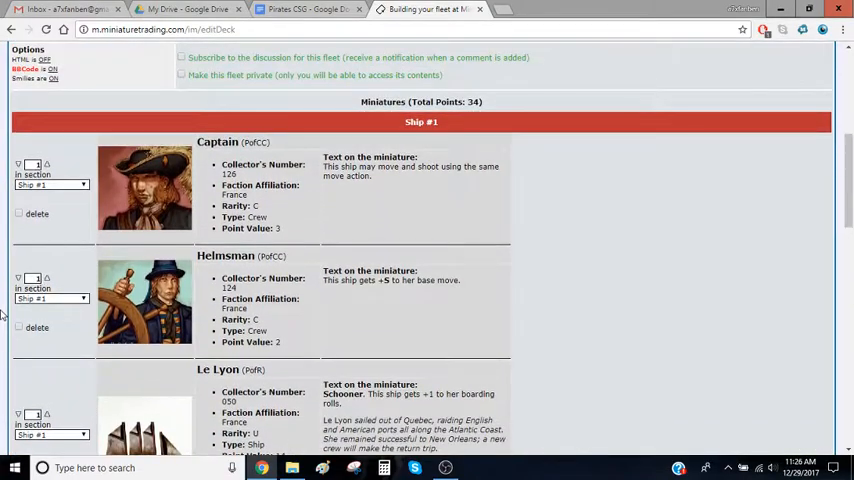
scroll(down, 3)
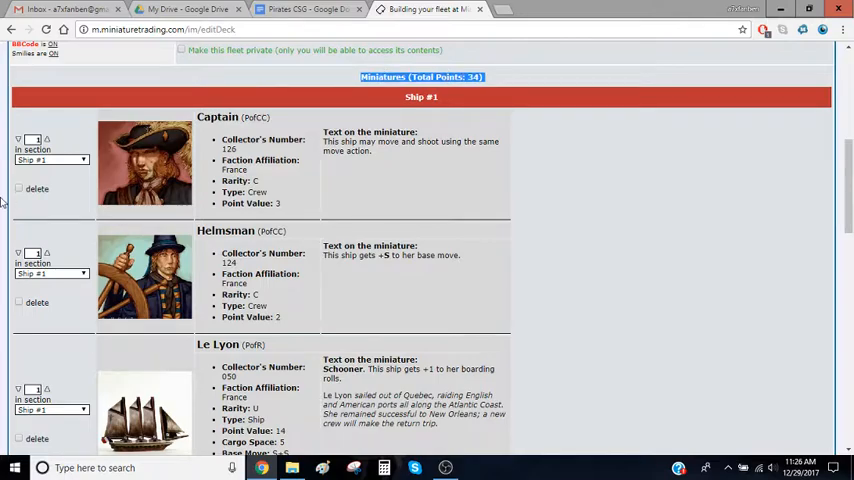
scroll(down, 3)
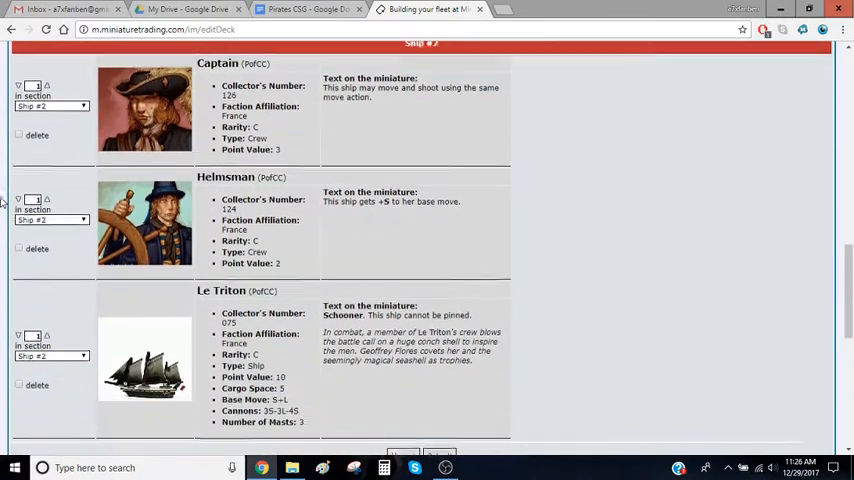
scroll(down, 3)
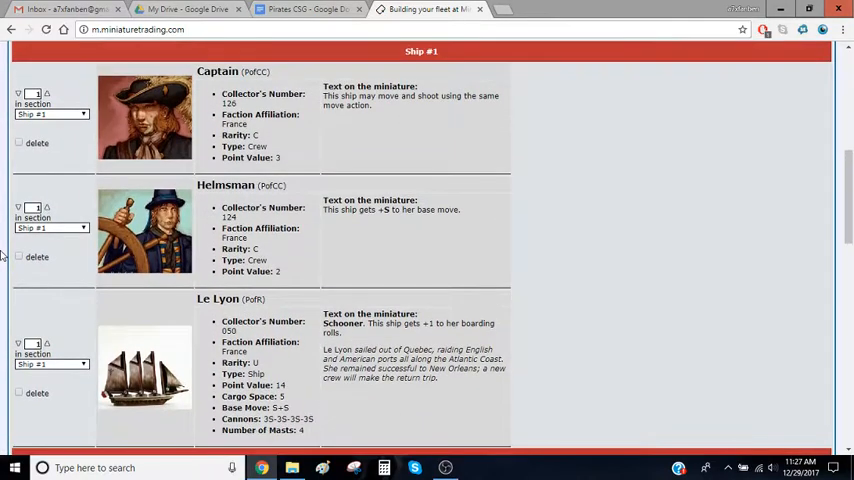
scroll(down, 3)
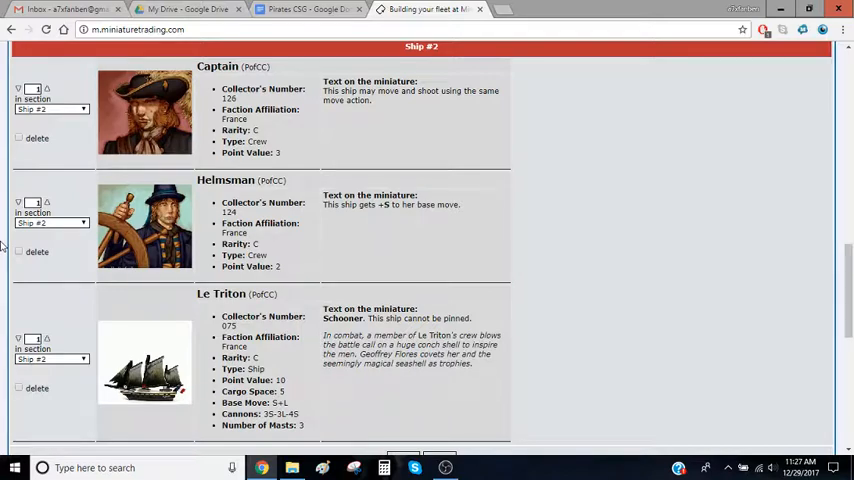
scroll(down, 3)
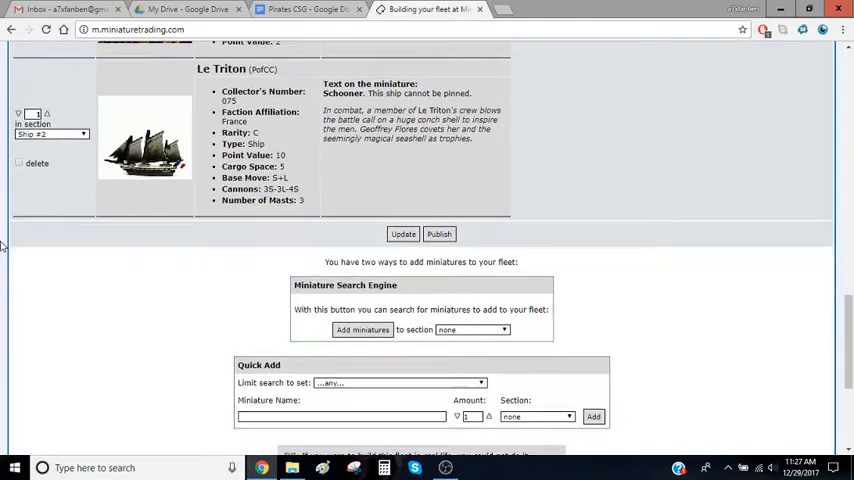
Start adding miniatures to section Ship #3 and begin setting the faction filter.
click(504, 330)
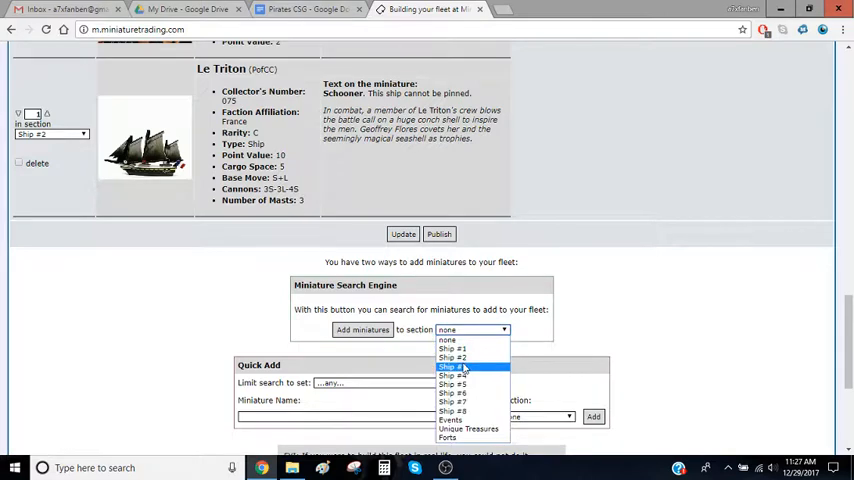
click(452, 366)
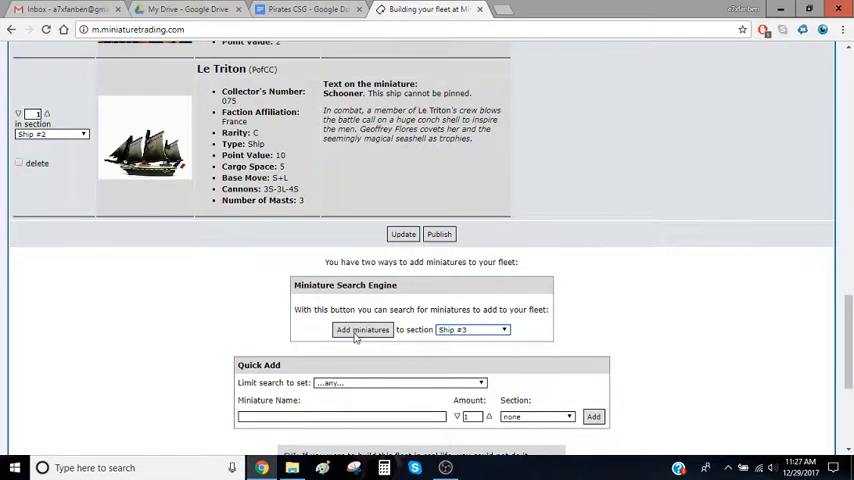
click(362, 328)
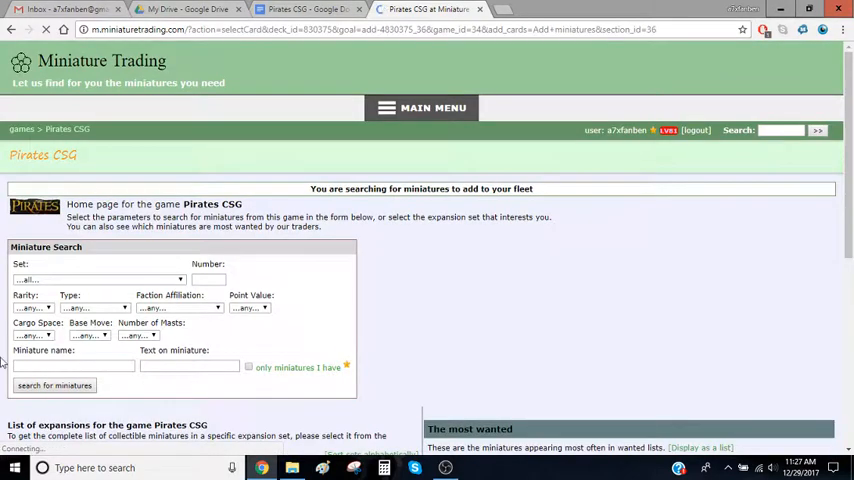
click(178, 308)
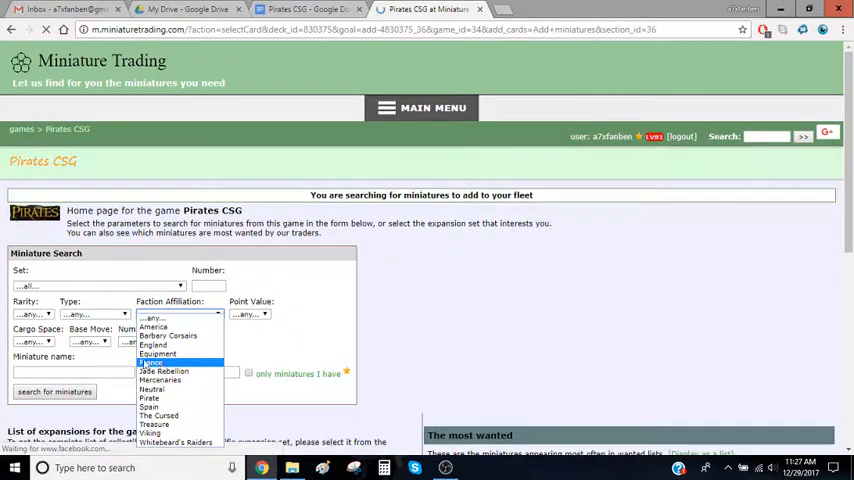
Search for France faction ships worth 6 points, returning three matches.
click(152, 362)
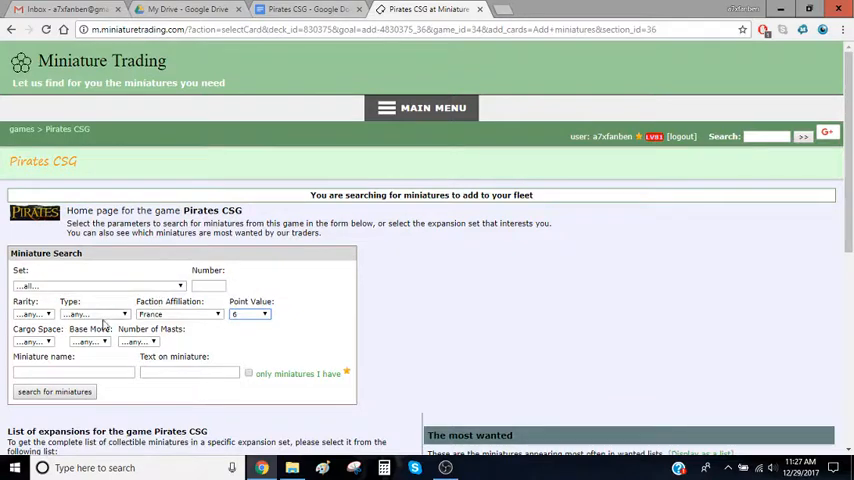
click(96, 314)
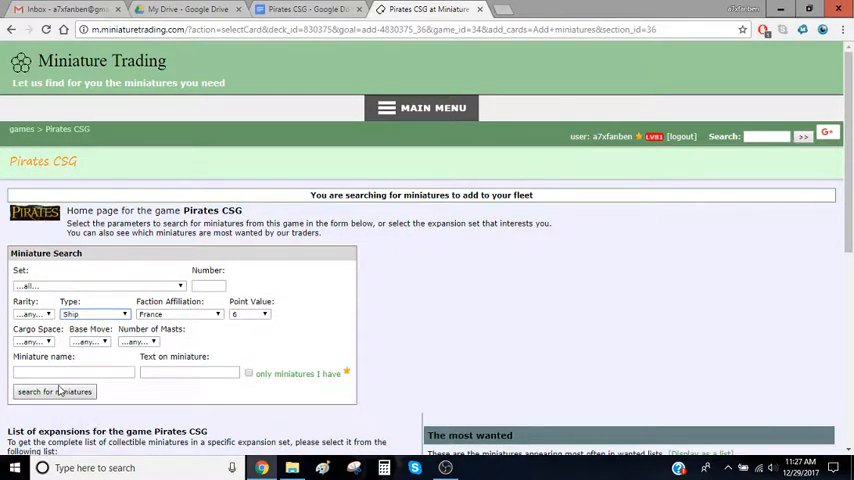
click(54, 392)
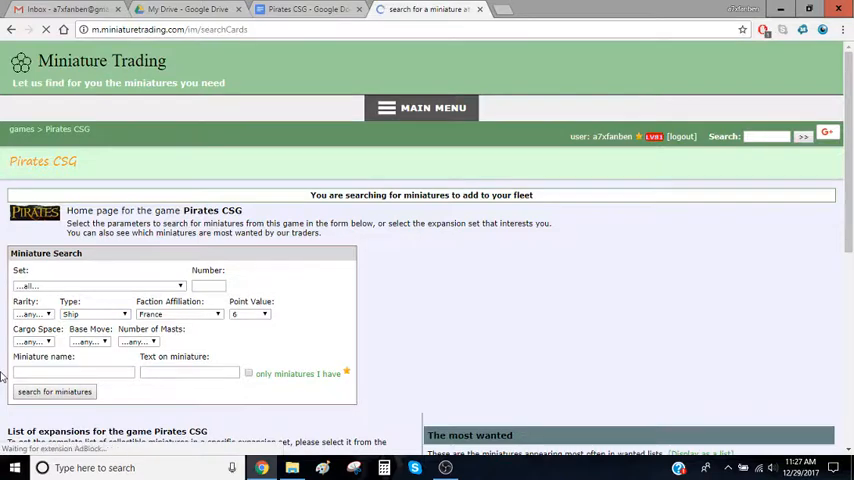
click(54, 392)
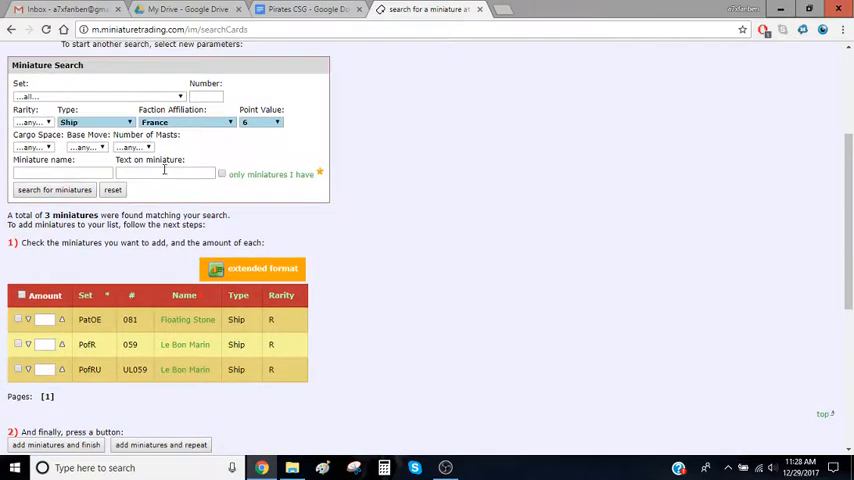
mouse_move(292, 116)
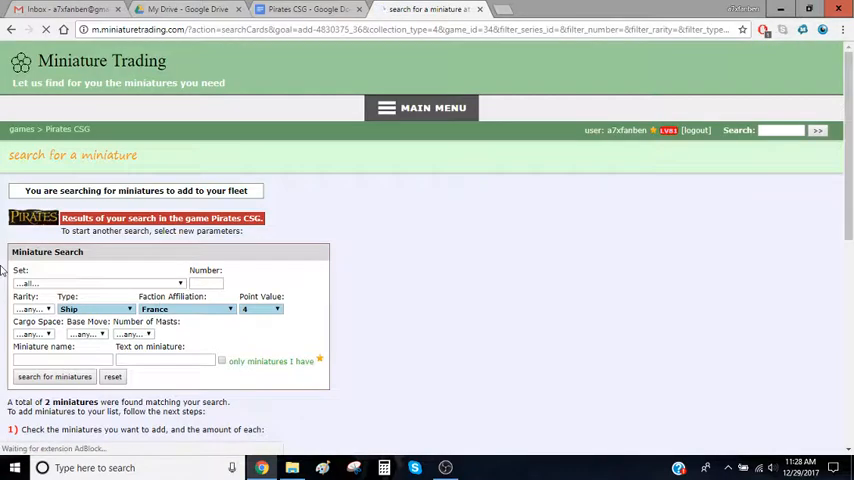
Review the 4-point French ships Lezard and Marianne and close Lezard's details popup.
scroll(down, 3)
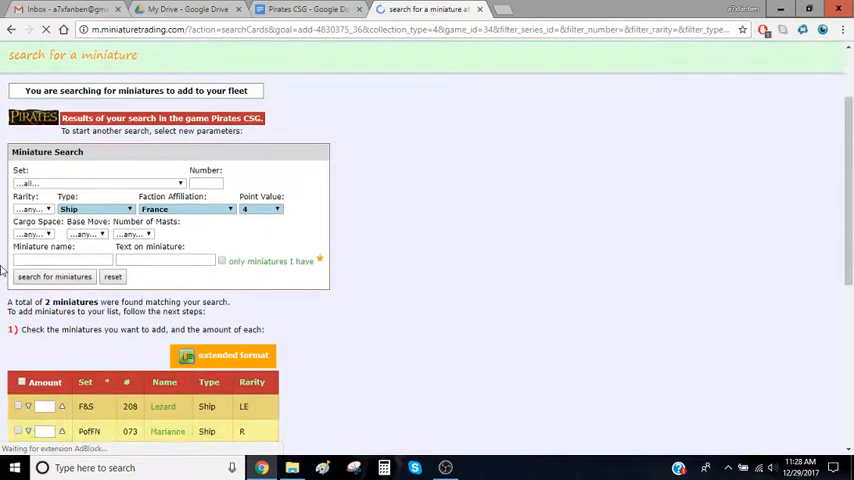
scroll(down, 3)
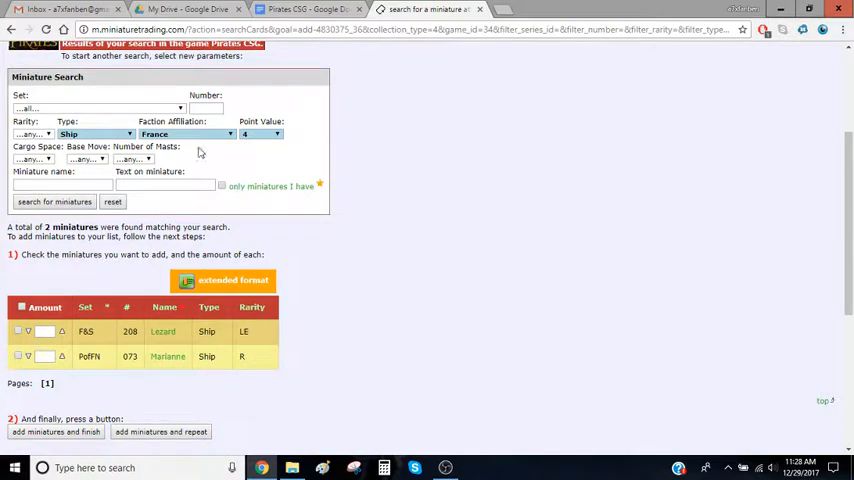
mouse_move(314, 144)
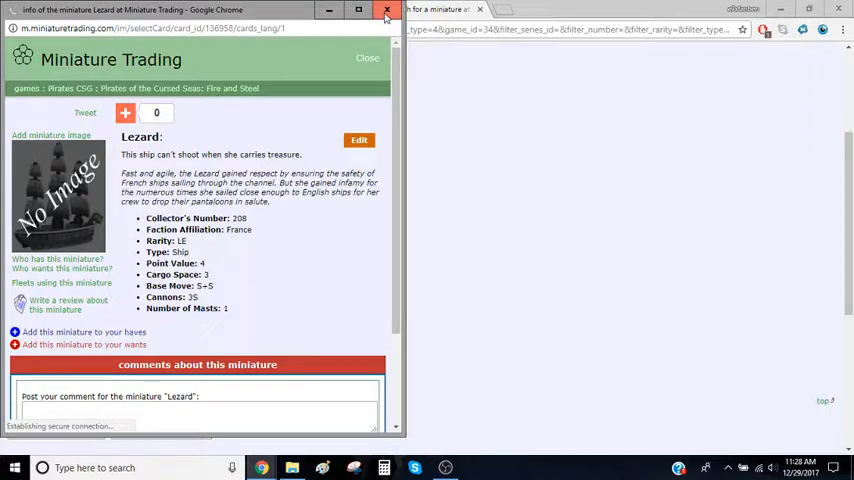
click(388, 10)
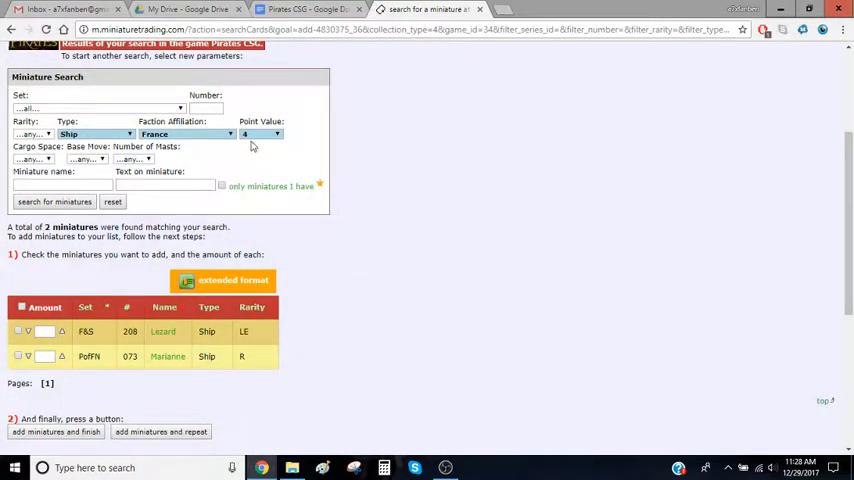
Search 6-point ships again, add Le Bon Marin to Ship #3 and return to the fleet.
click(276, 134)
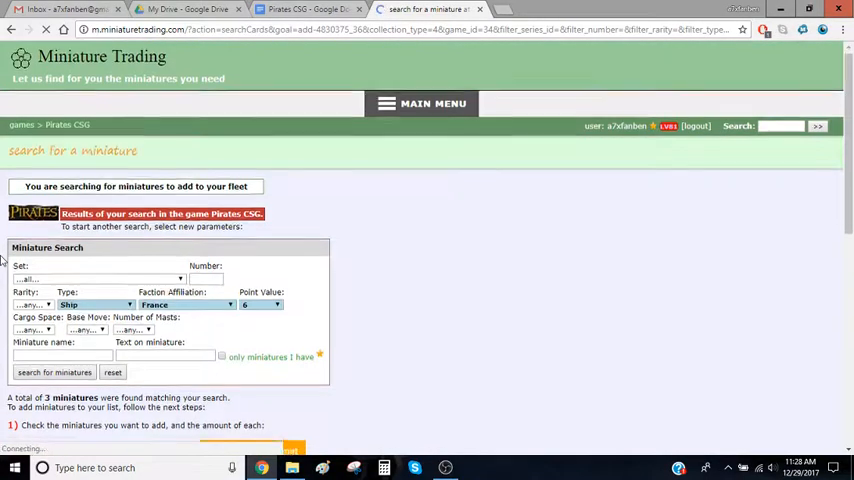
click(18, 168)
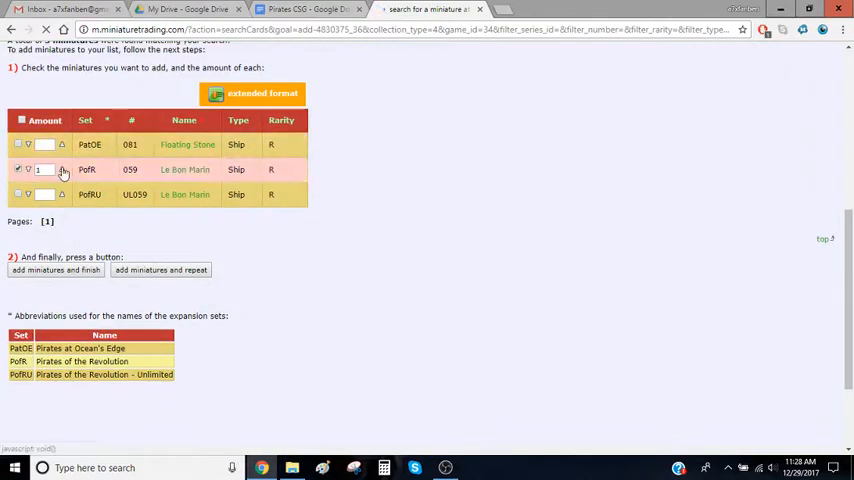
click(56, 270)
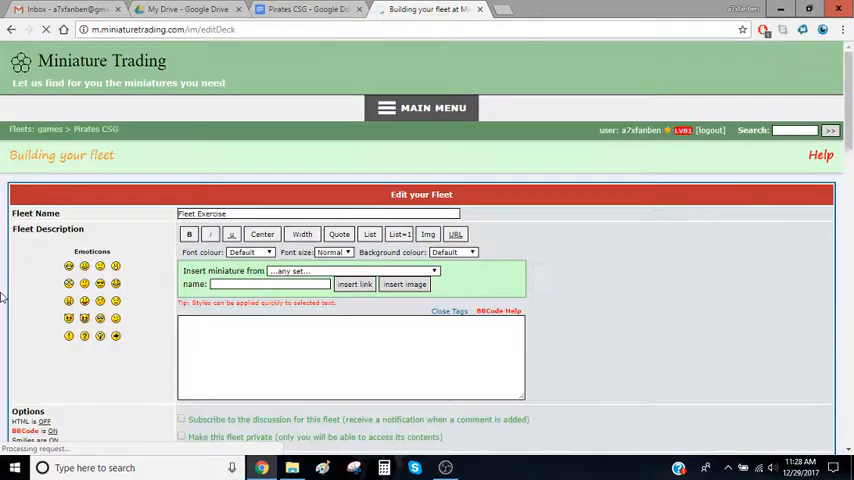
scroll(down, 3)
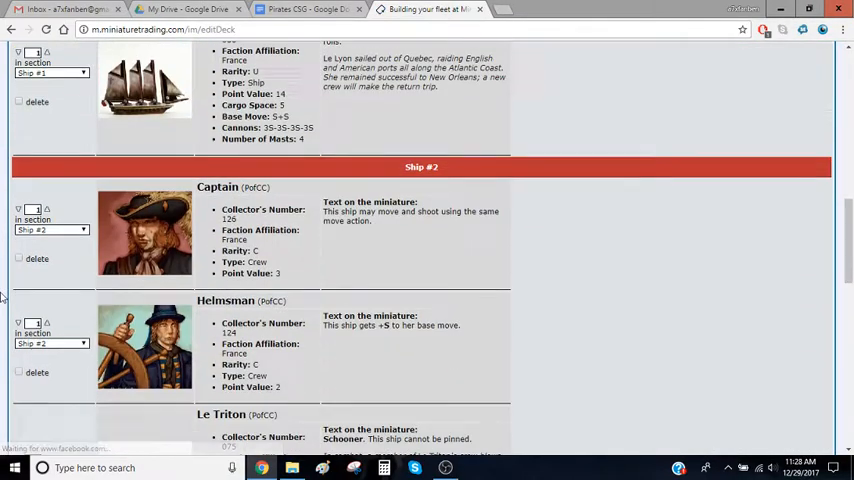
scroll(down, 3)
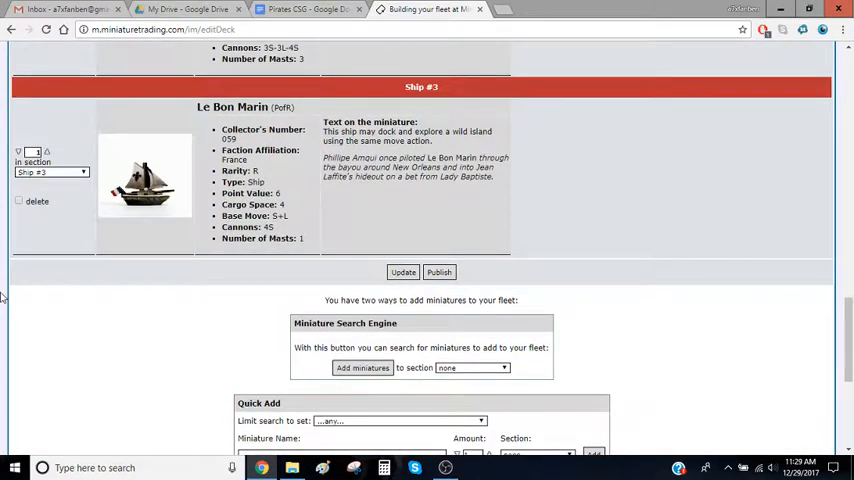
scroll(up, 3)
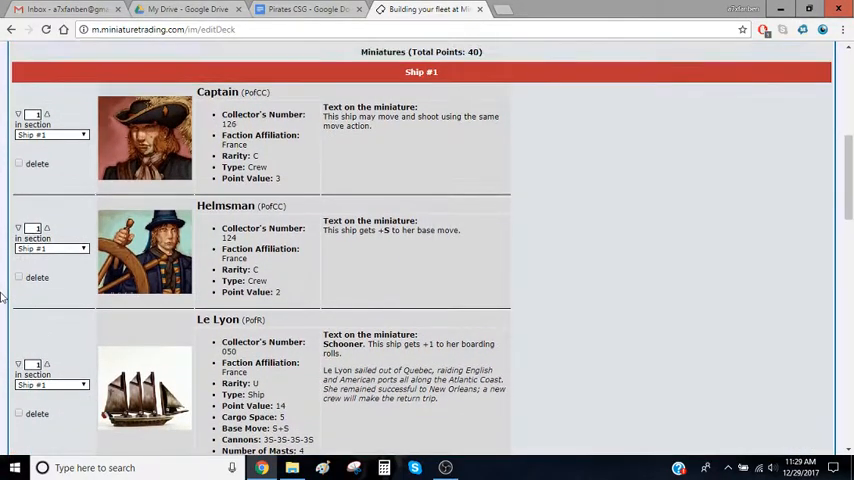
scroll(down, 3)
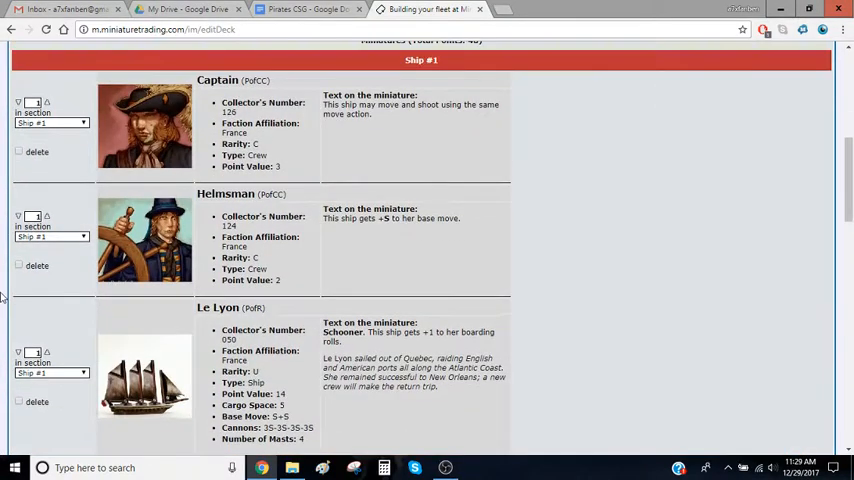
Review the 40-point fleet's three ship sections down to the edit fields, glancing at Le Triton's text.
scroll(down, 3)
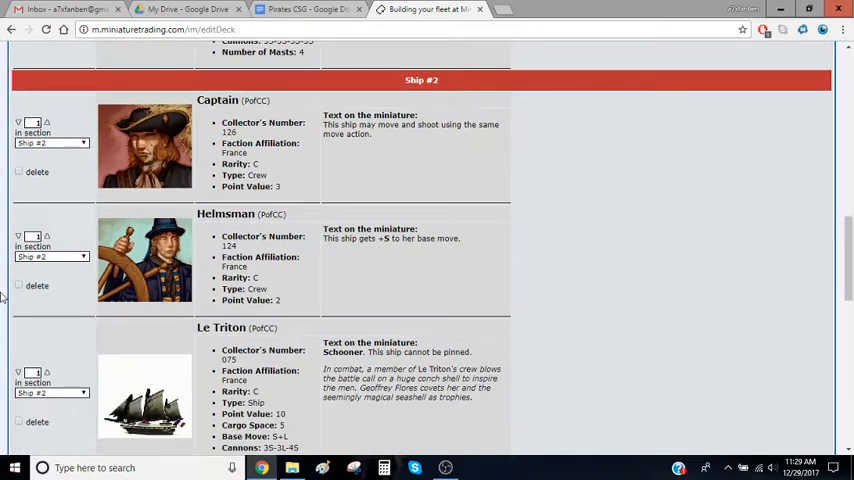
scroll(down, 3)
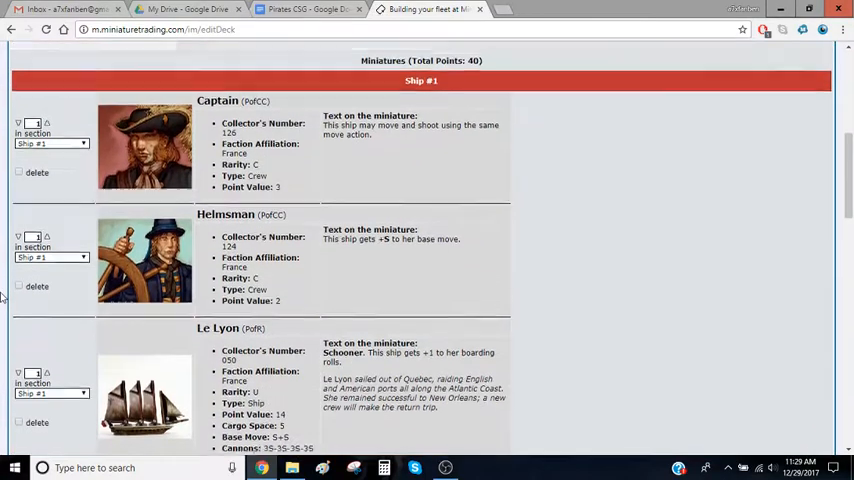
scroll(down, 3)
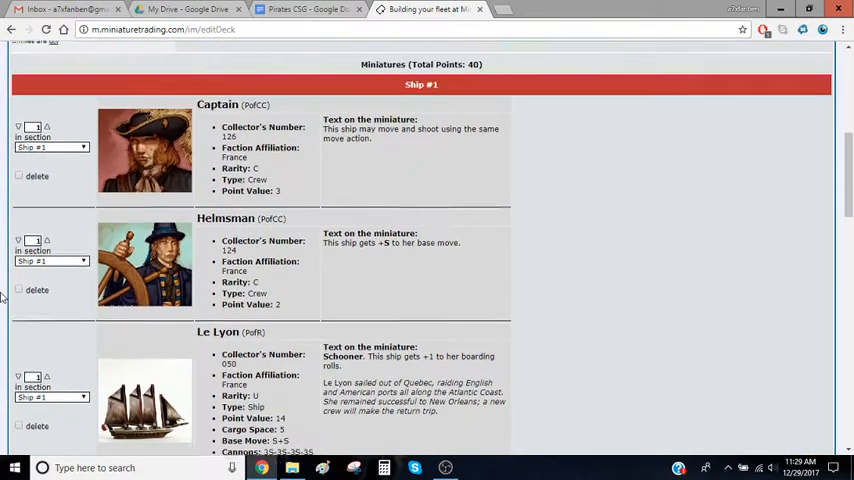
scroll(down, 3)
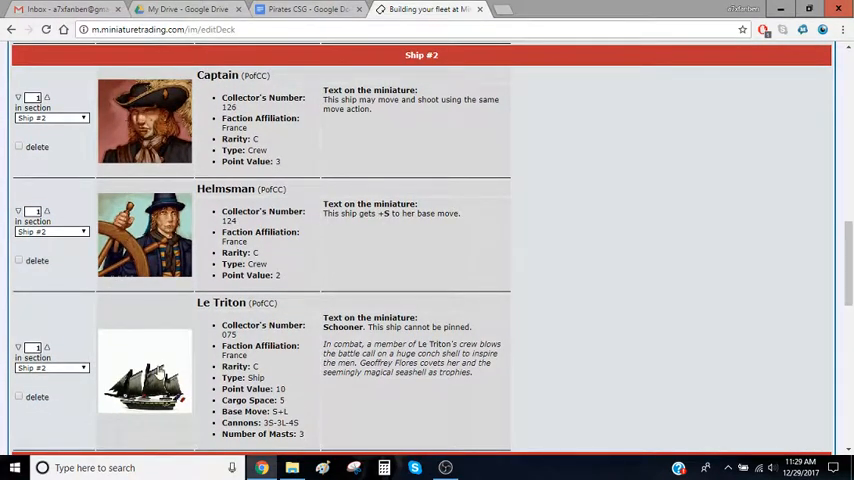
mouse_move(150, 358)
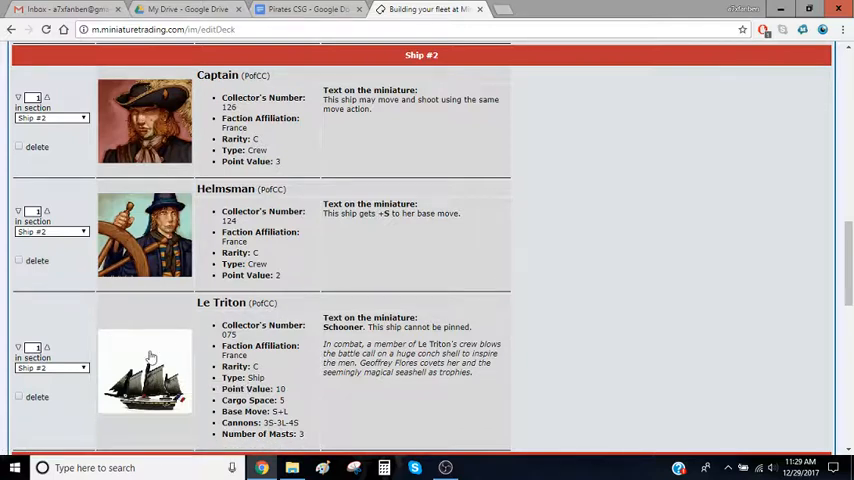
mouse_move(2, 316)
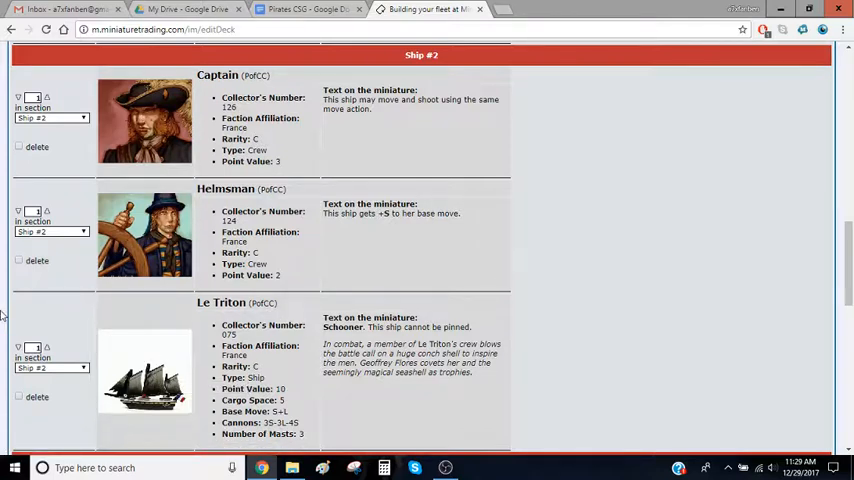
mouse_move(164, 396)
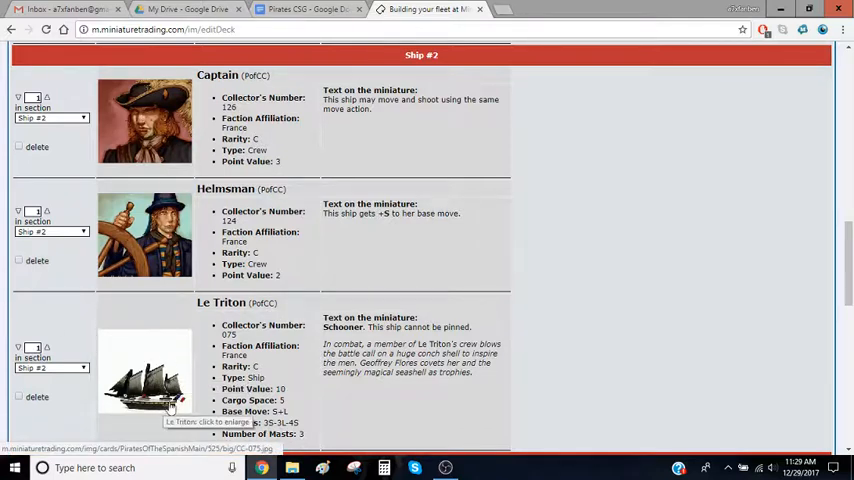
double_click(284, 422)
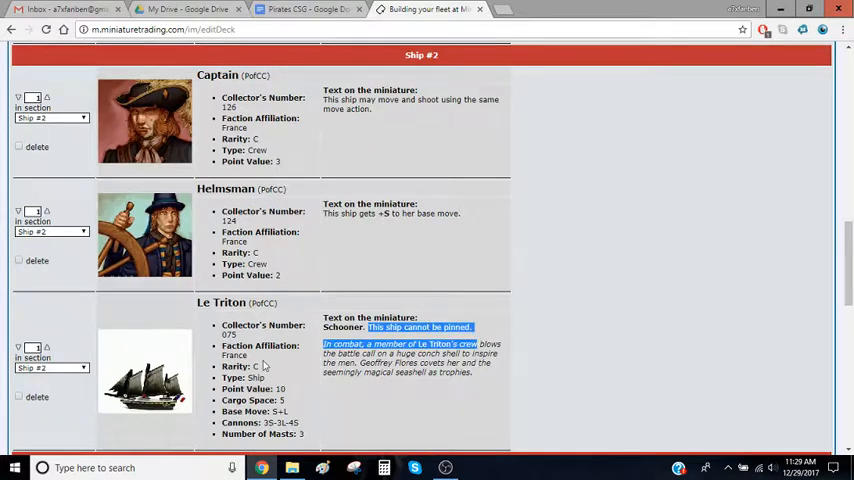
click(260, 368)
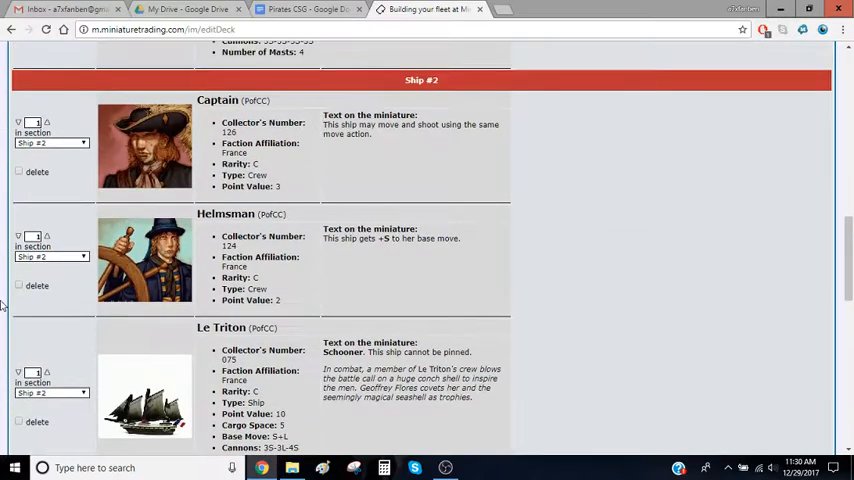
scroll(down, 3)
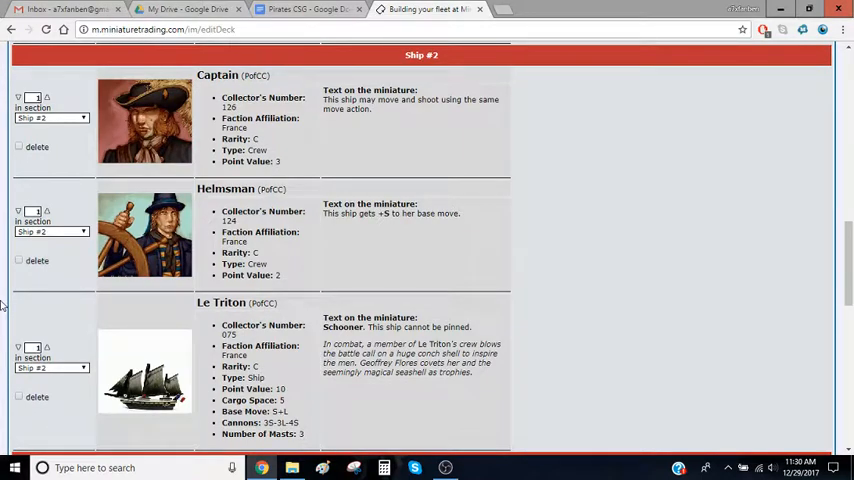
scroll(down, 3)
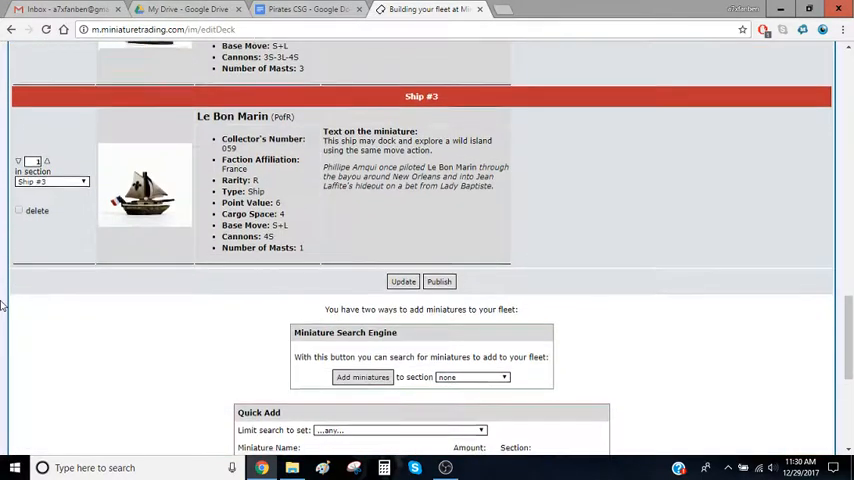
scroll(down, 3)
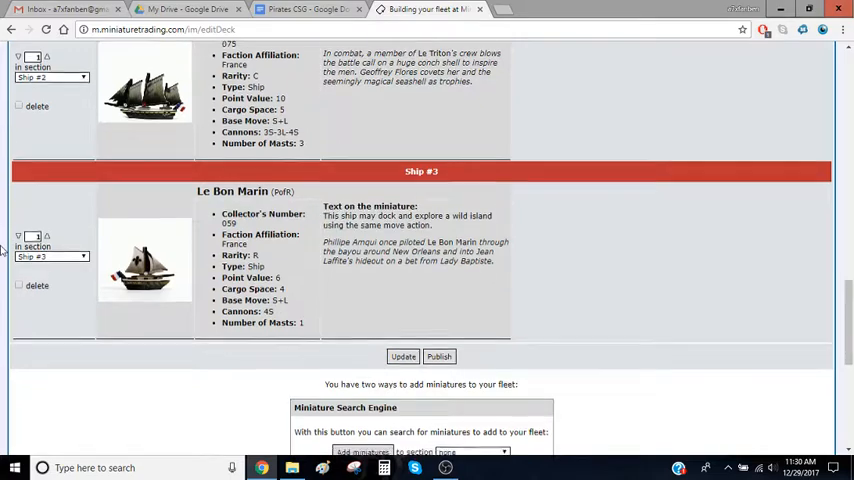
scroll(down, 3)
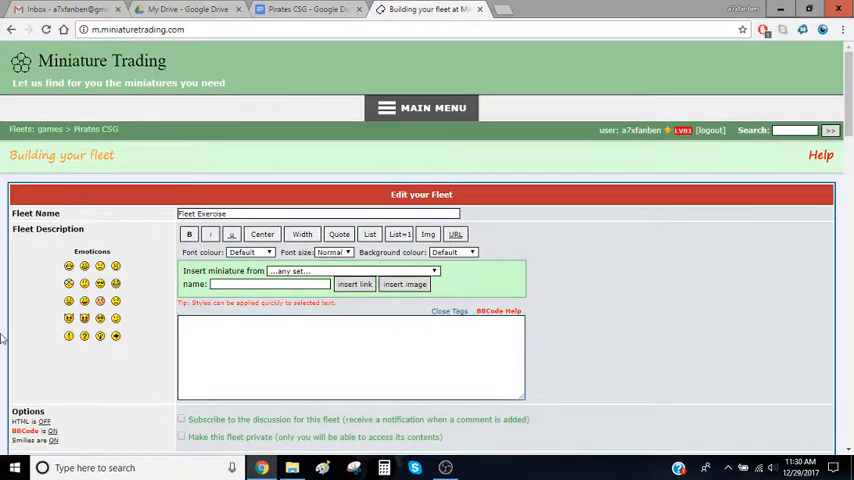
Enter the fleet description 'This is a fleet I just made for a video!'.
scroll(down, 3)
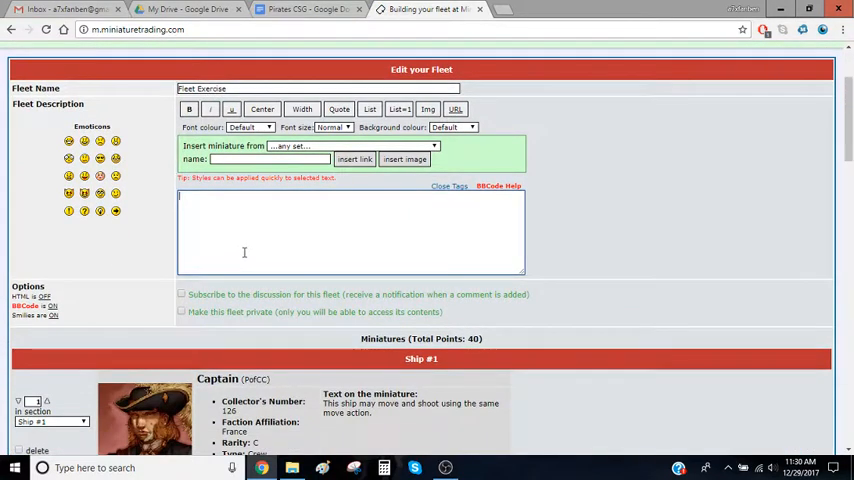
text(This)
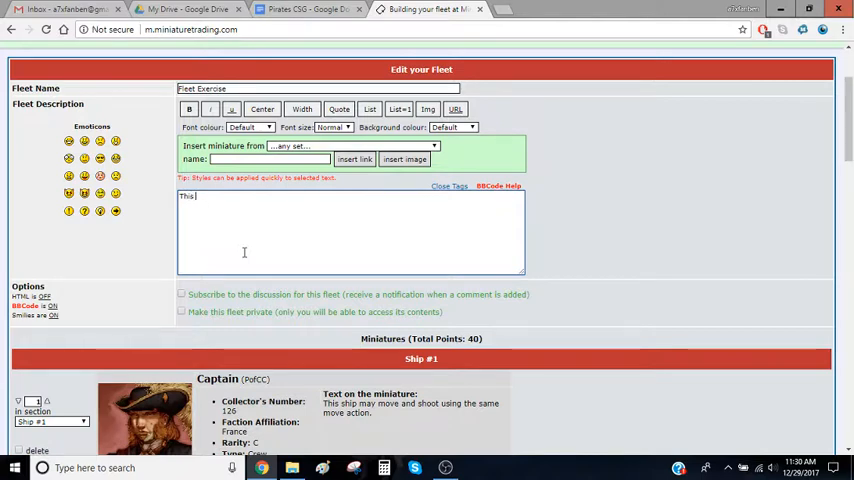
text(is a fleet I just made)
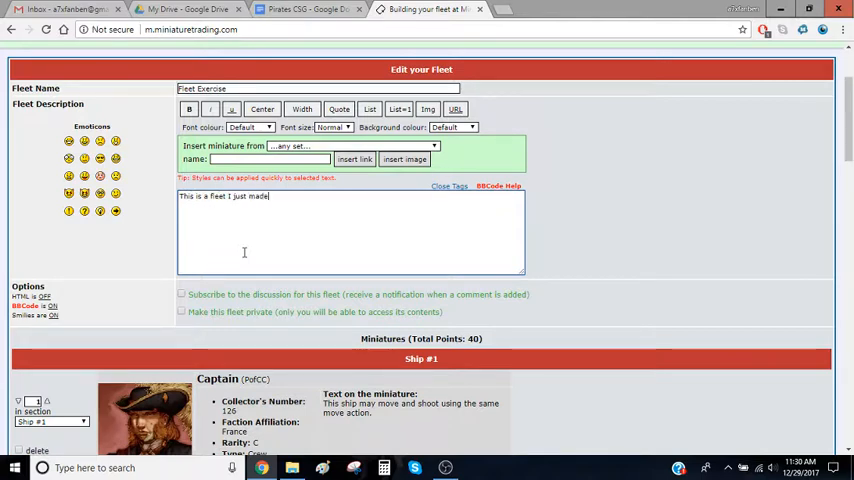
text(for a video!)
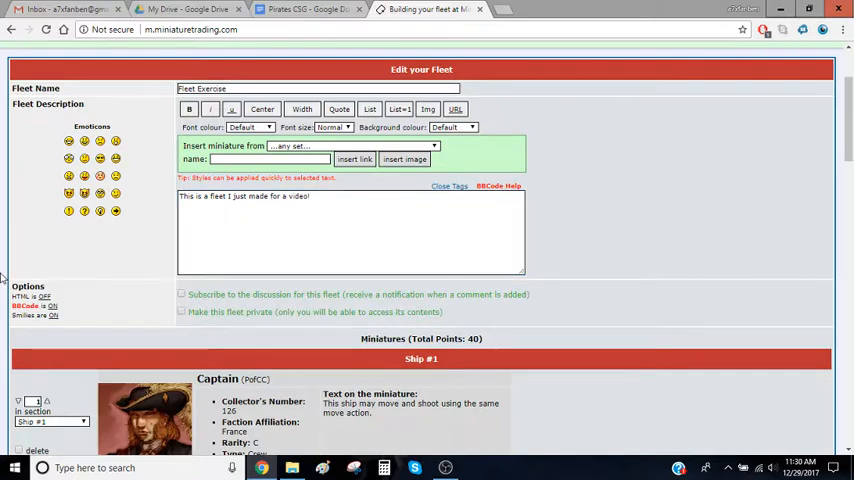
scroll(down, 3)
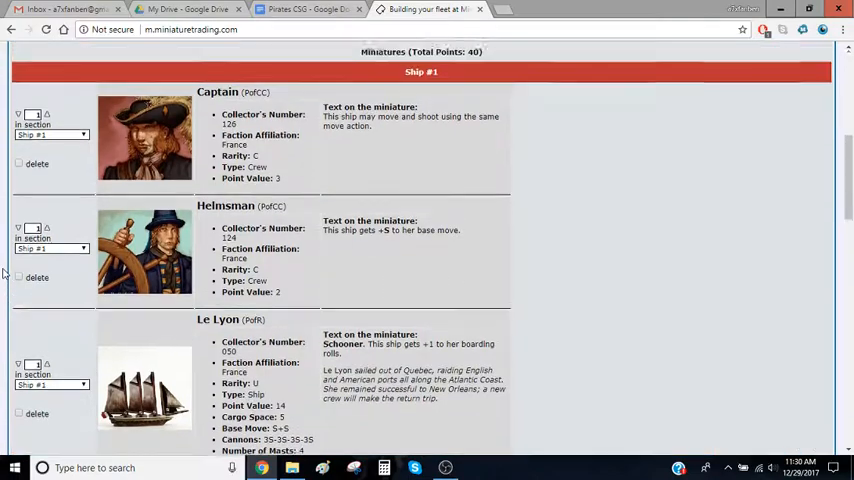
scroll(down, 3)
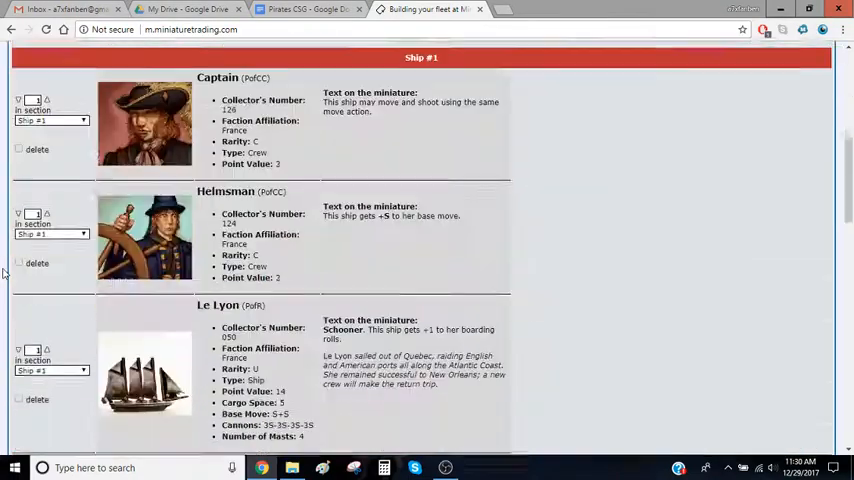
scroll(down, 3)
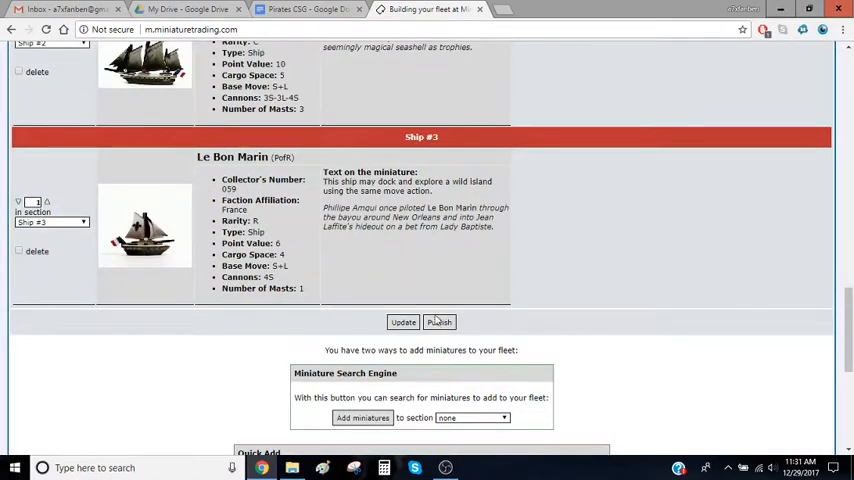
Publish the fleet, confirm the creation alert and review the new 40-point Fleet Exercise page.
click(440, 322)
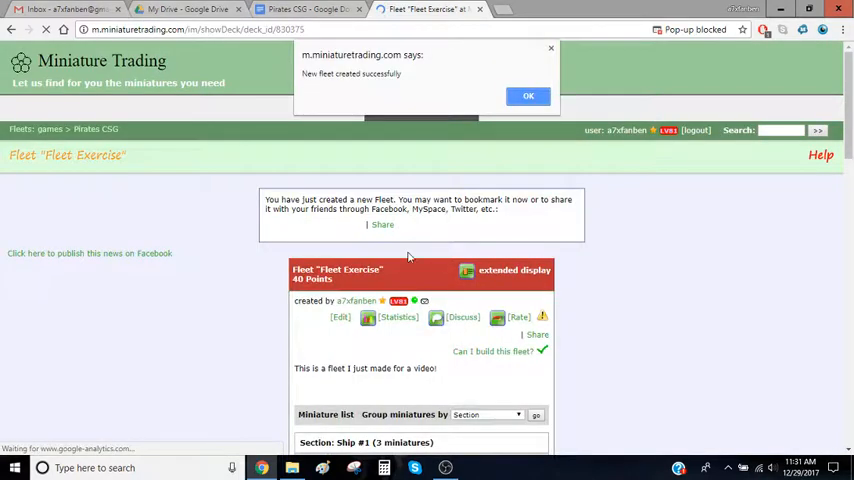
click(528, 96)
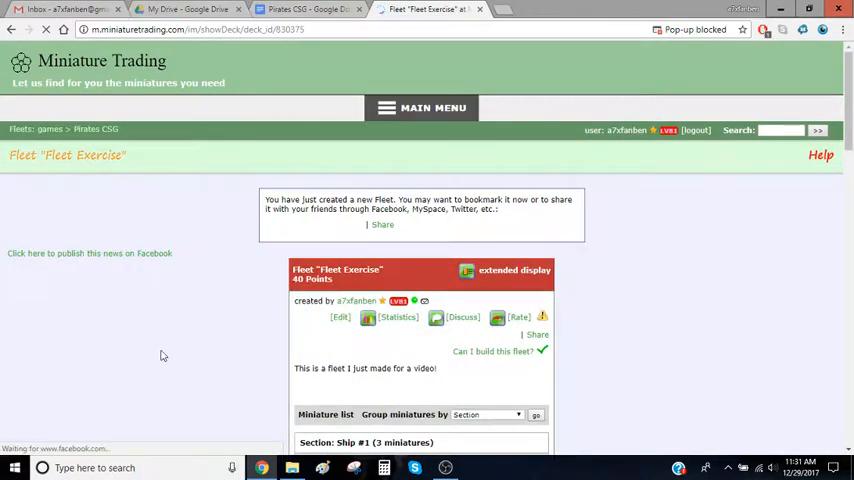
scroll(down, 3)
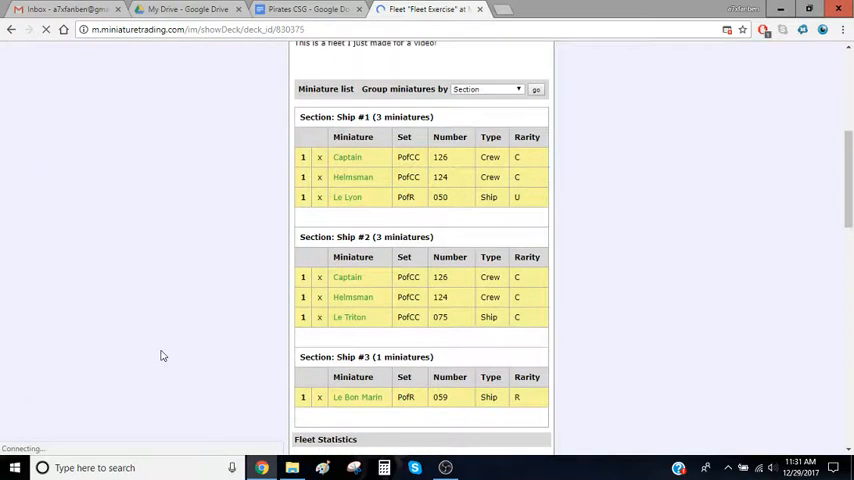
scroll(up, 3)
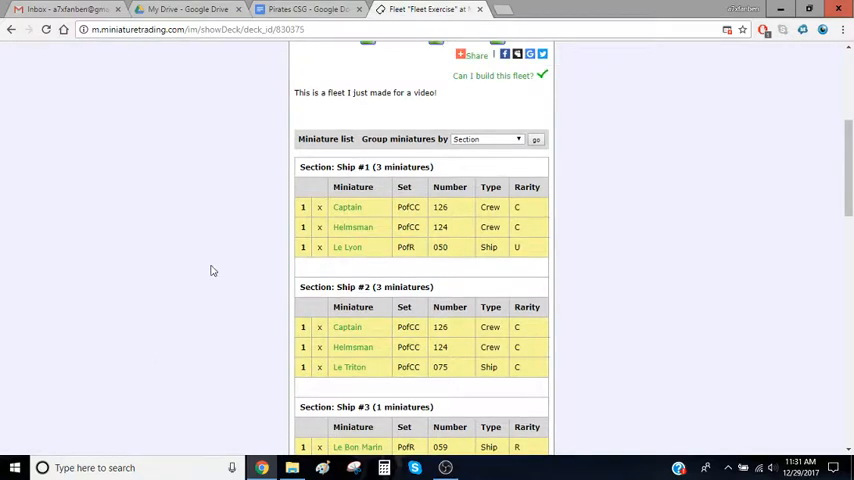
scroll(down, 3)
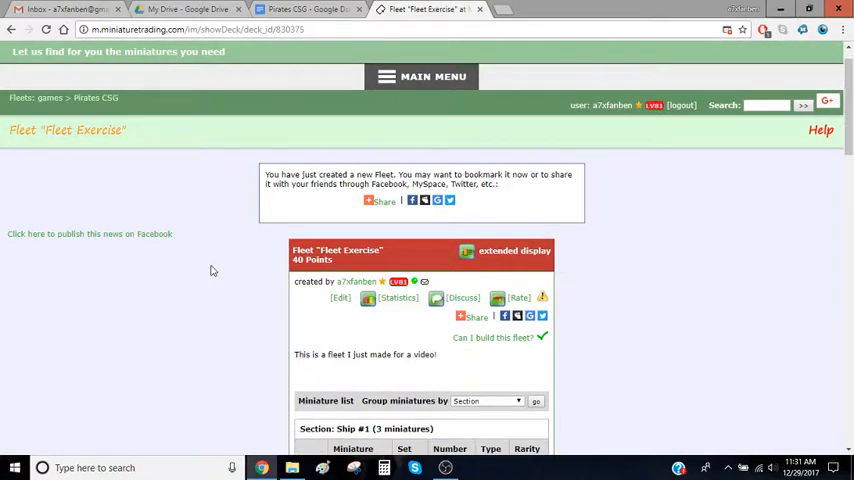
scroll(down, 3)
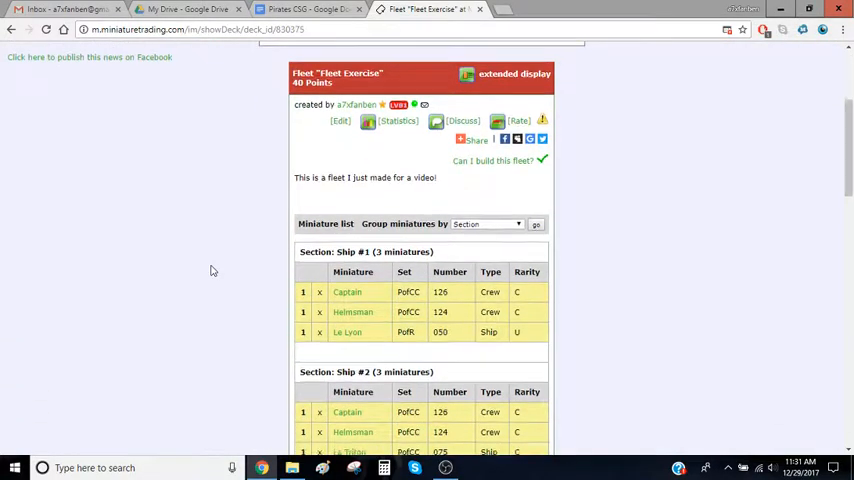
scroll(down, 3)
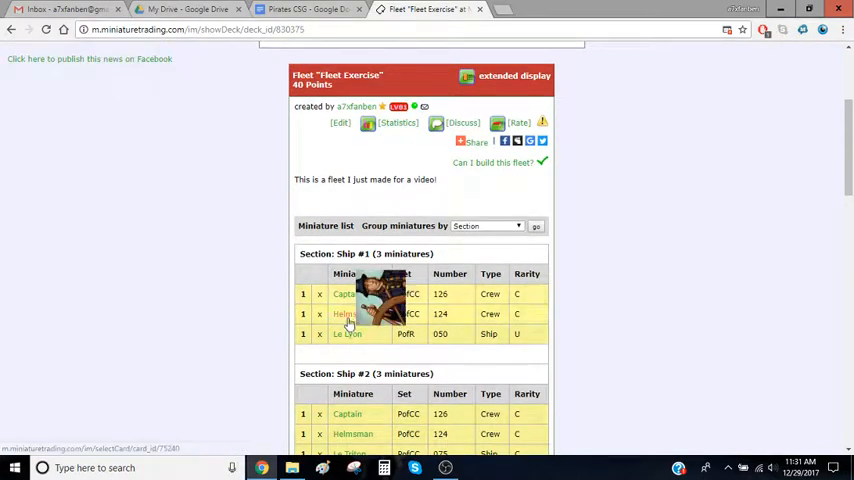
mouse_move(218, 256)
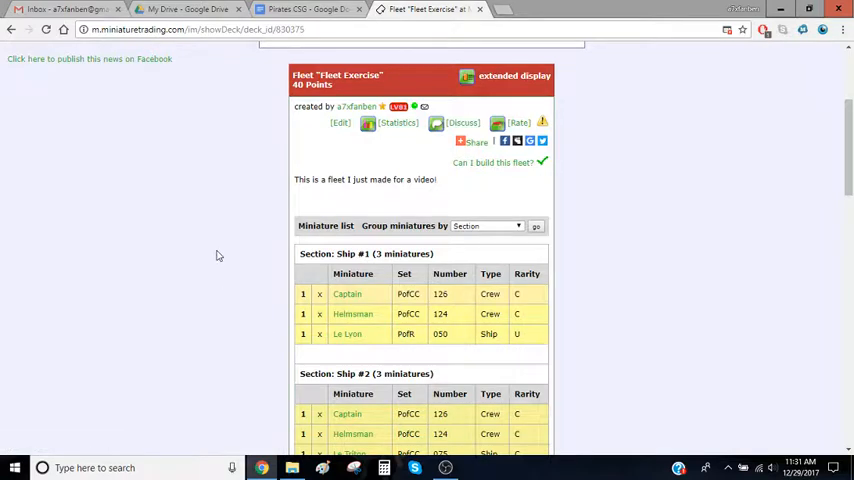
scroll(down, 3)
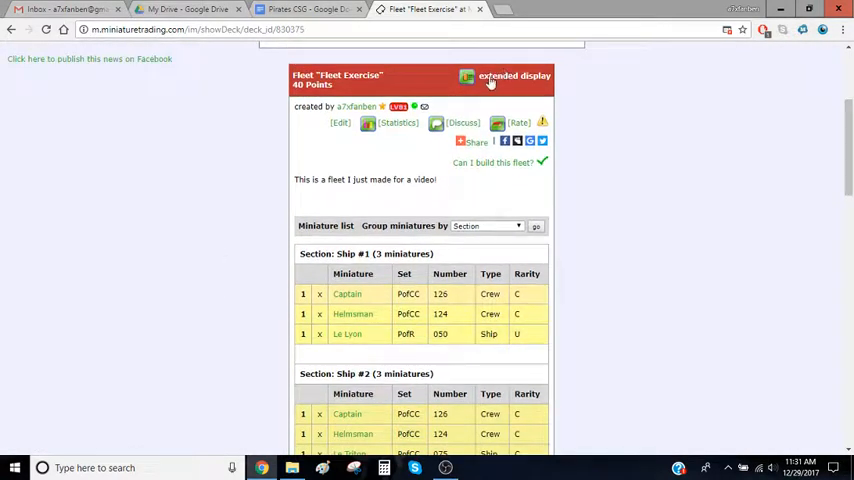
Switch the published fleet to extended display and browse Ship #1's miniature details.
click(512, 80)
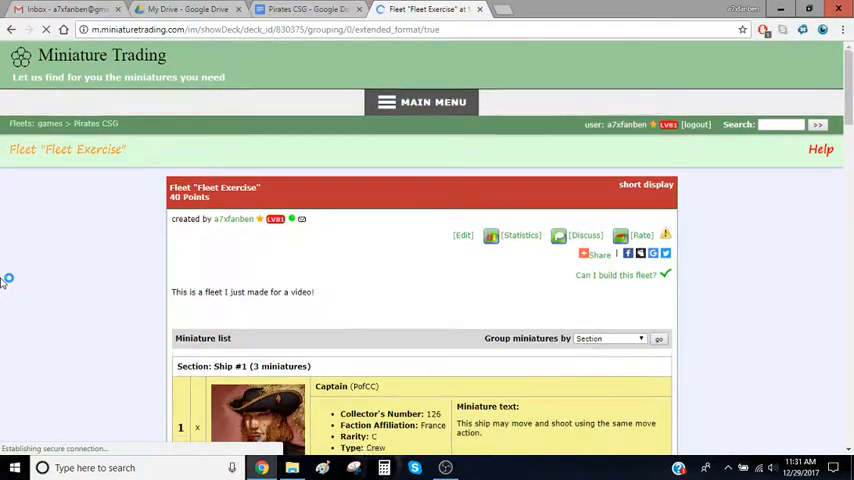
scroll(down, 3)
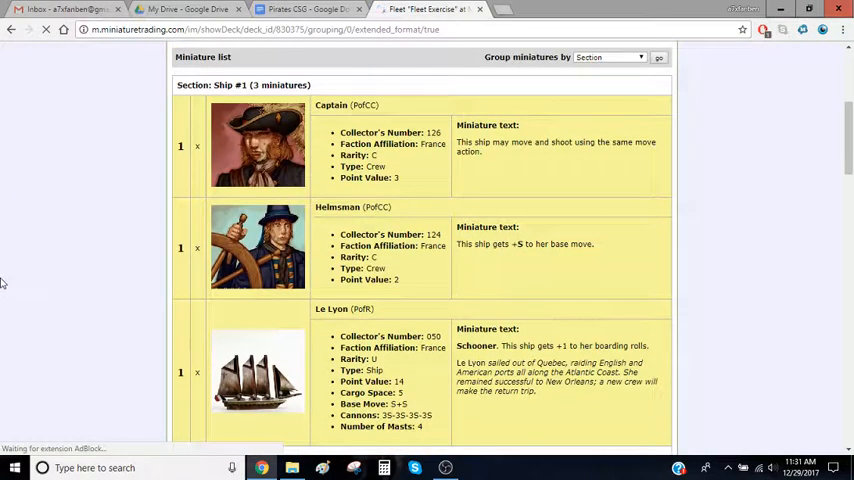
scroll(down, 3)
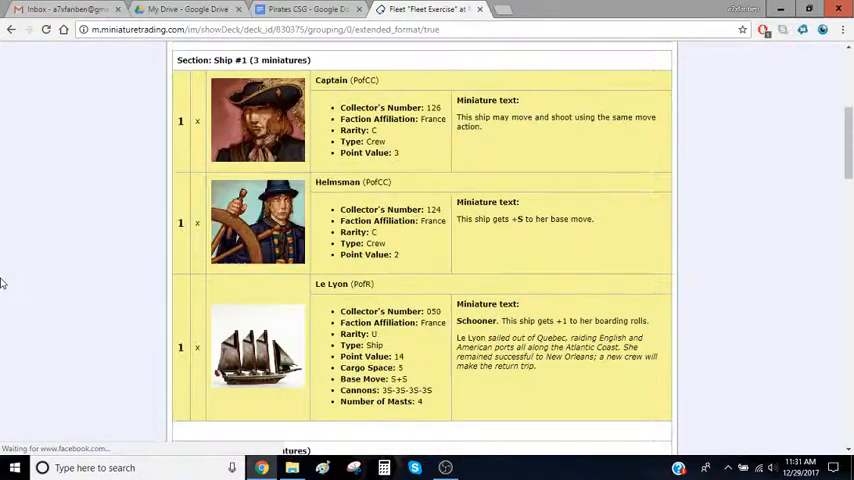
scroll(down, 3)
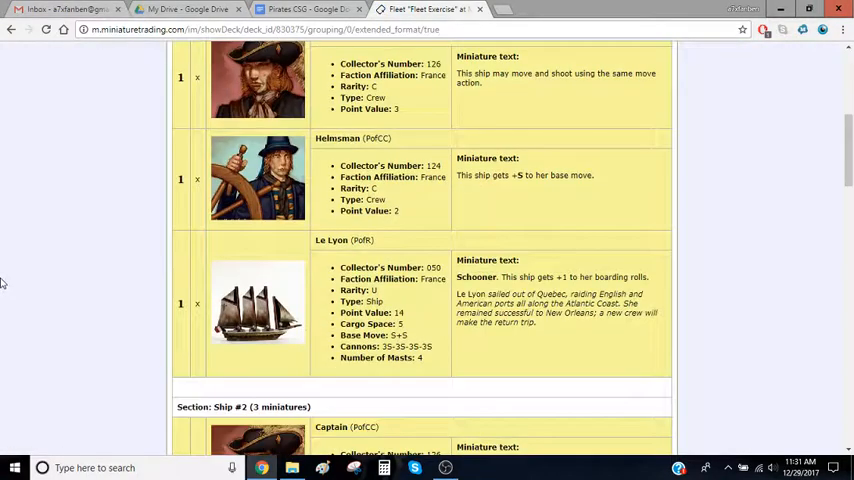
scroll(down, 3)
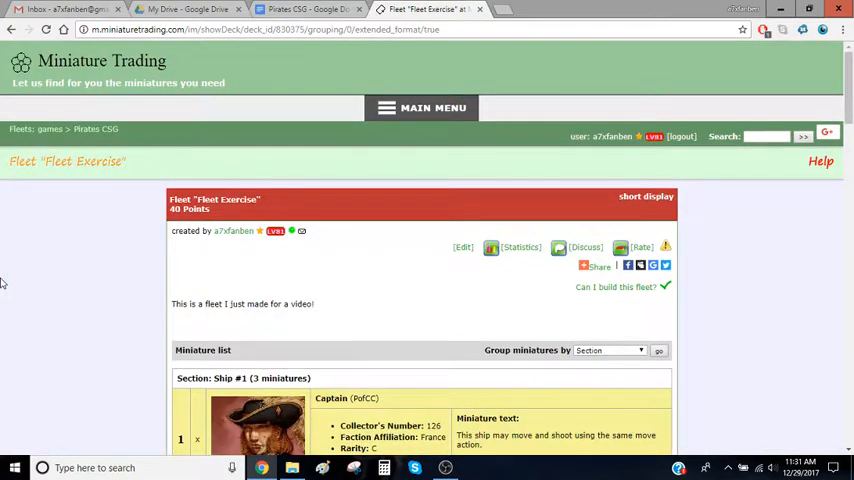
scroll(down, 3)
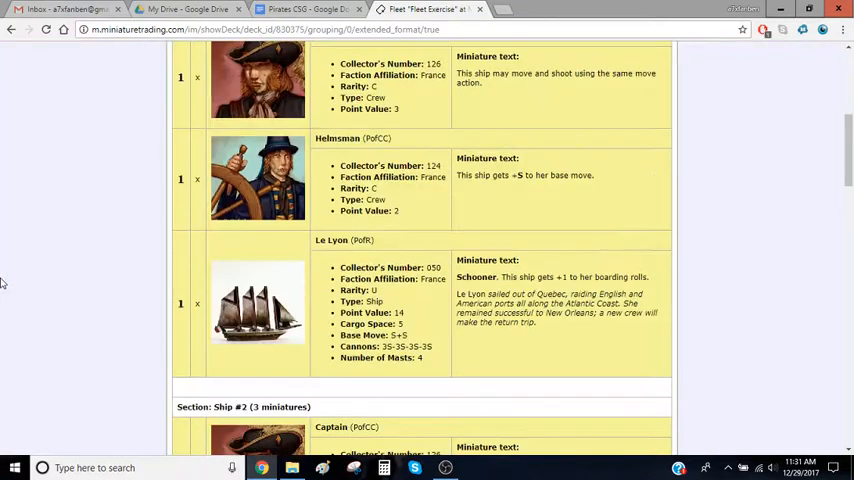
scroll(up, 3)
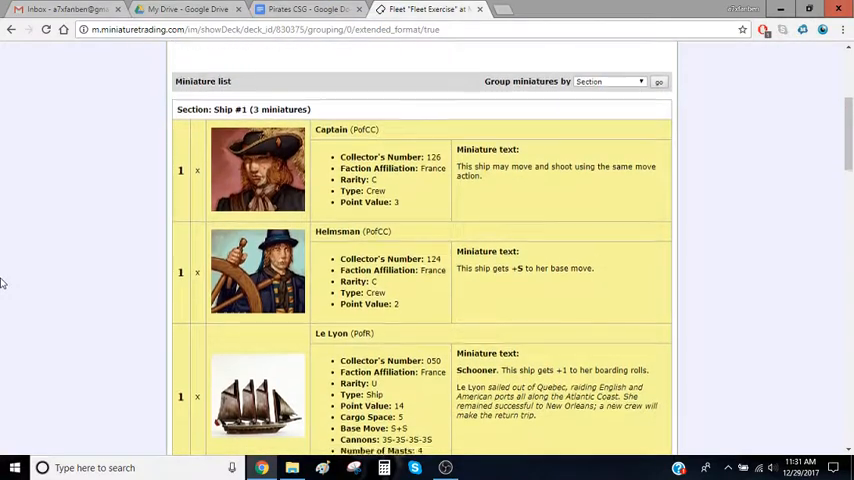
scroll(down, 3)
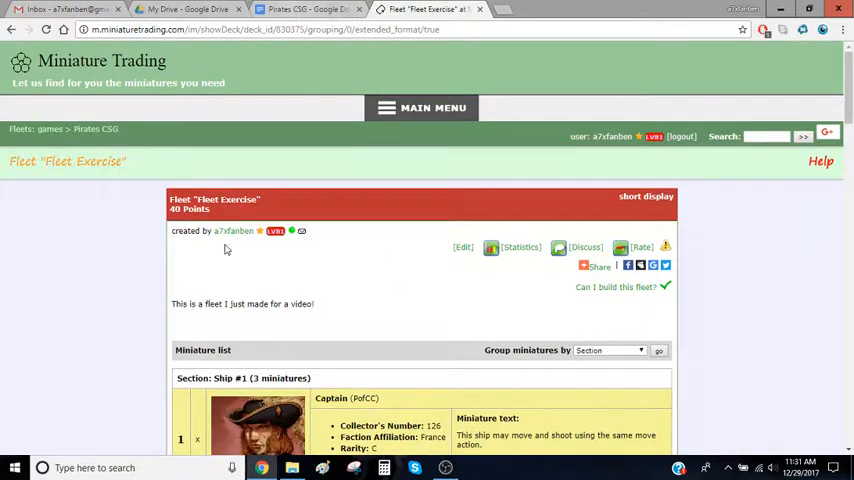
Continue through the extended listing to Ship #2's crew and ship card text.
scroll(down, 3)
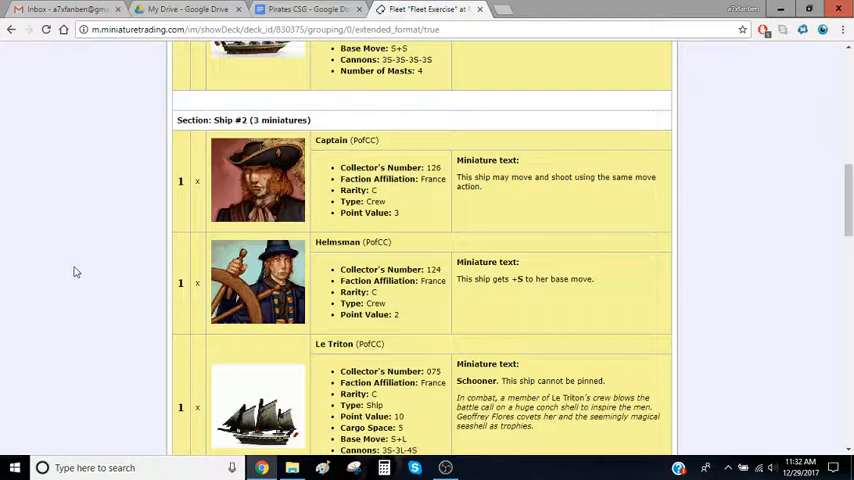
scroll(down, 3)
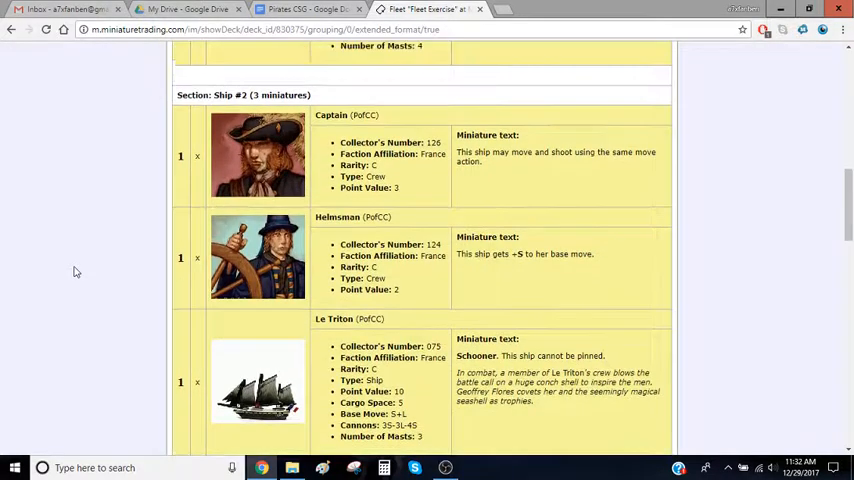
scroll(down, 3)
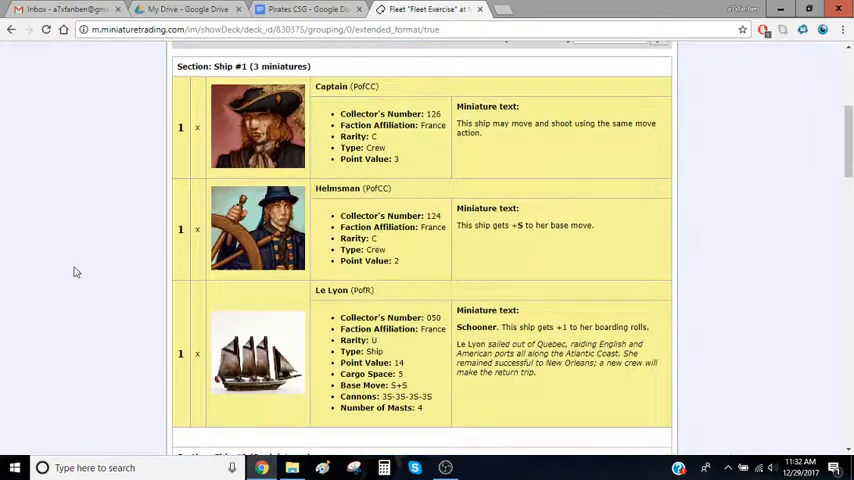
scroll(up, 3)
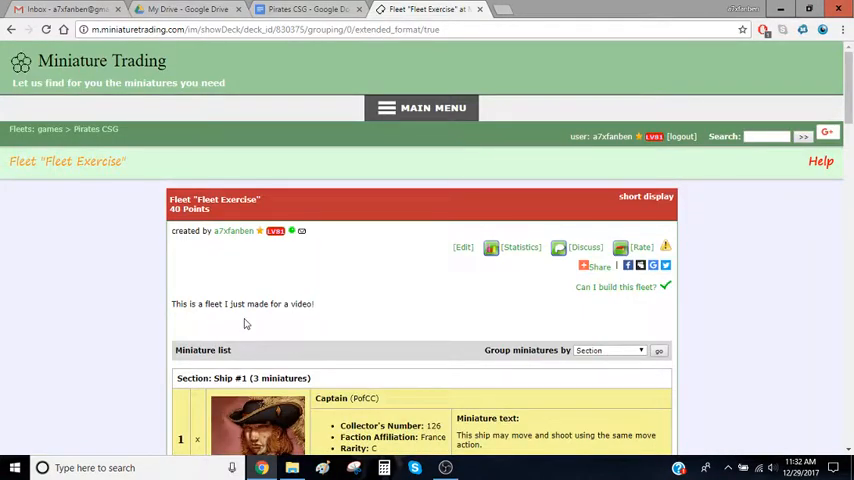
mouse_move(100, 298)
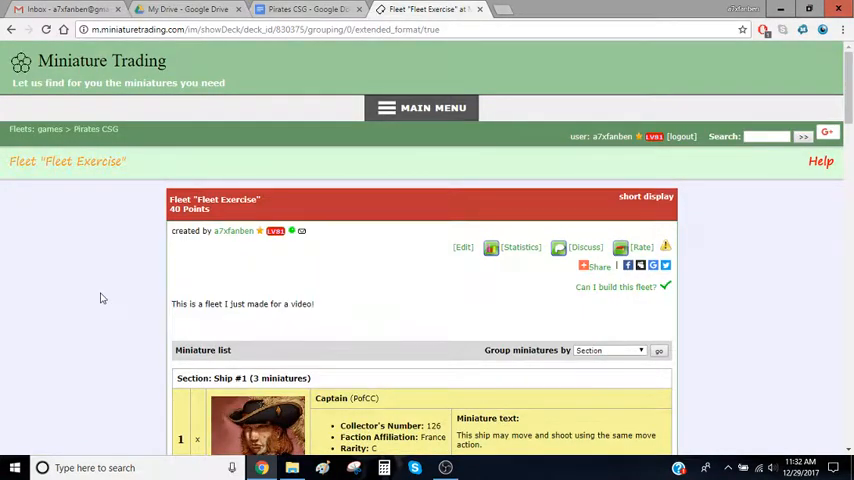
scroll(down, 3)
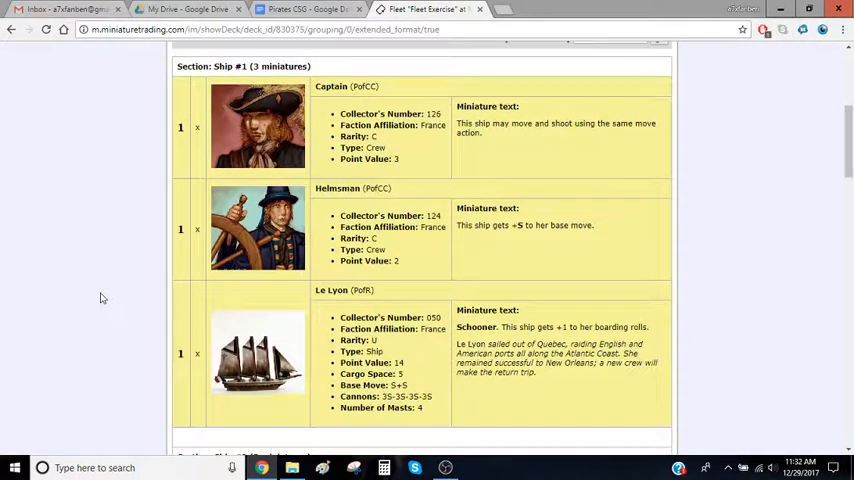
scroll(down, 3)
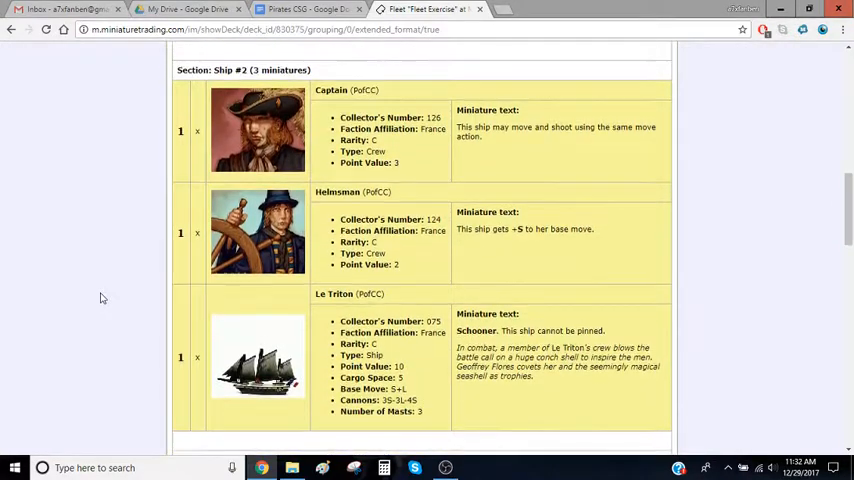